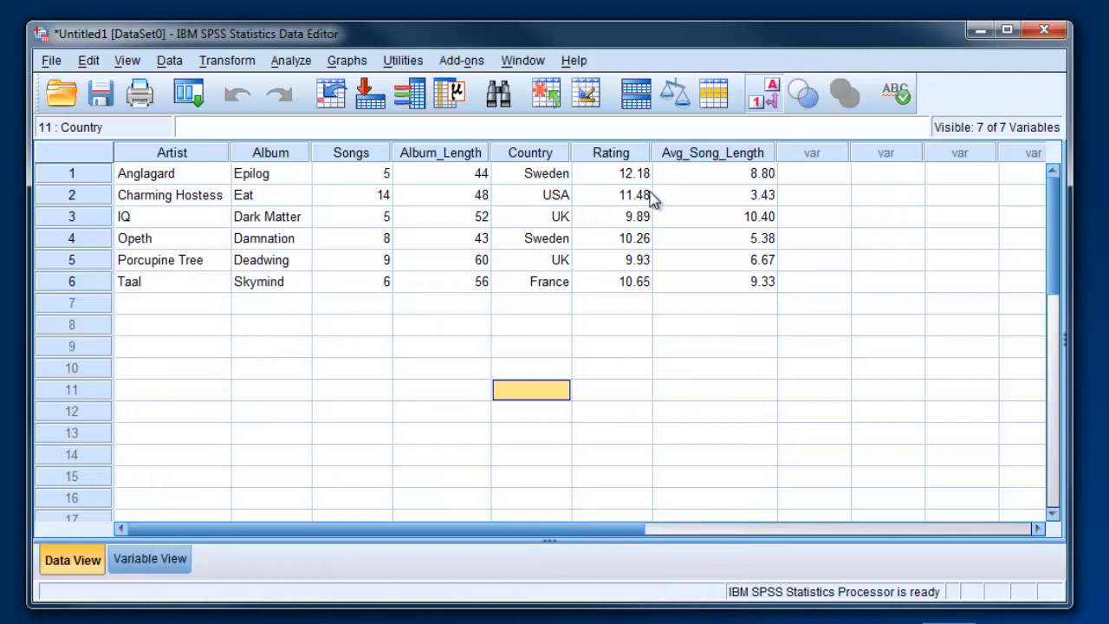
{"action": "mouse_move", "coordinate": [540, 180]}
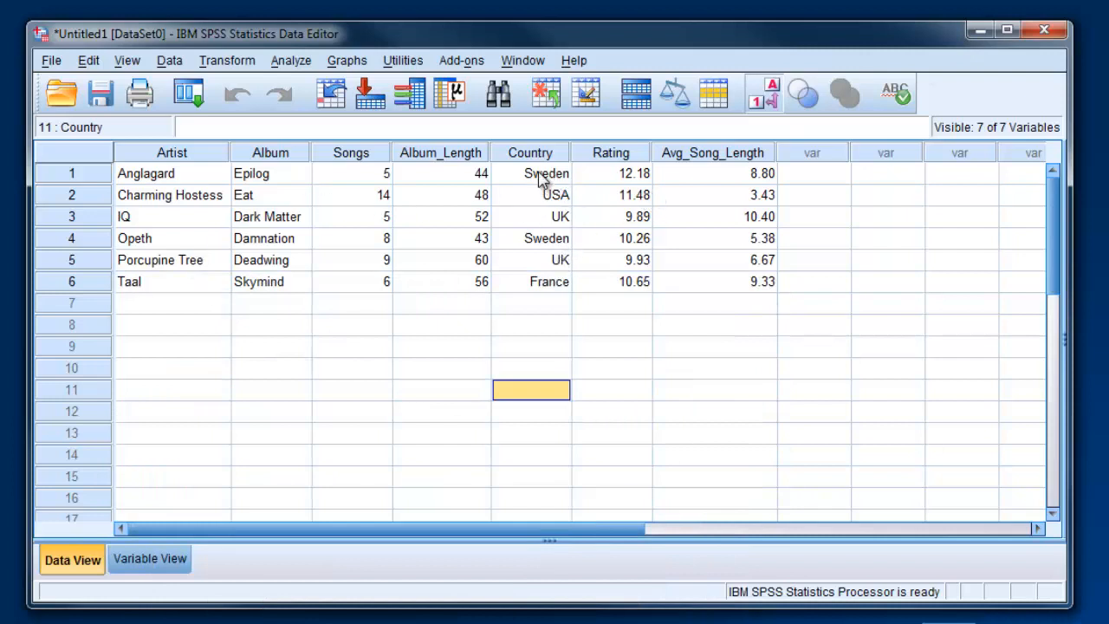
{"action": "mouse_move", "coordinate": [572, 226]}
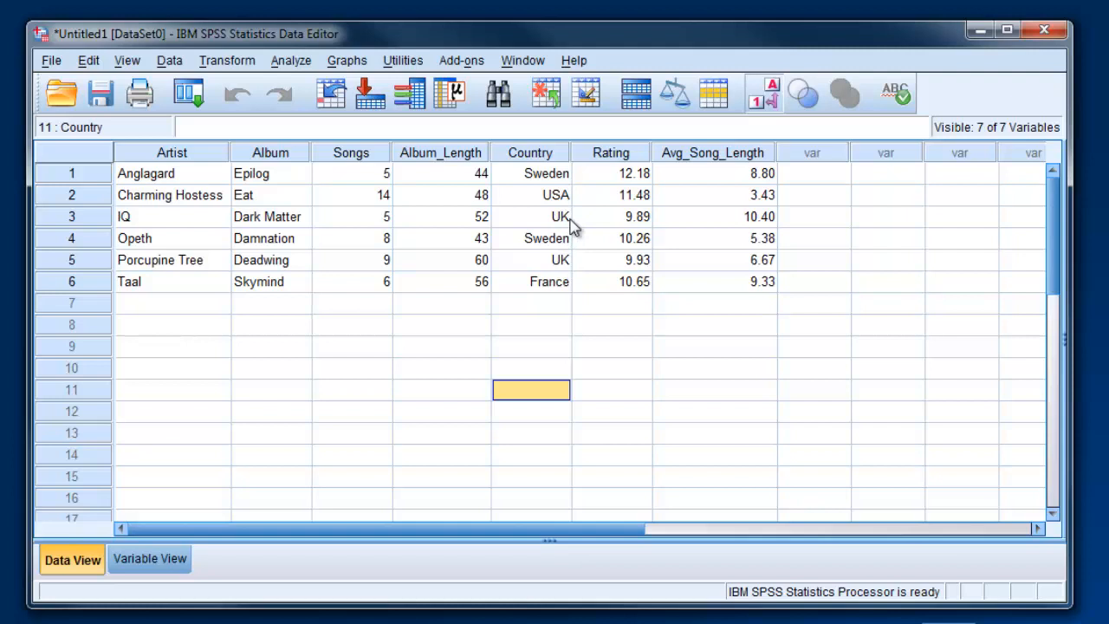
{"action": "mouse_move", "coordinate": [407, 300]}
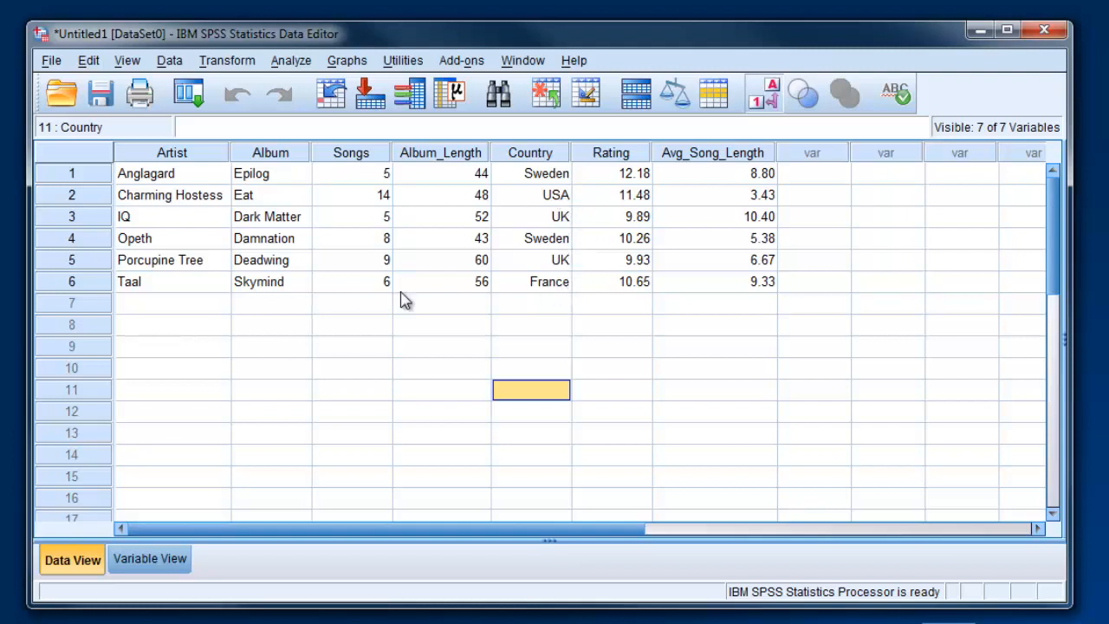
{"action": "mouse_move", "coordinate": [424, 312]}
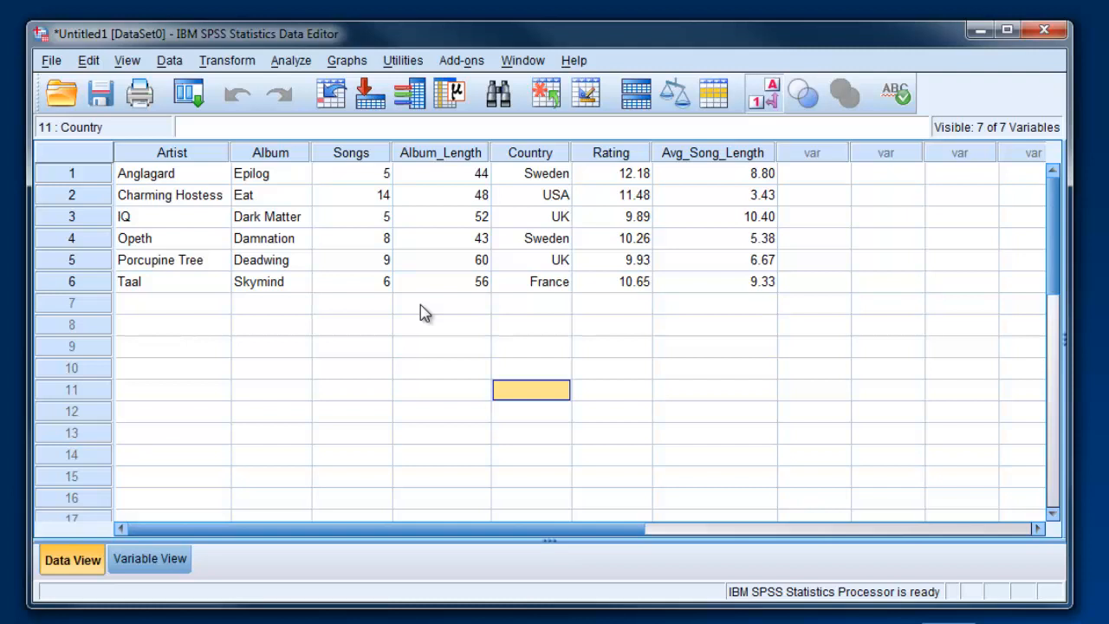
{"action": "mouse_move", "coordinate": [169, 61]}
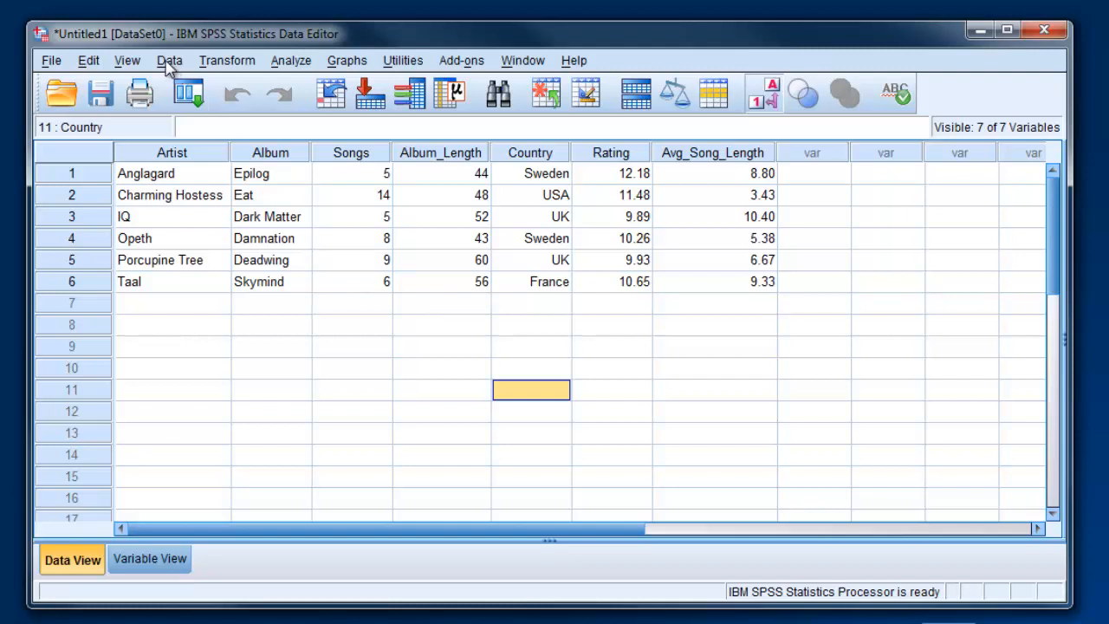
Browse the View menu, then open the Data menu's data-management commands
{"action": "left_click", "coordinate": [127, 60]}
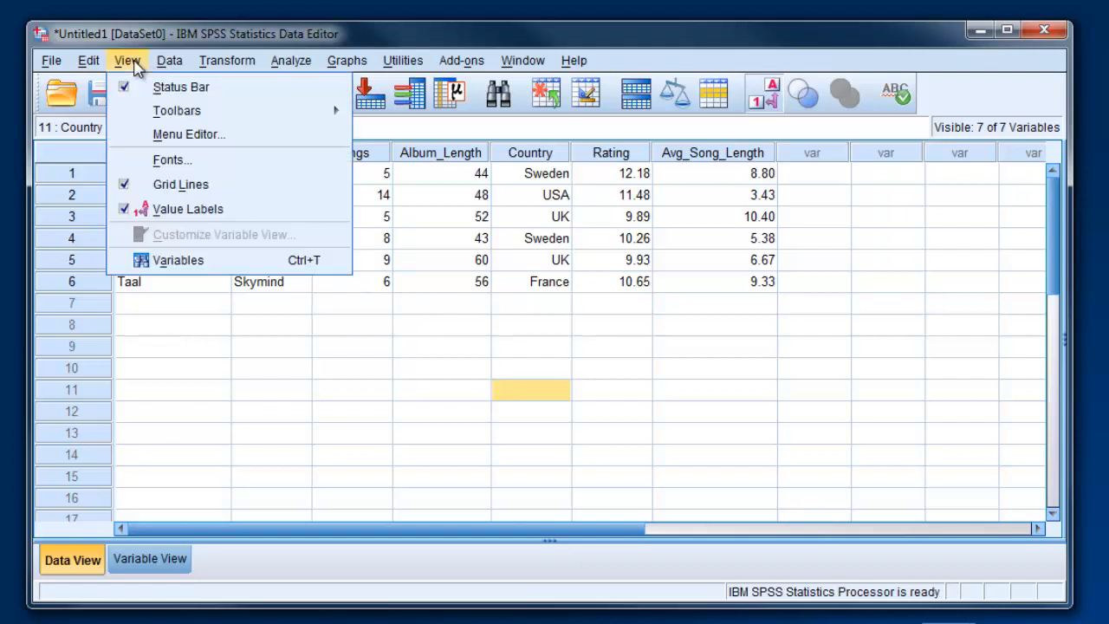
{"action": "left_click", "coordinate": [170, 60]}
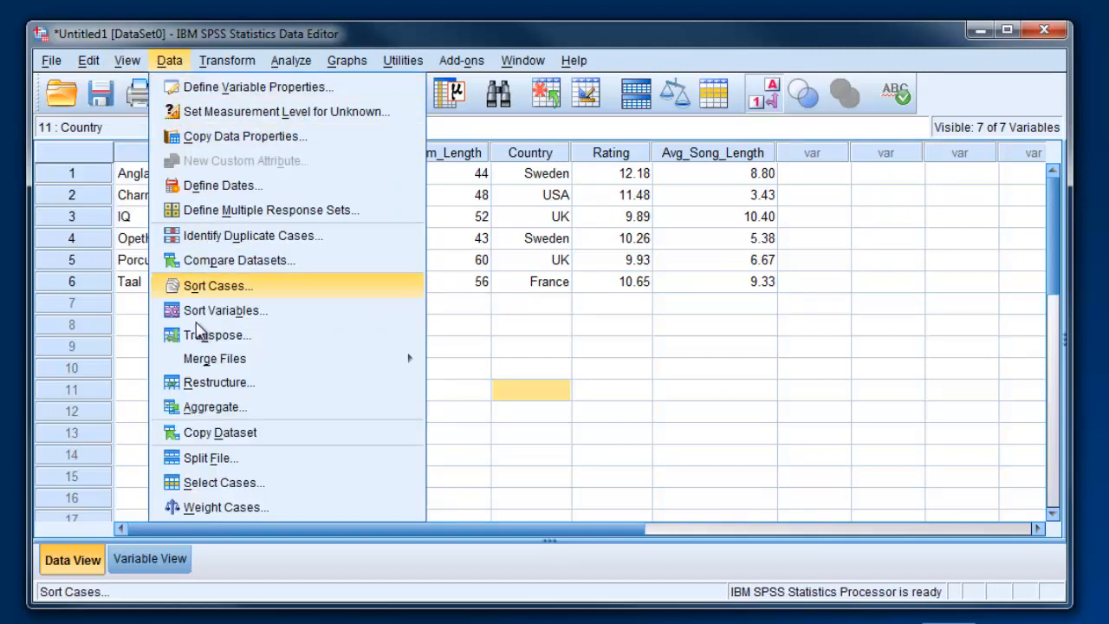
{"action": "mouse_move", "coordinate": [242, 457]}
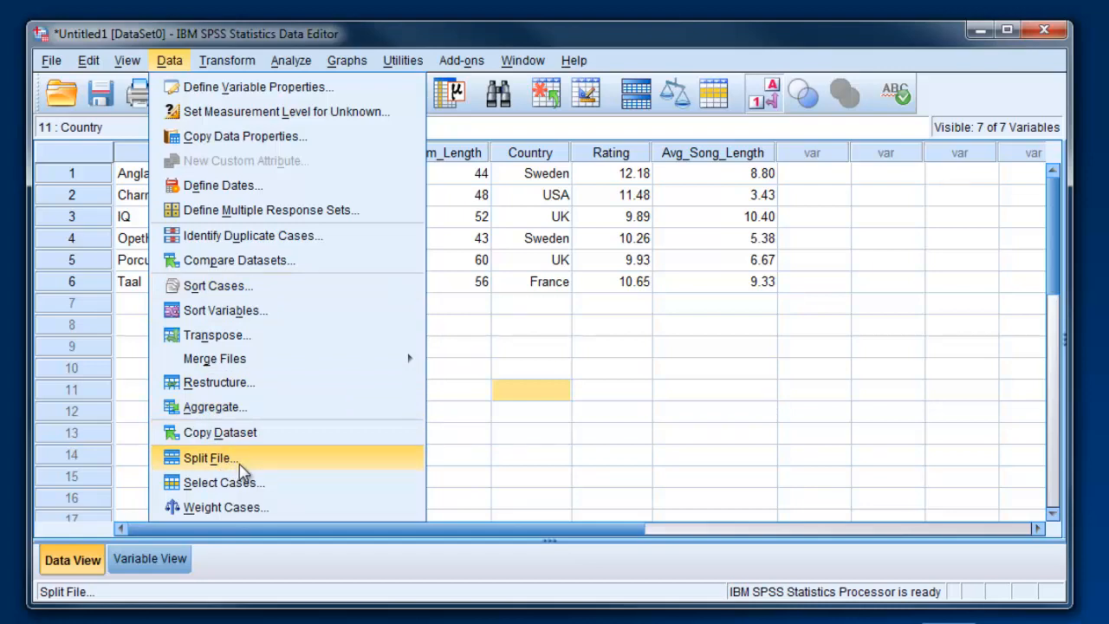
In Split File, choose Compare groups and add Country as the grouping variable
{"action": "left_click", "coordinate": [208, 458]}
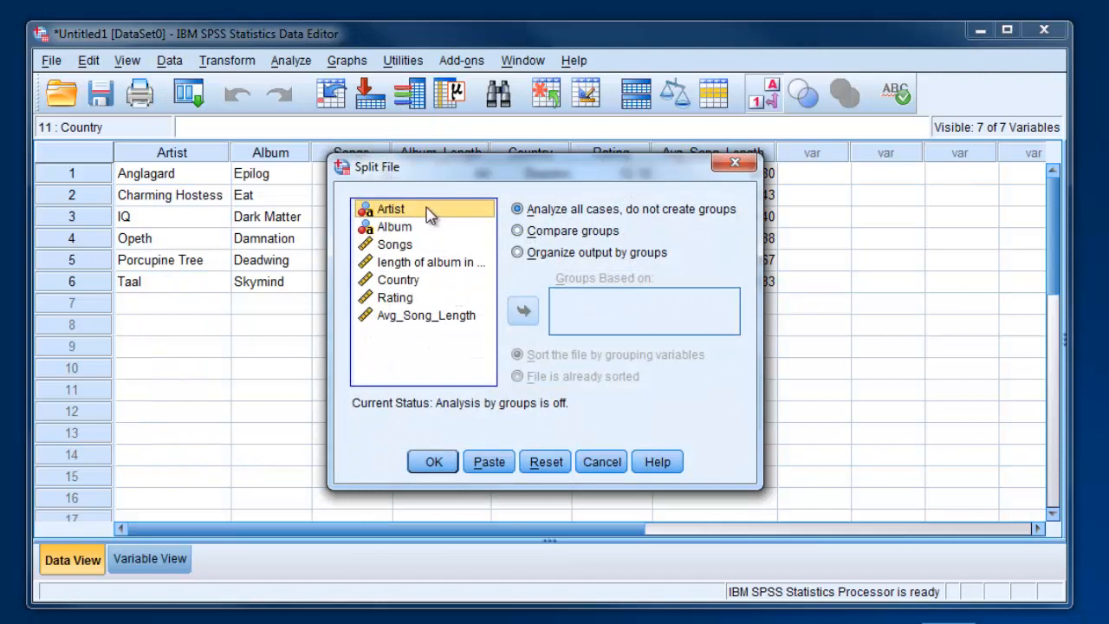
{"action": "mouse_move", "coordinate": [422, 263]}
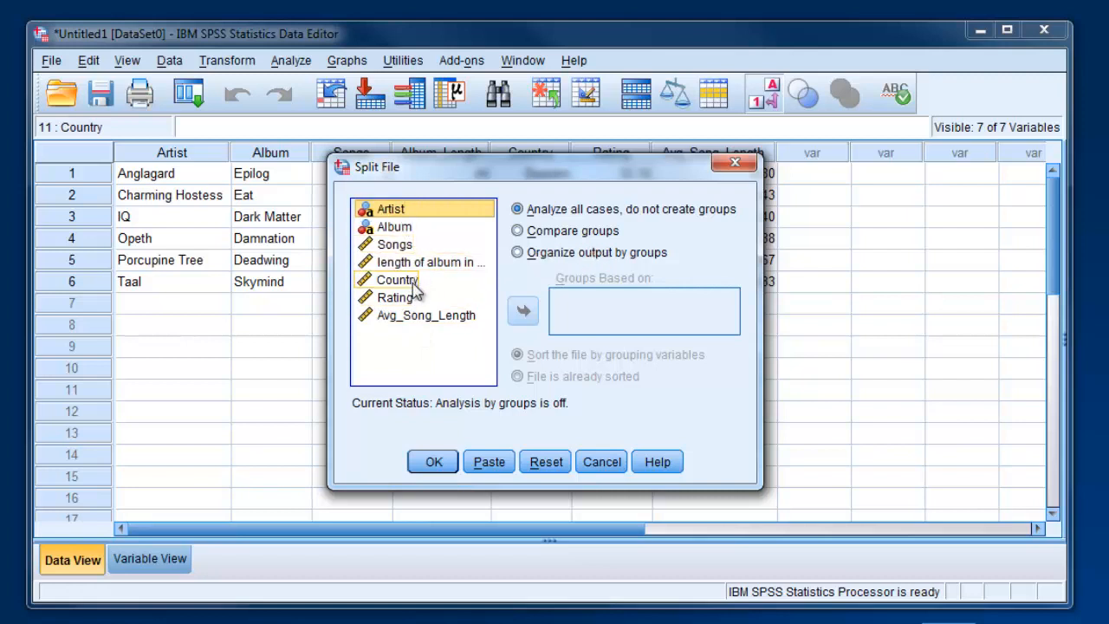
{"action": "left_click", "coordinate": [397, 279]}
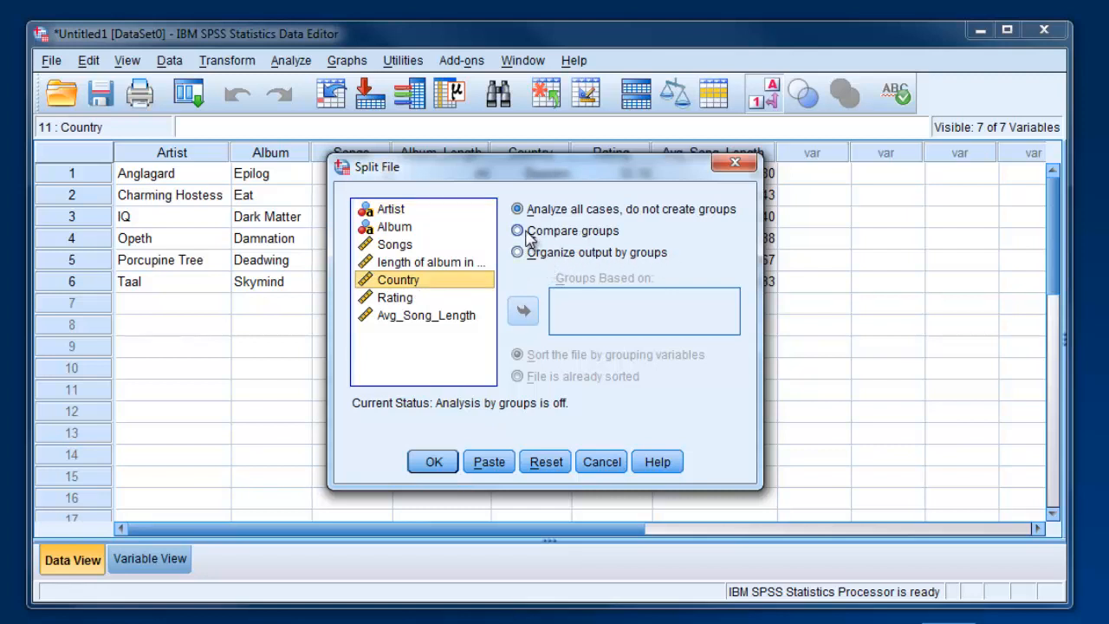
{"action": "mouse_move", "coordinate": [541, 238]}
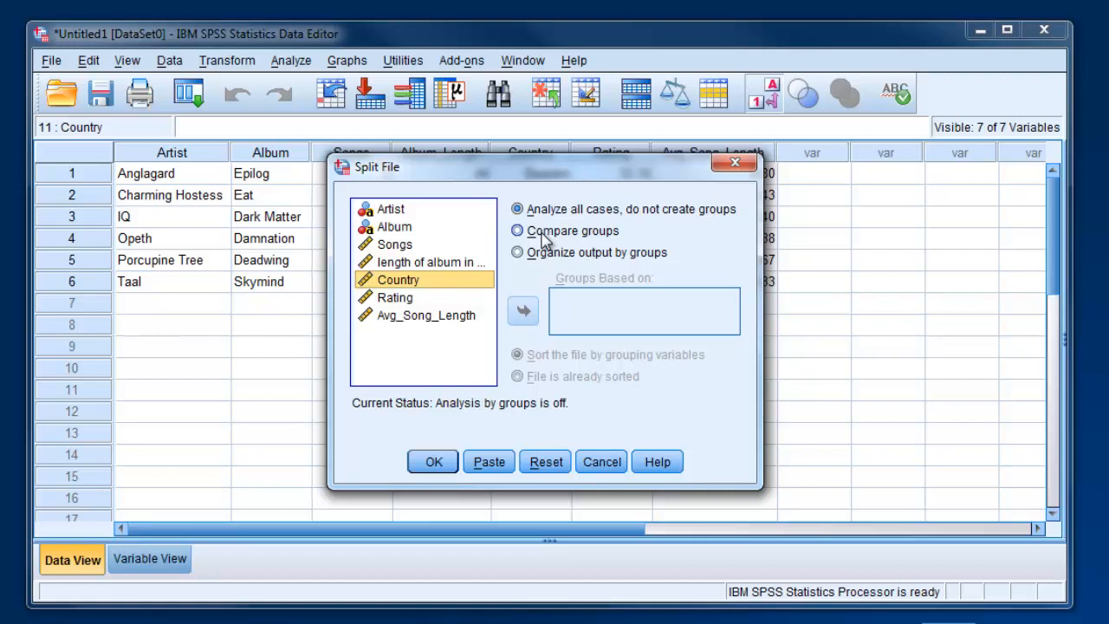
{"action": "mouse_move", "coordinate": [535, 236]}
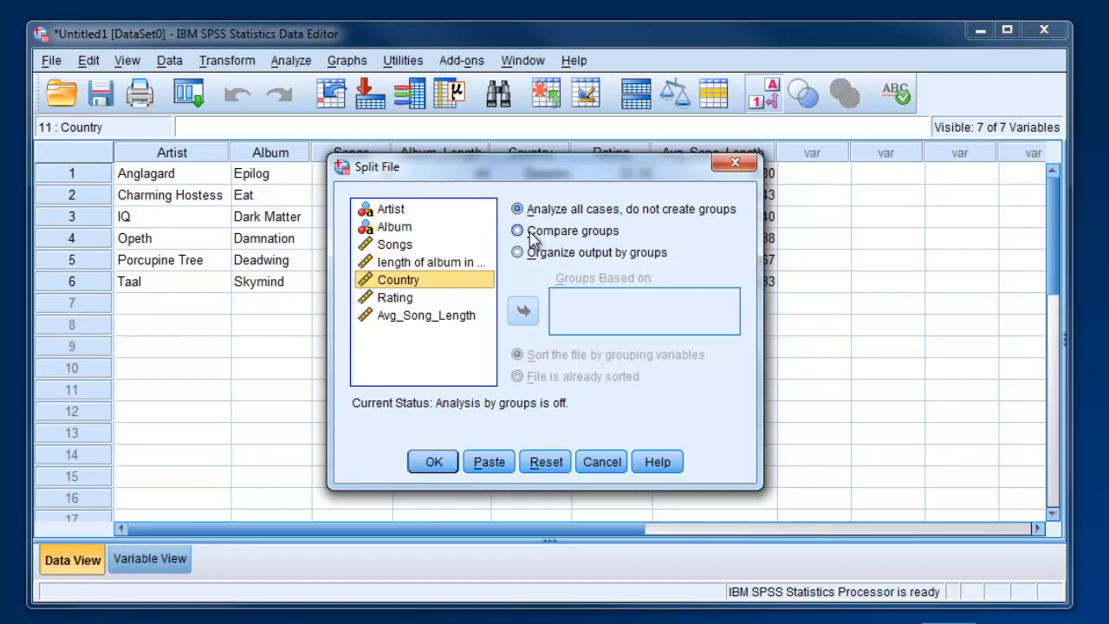
{"action": "left_click", "coordinate": [517, 231]}
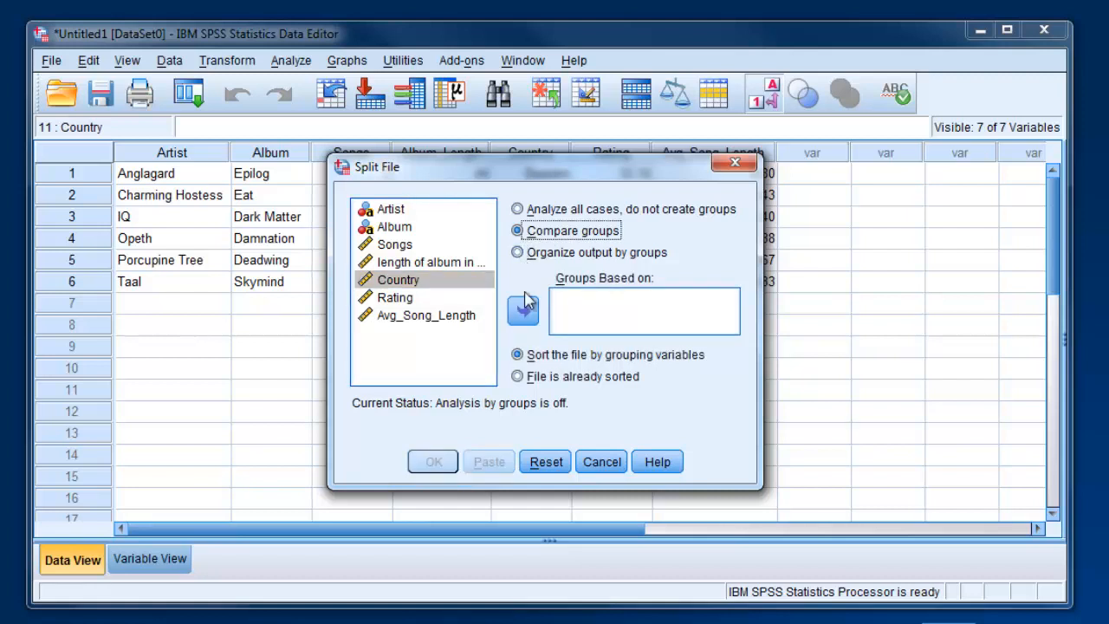
{"action": "left_click", "coordinate": [523, 311]}
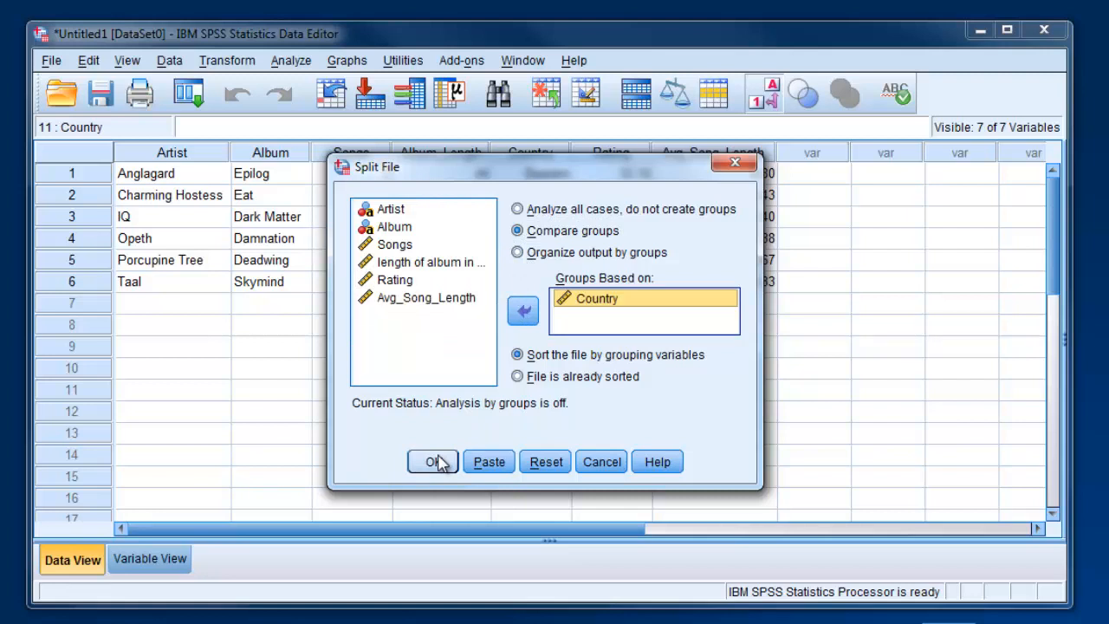
{"action": "mouse_move", "coordinate": [170, 242]}
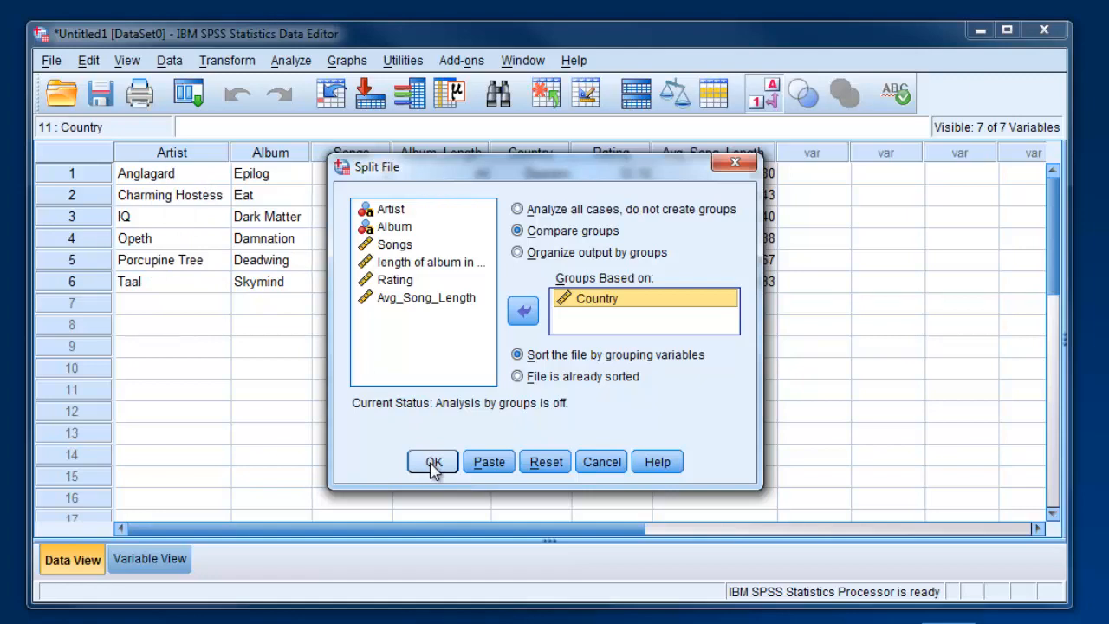
Confirm the Country split, re-sorting albums into France, Sweden, UK, USA
{"action": "left_click", "coordinate": [433, 461]}
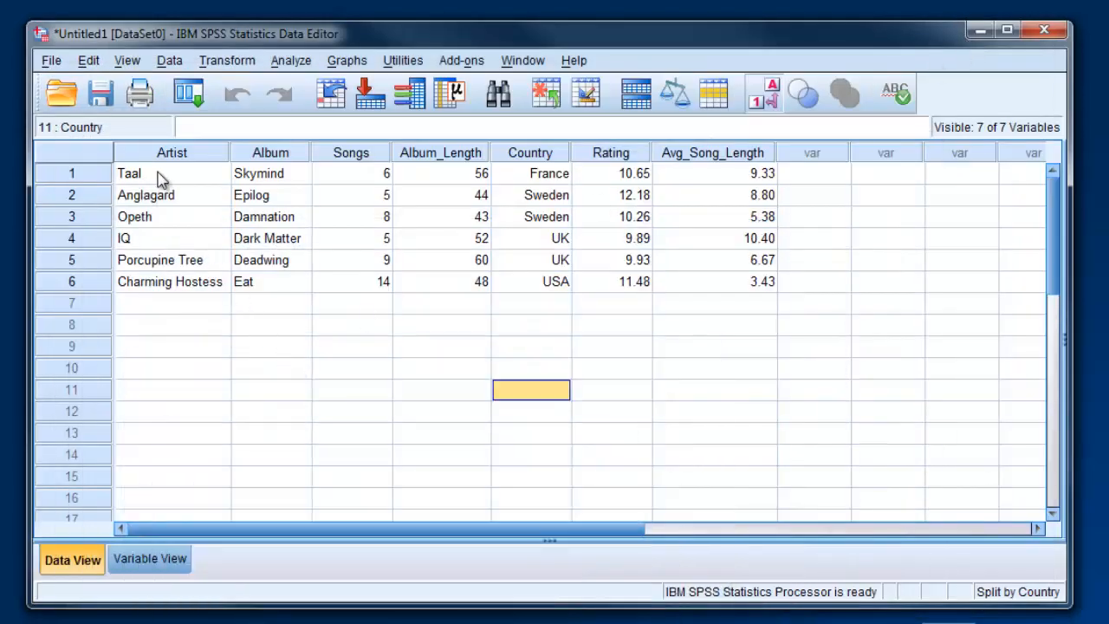
{"action": "mouse_move", "coordinate": [545, 188]}
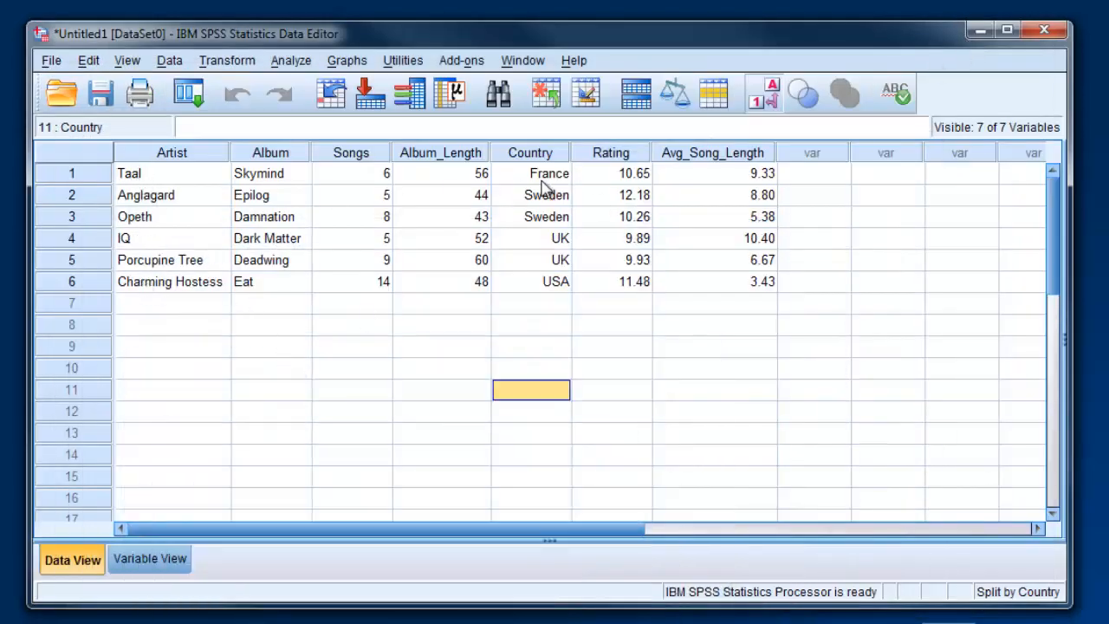
{"action": "mouse_move", "coordinate": [547, 215]}
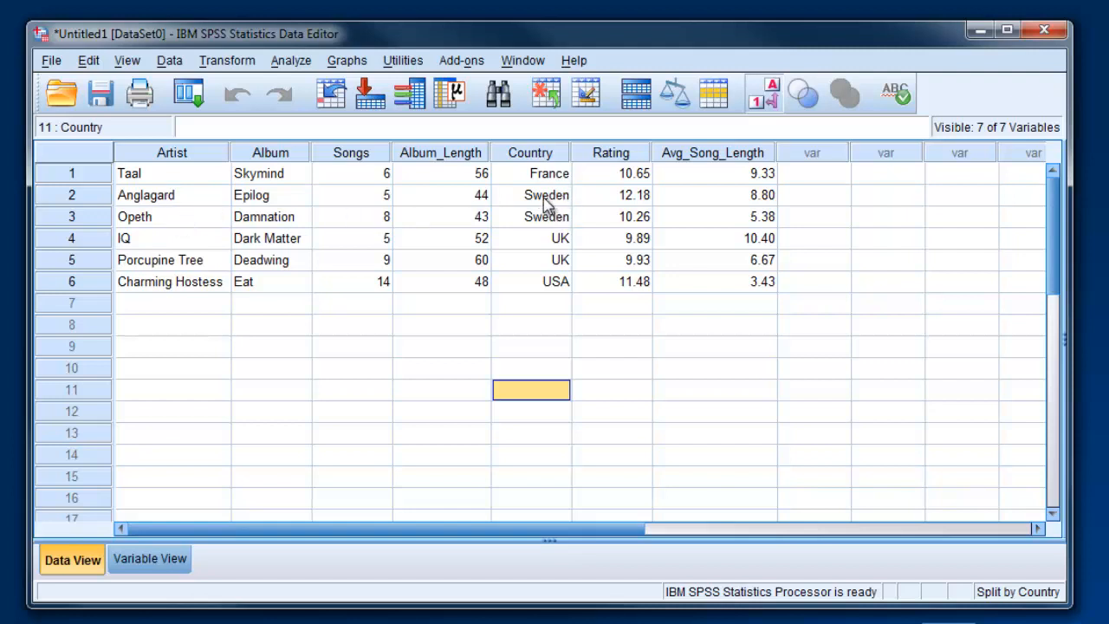
{"action": "mouse_move", "coordinate": [565, 262]}
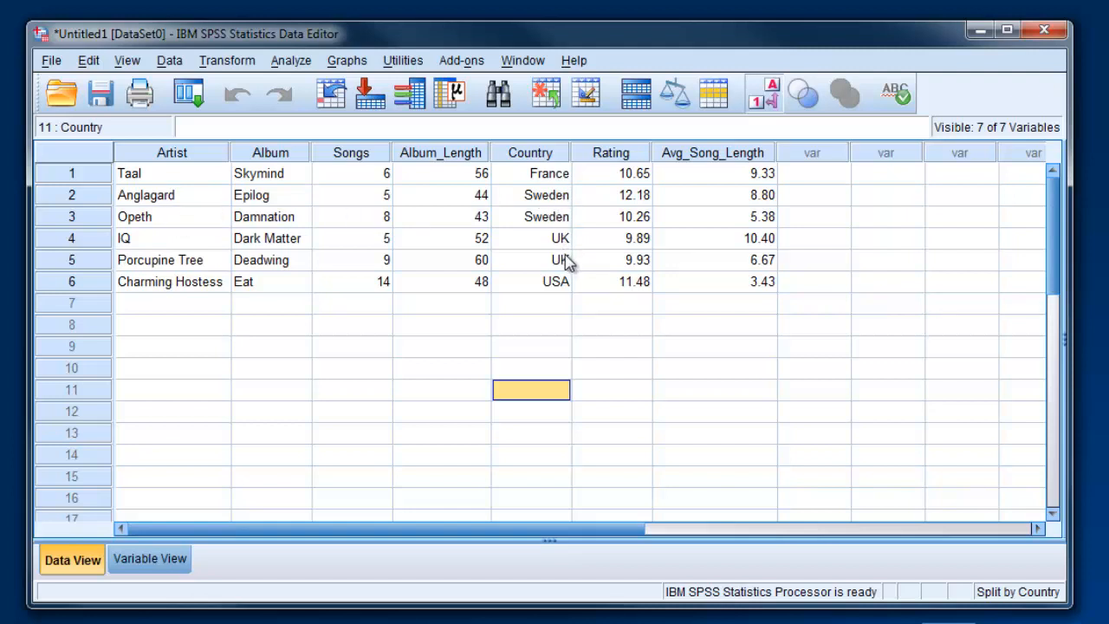
{"action": "mouse_move", "coordinate": [511, 264]}
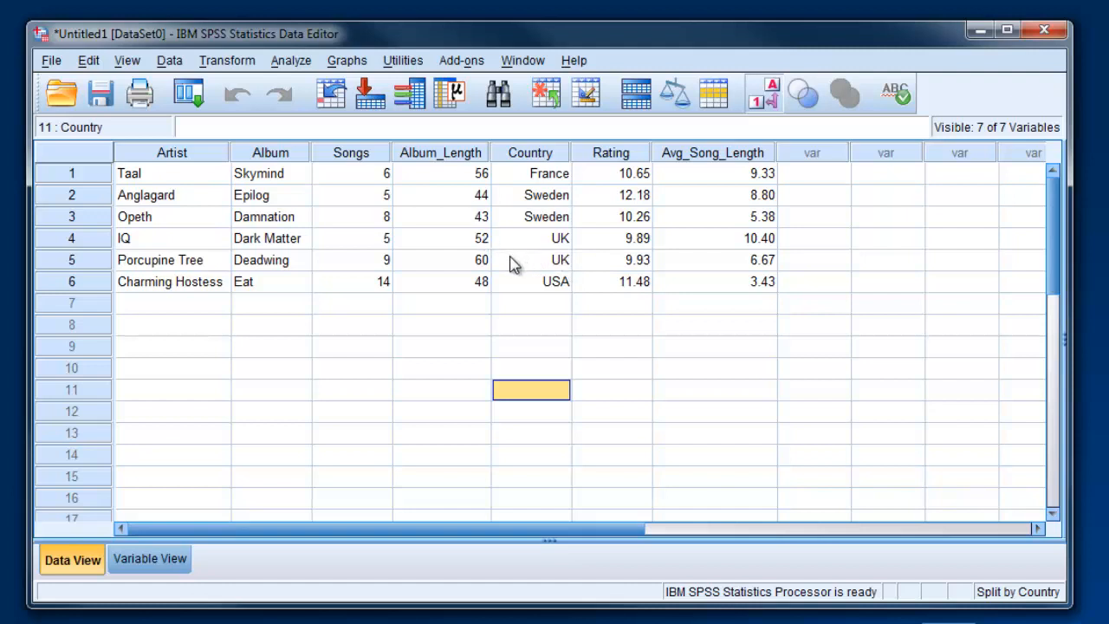
{"action": "mouse_move", "coordinate": [419, 175]}
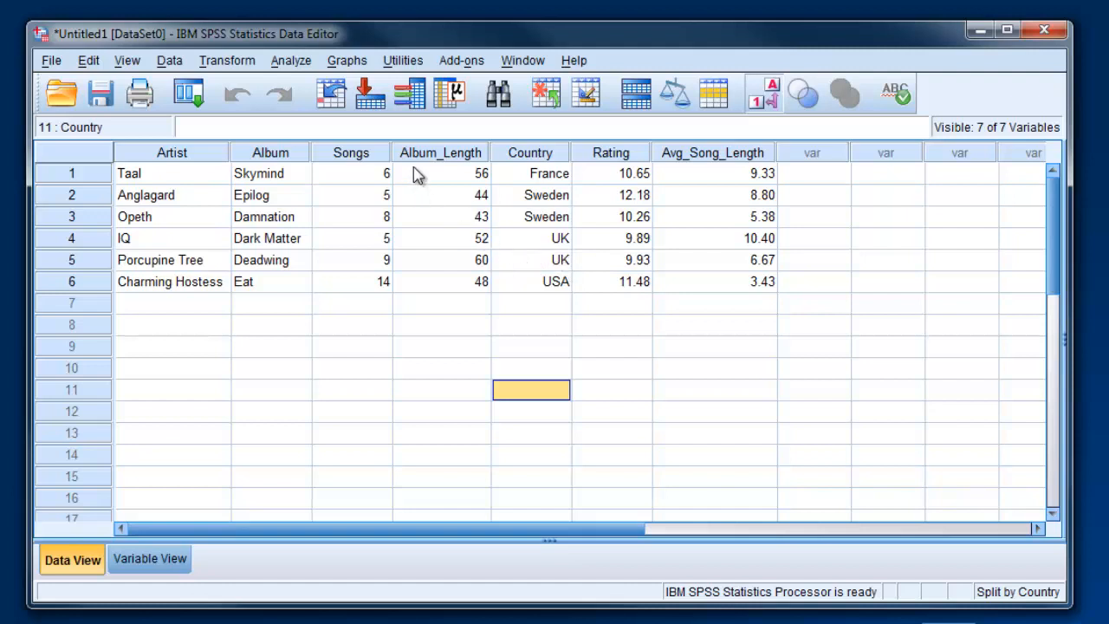
{"action": "mouse_move", "coordinate": [292, 241]}
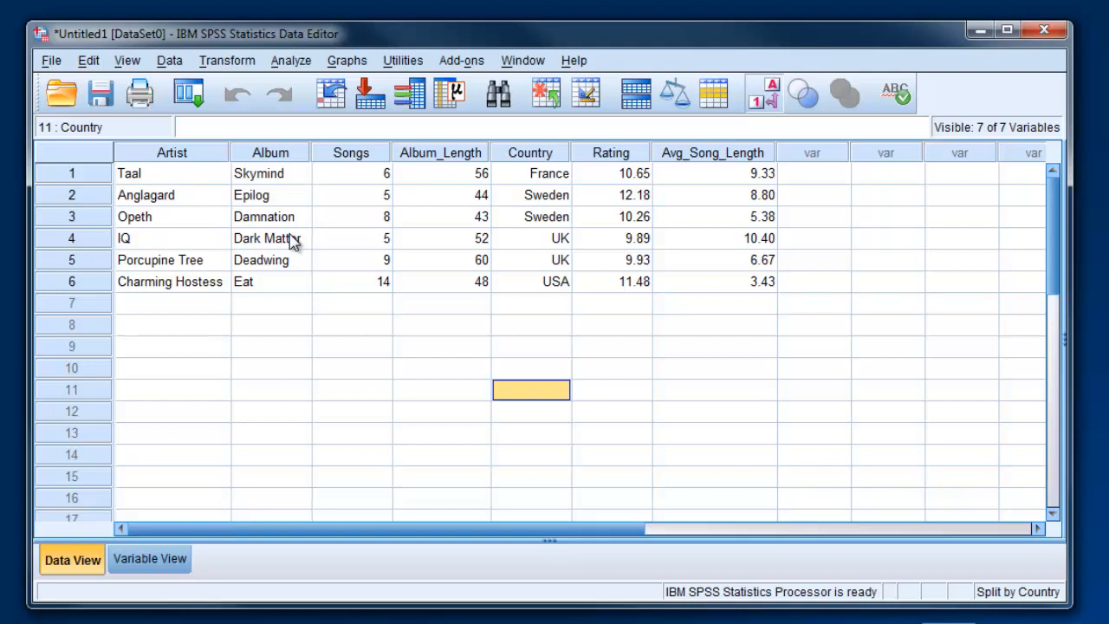
{"action": "mouse_move", "coordinate": [178, 69]}
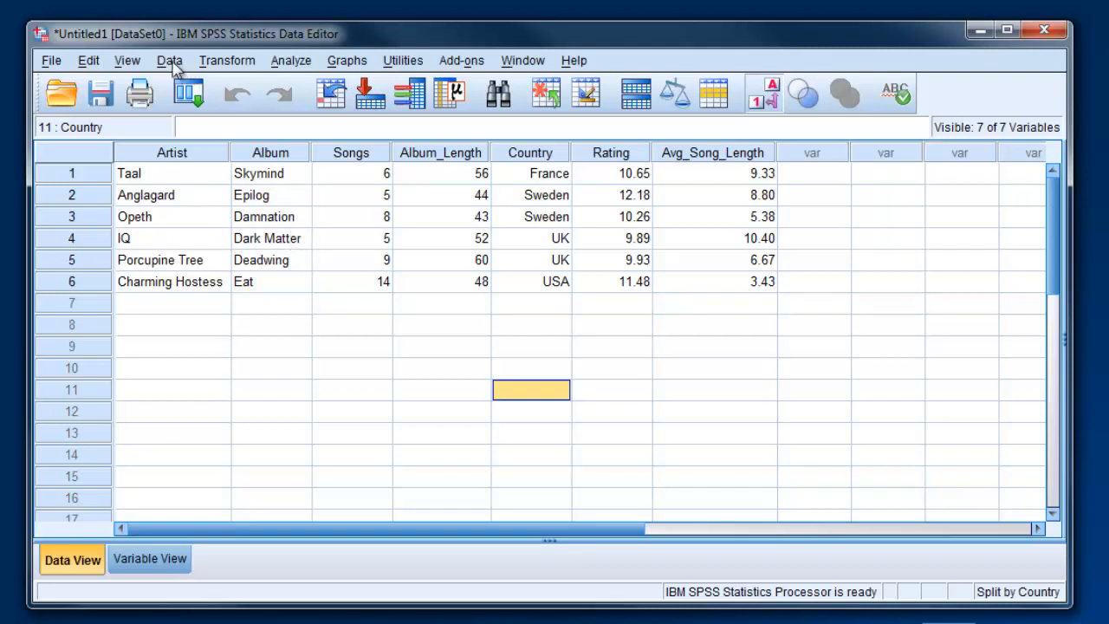
Run Frequencies on Songs, album length, Rating and Avg_Song_Length
{"action": "left_click", "coordinate": [290, 60]}
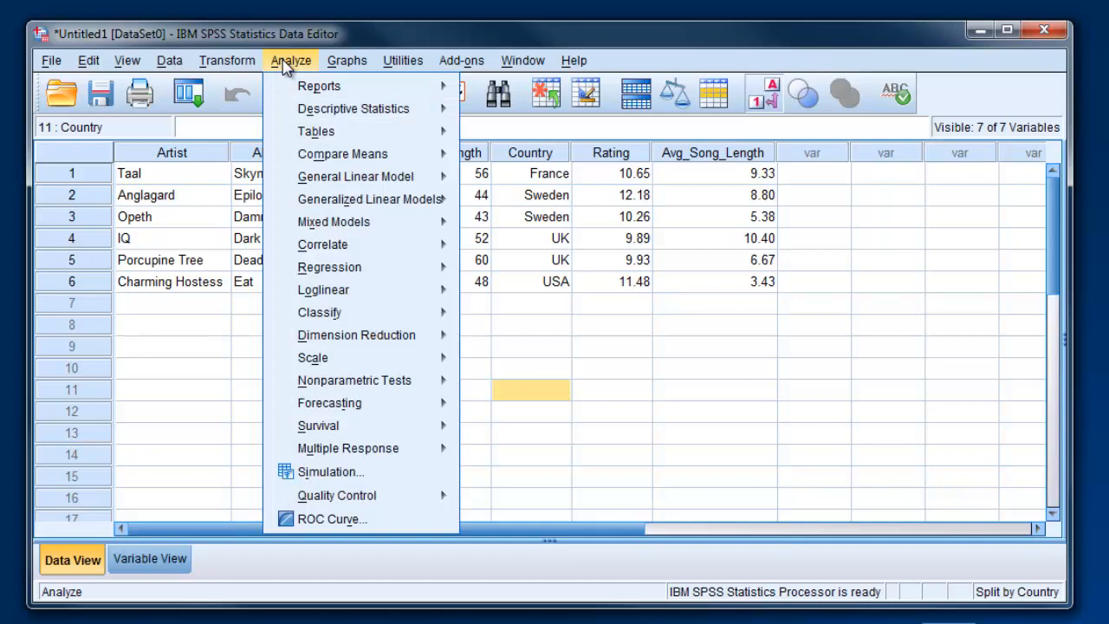
{"action": "left_click", "coordinate": [352, 108]}
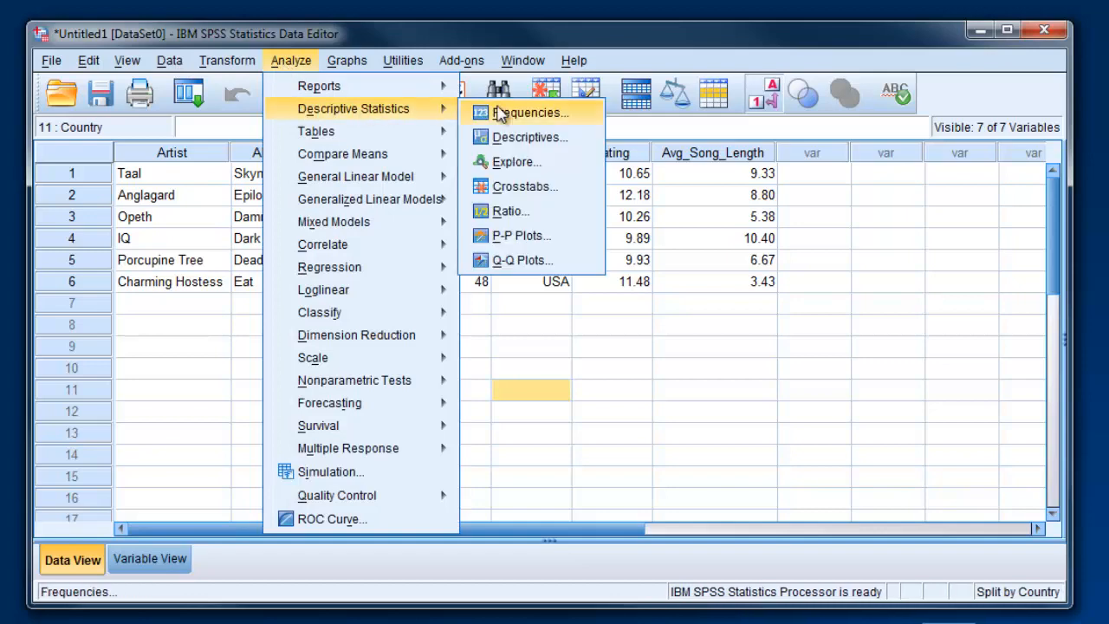
{"action": "mouse_move", "coordinate": [537, 117]}
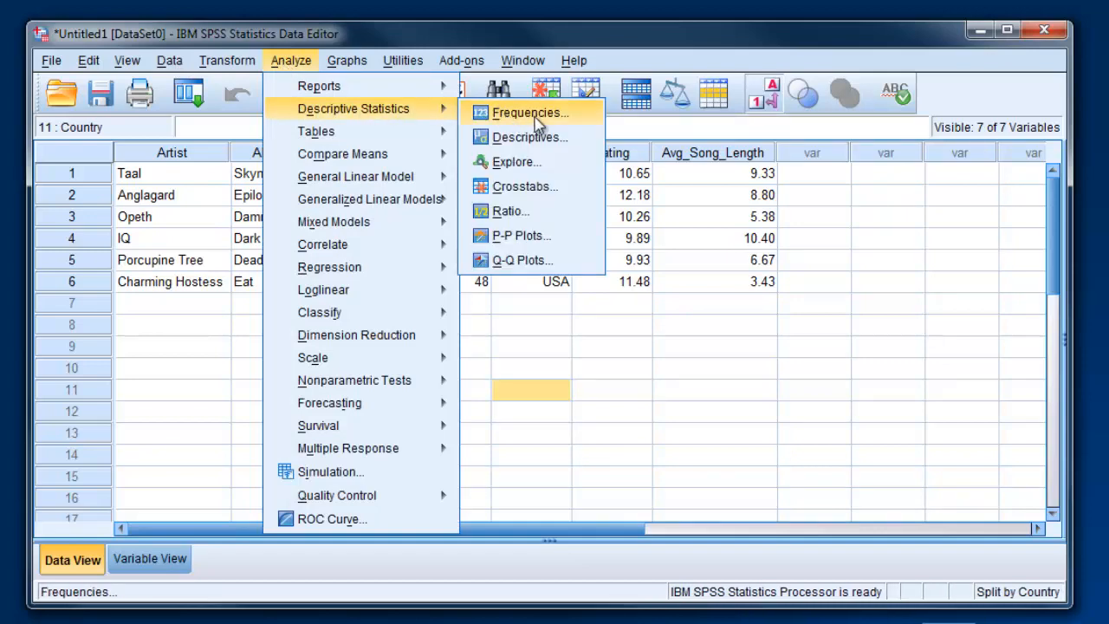
{"action": "left_click", "coordinate": [530, 112]}
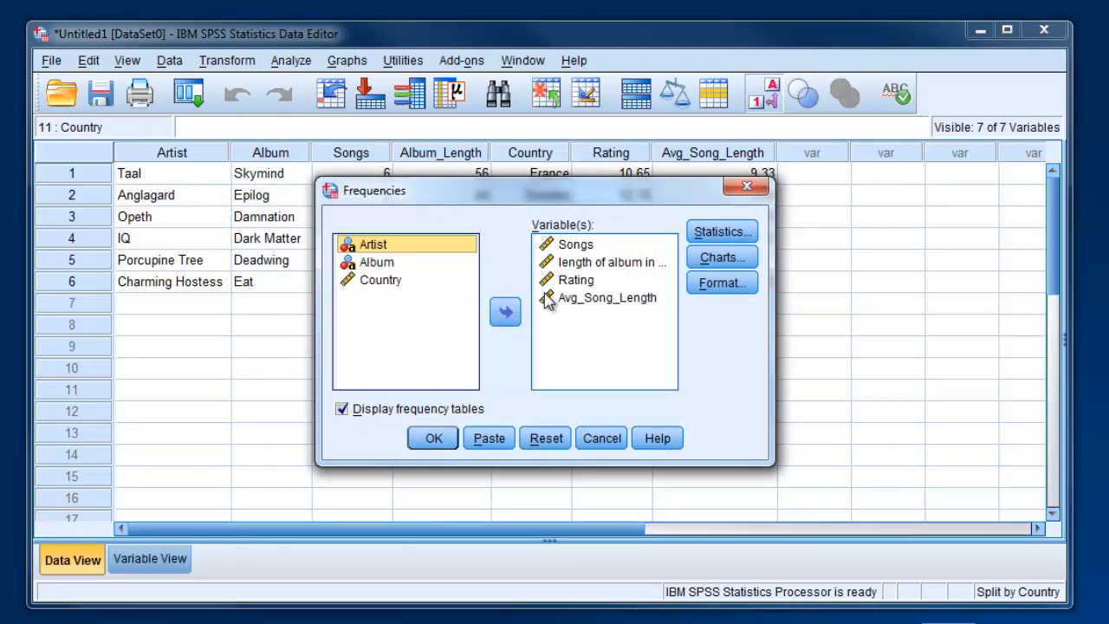
{"action": "left_click", "coordinate": [606, 297]}
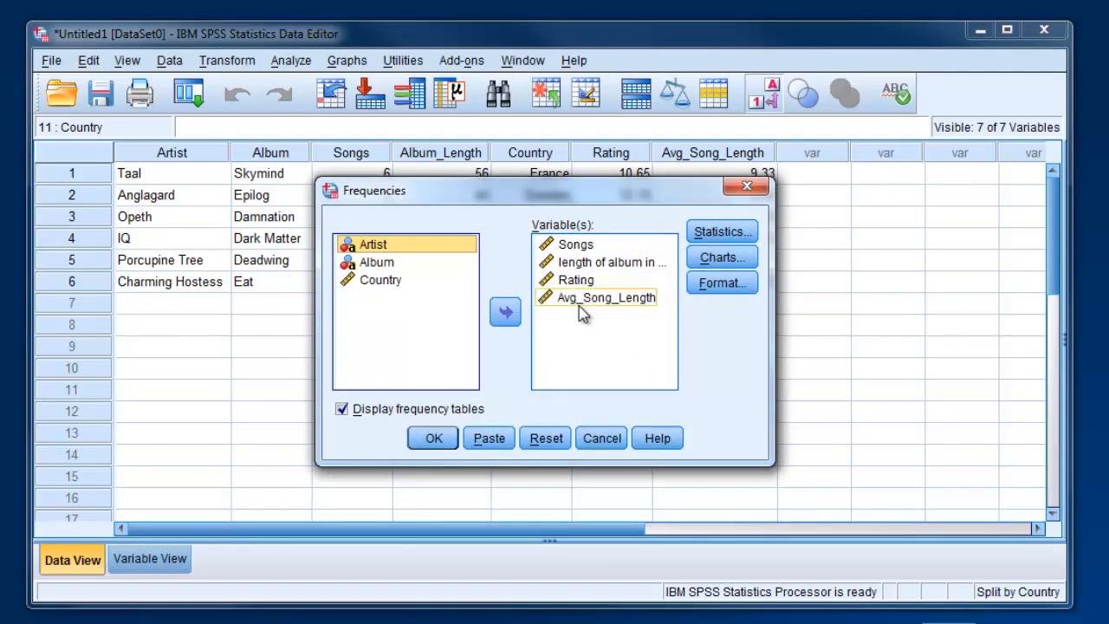
{"action": "left_click", "coordinate": [432, 437]}
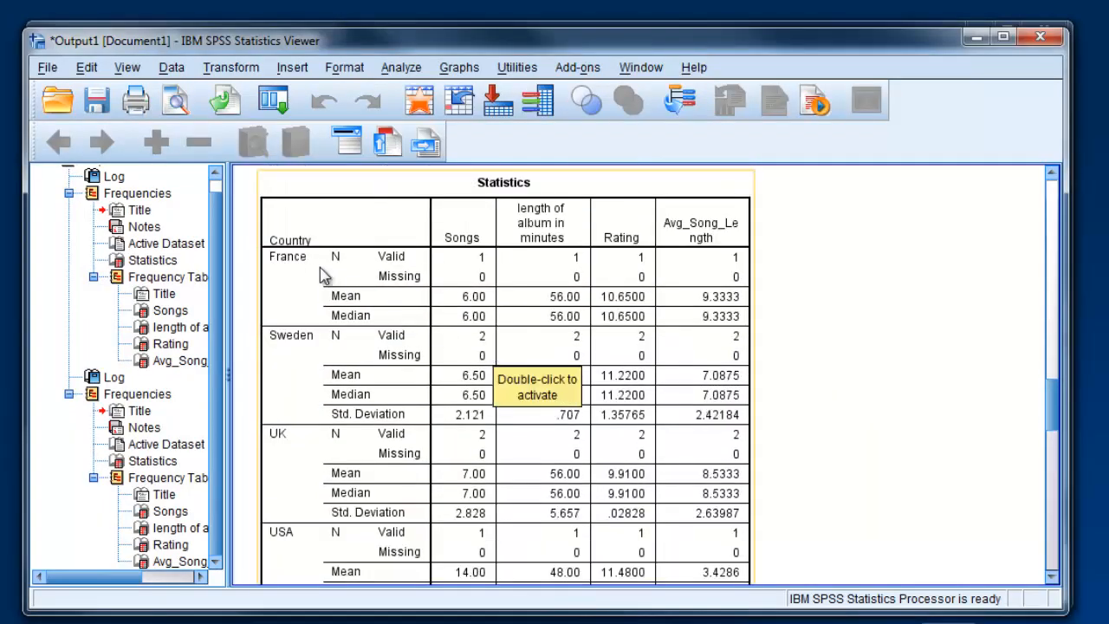
{"action": "mouse_move", "coordinate": [314, 292]}
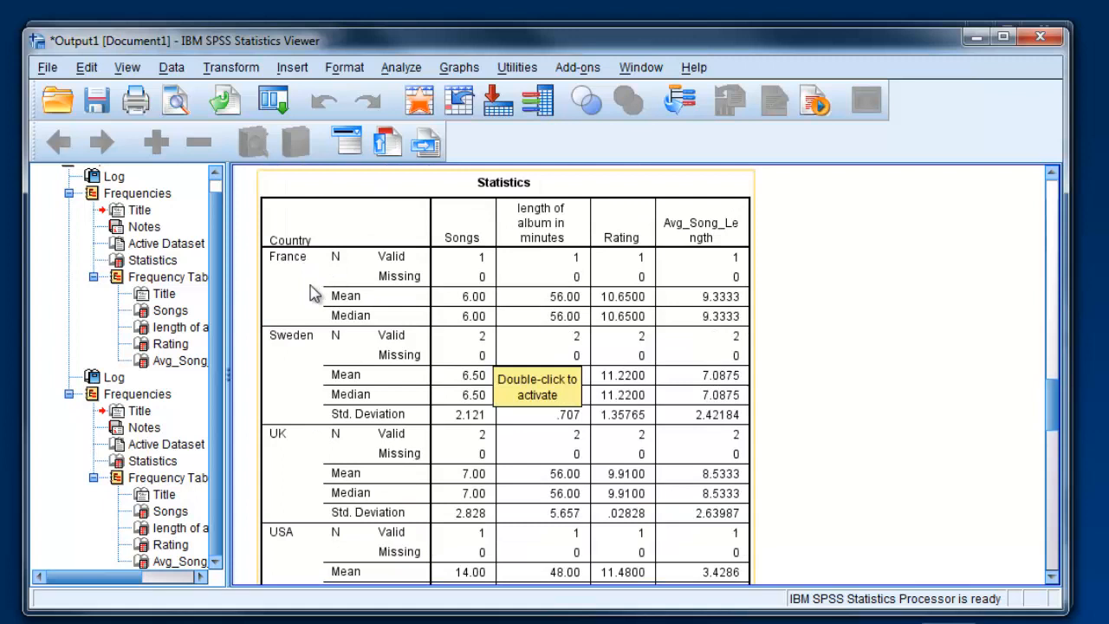
{"action": "mouse_move", "coordinate": [475, 323]}
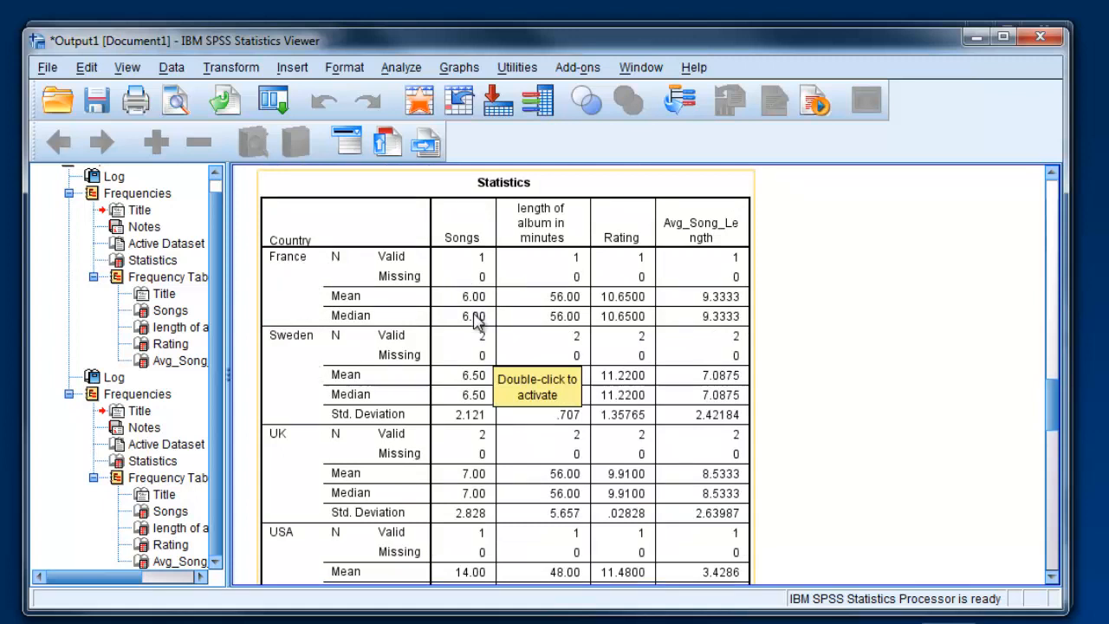
{"action": "mouse_move", "coordinate": [372, 524]}
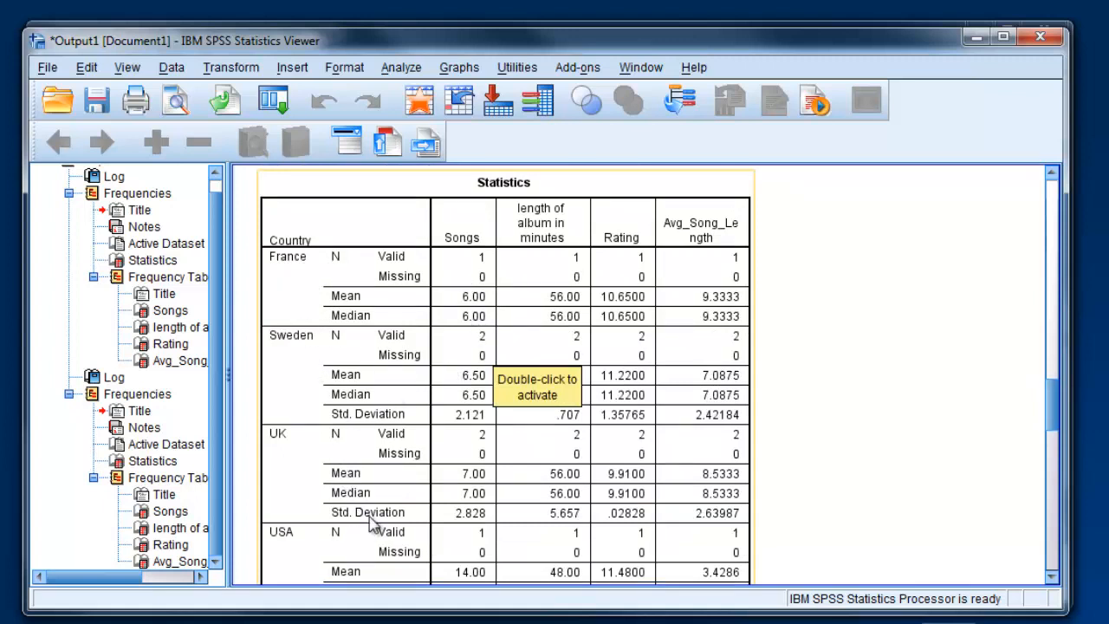
{"action": "scroll", "scroll_direction": "down", "scroll_amount": 3}
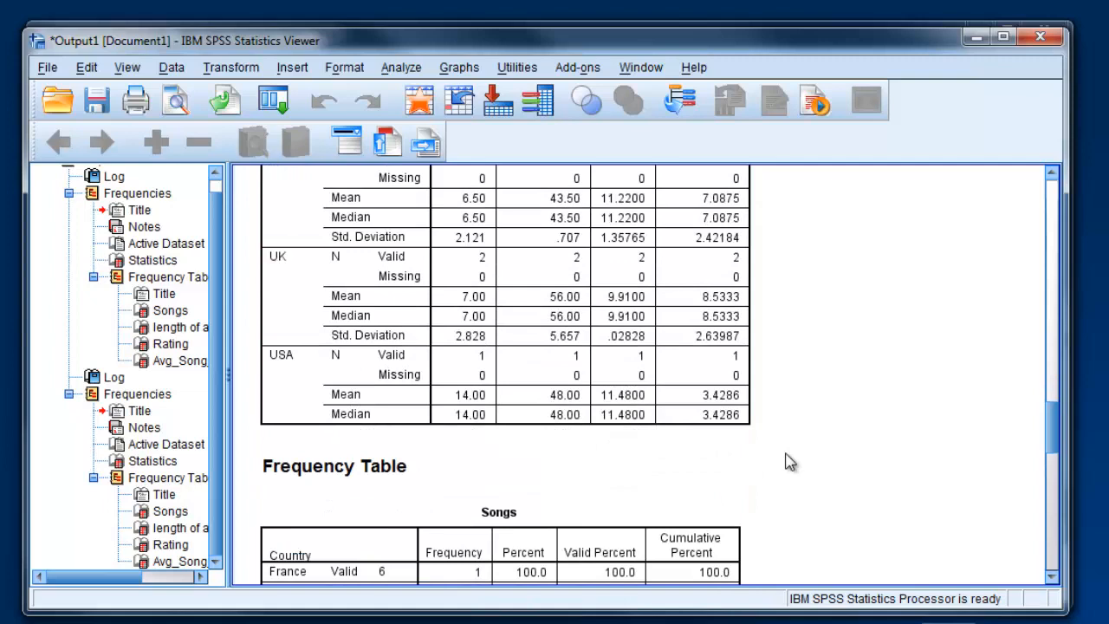
{"action": "scroll", "scroll_direction": "down", "scroll_amount": 3}
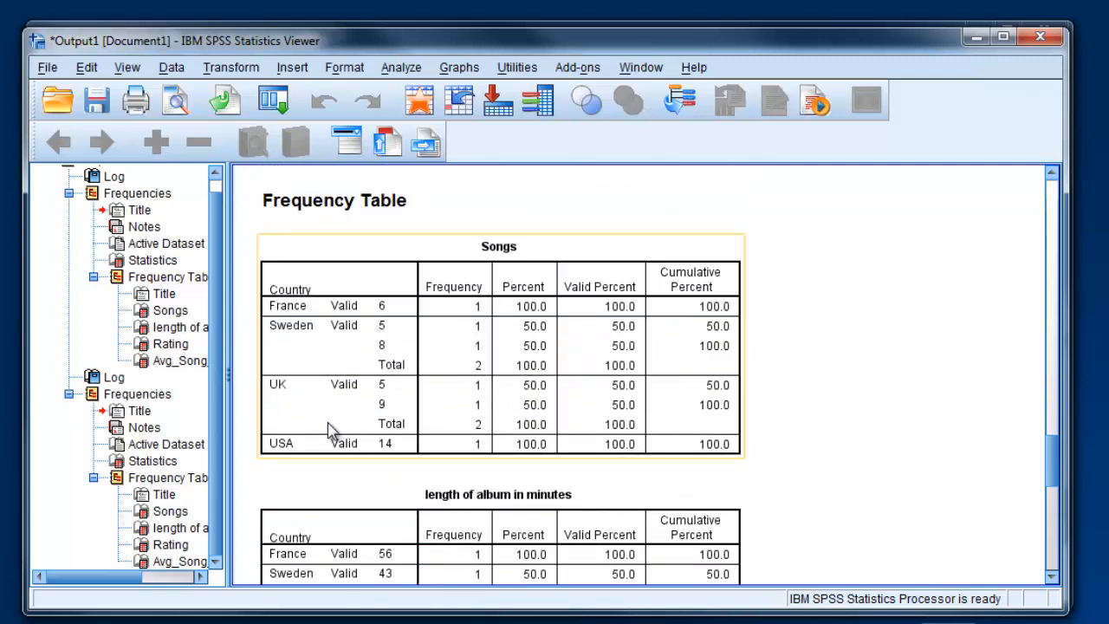
{"action": "mouse_move", "coordinate": [319, 463]}
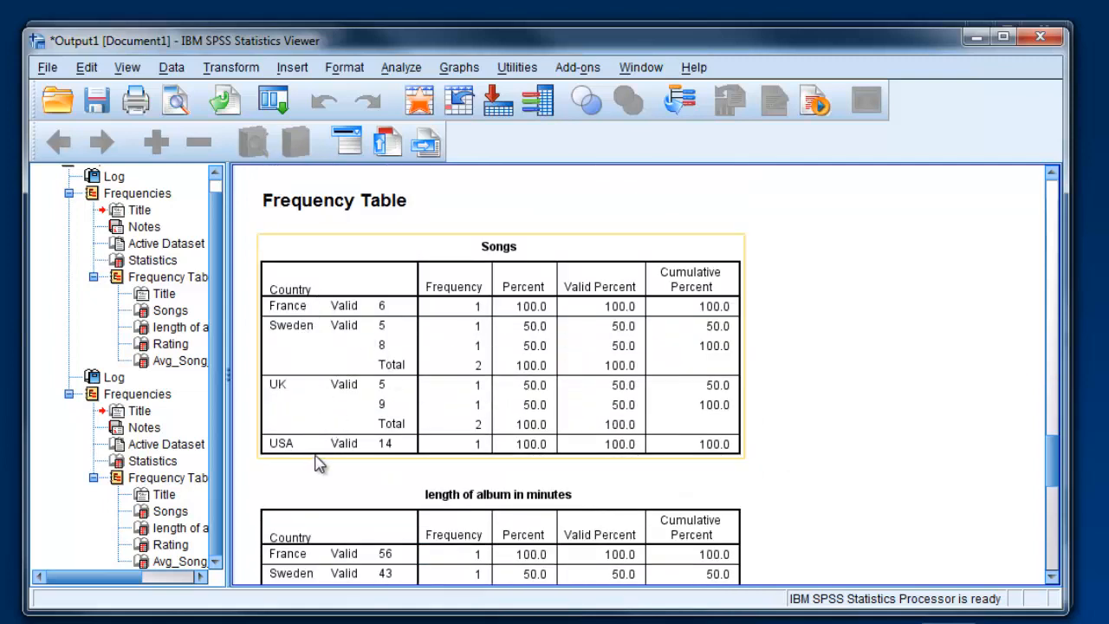
{"action": "scroll", "scroll_direction": "down", "scroll_amount": 3}
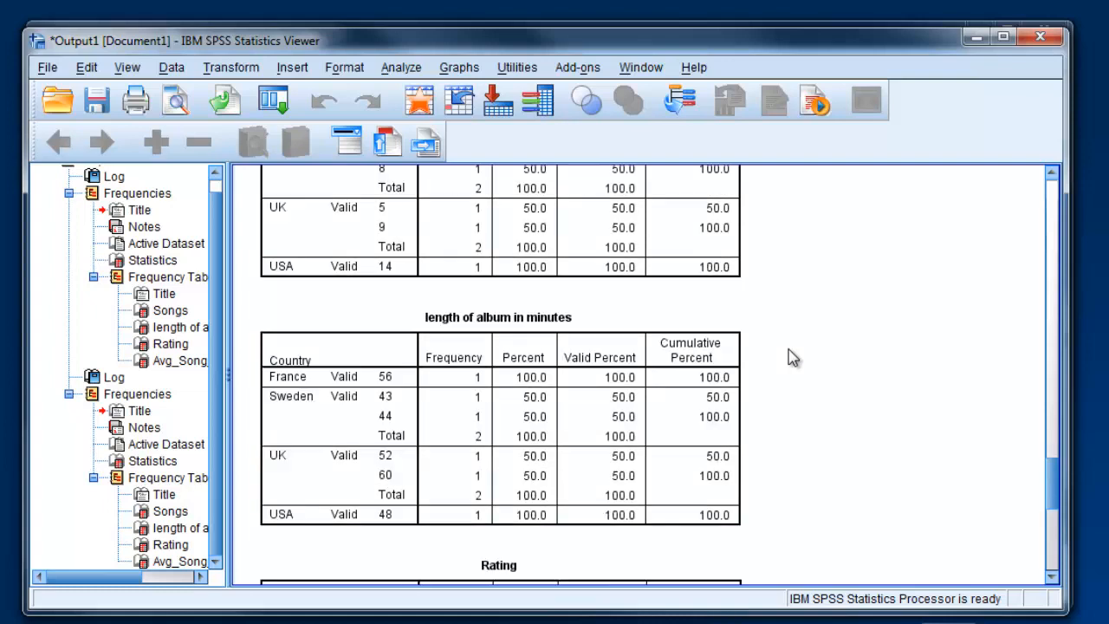
{"action": "scroll", "scroll_direction": "down", "scroll_amount": 3}
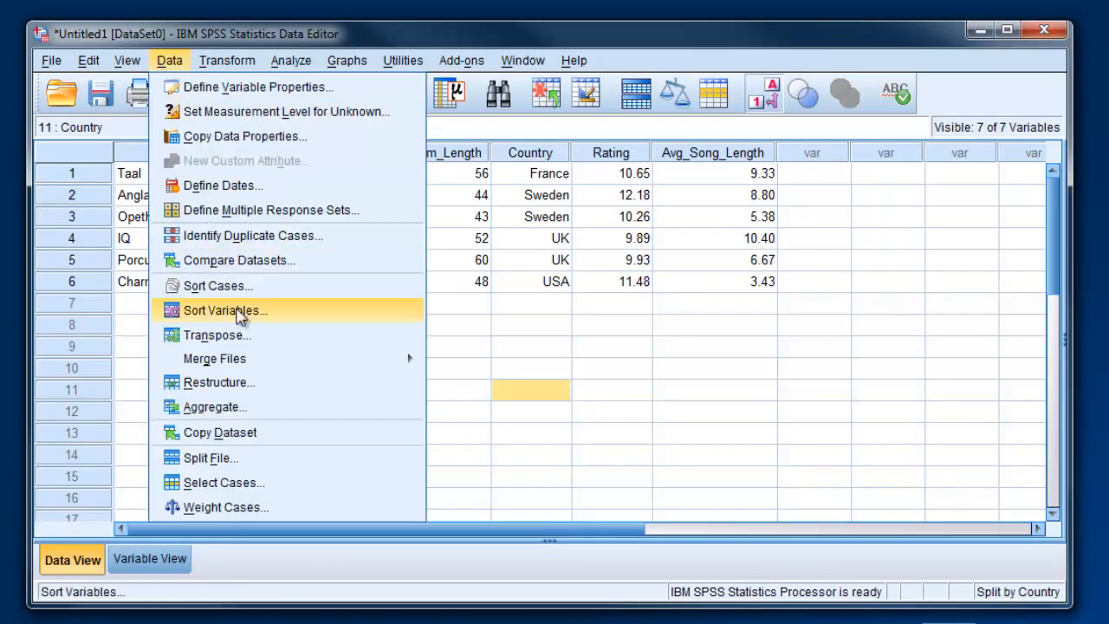
{"action": "mouse_move", "coordinate": [252, 457]}
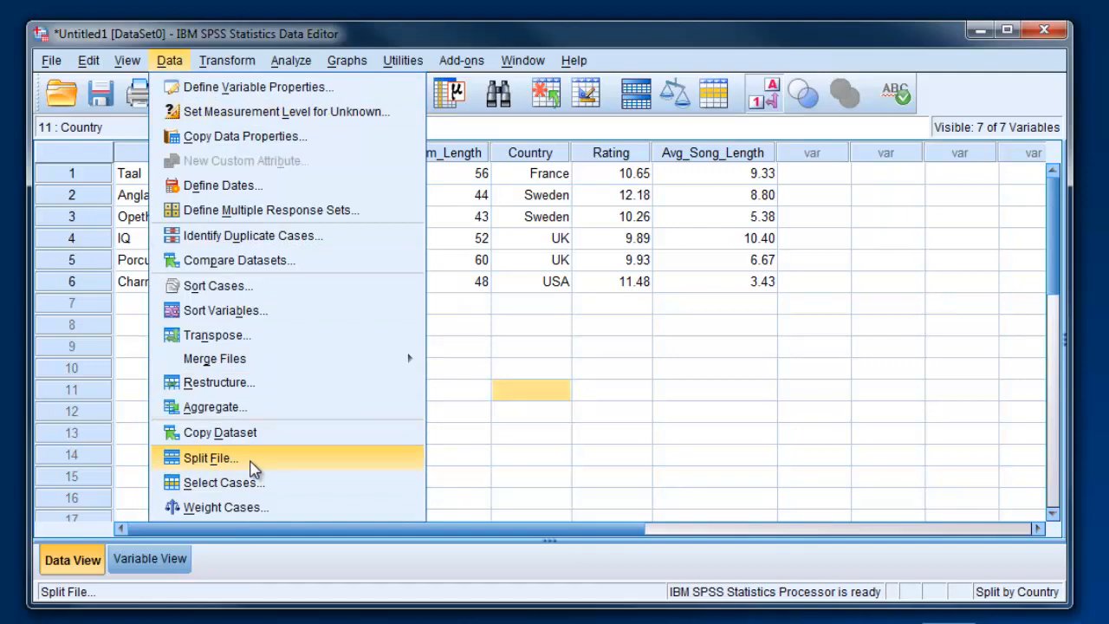
Set Split File to 'Analyze all cases, do not create groups' and apply it
{"action": "left_click", "coordinate": [209, 458]}
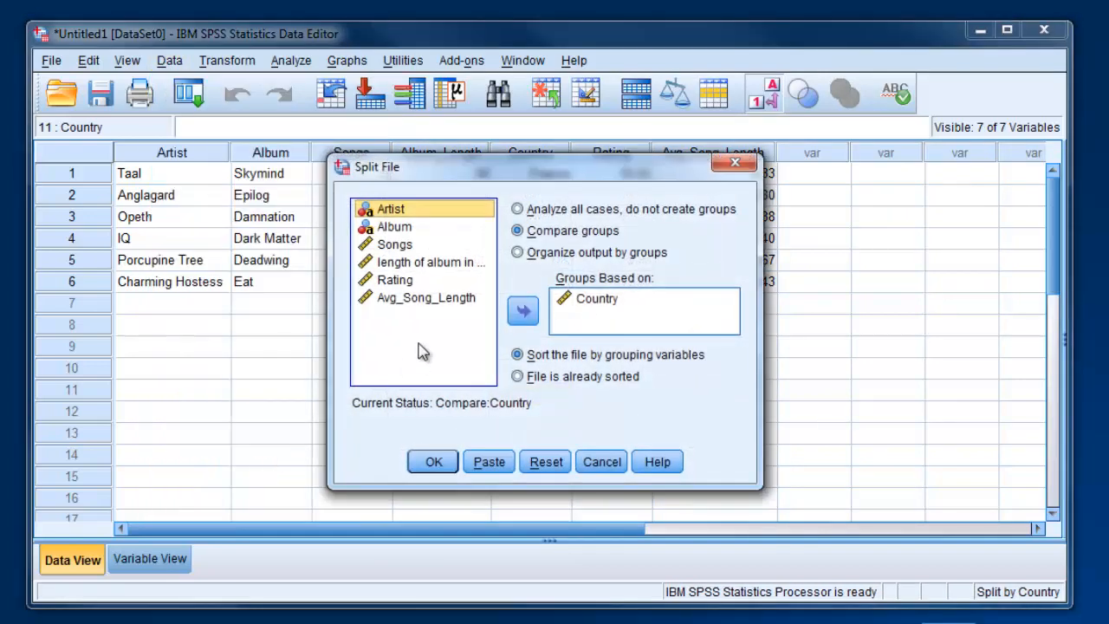
{"action": "mouse_move", "coordinate": [589, 305]}
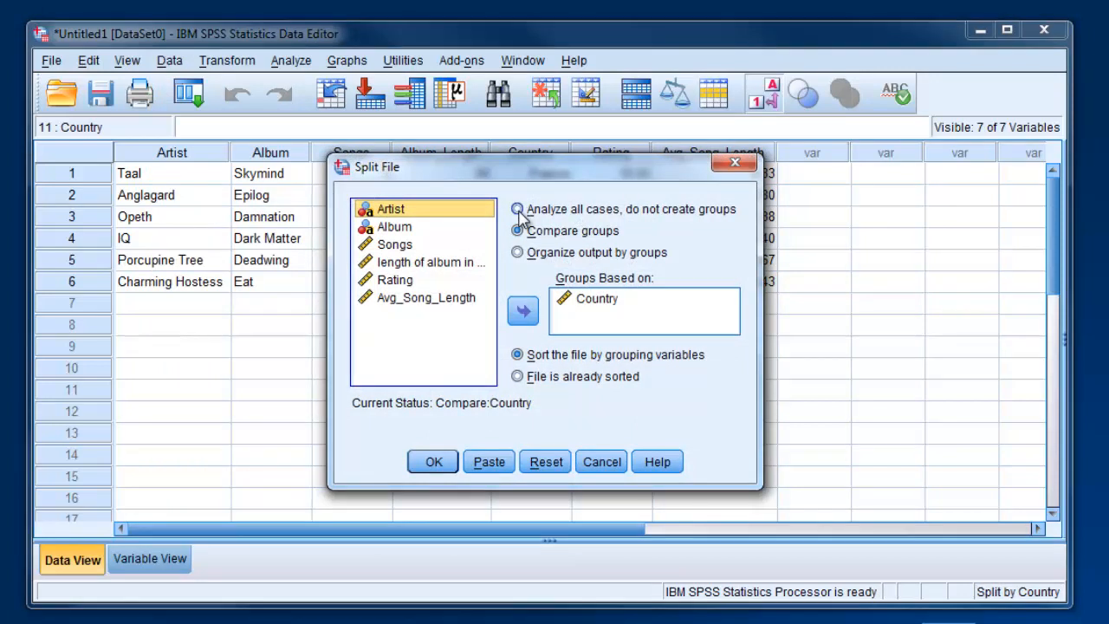
{"action": "left_click", "coordinate": [517, 209]}
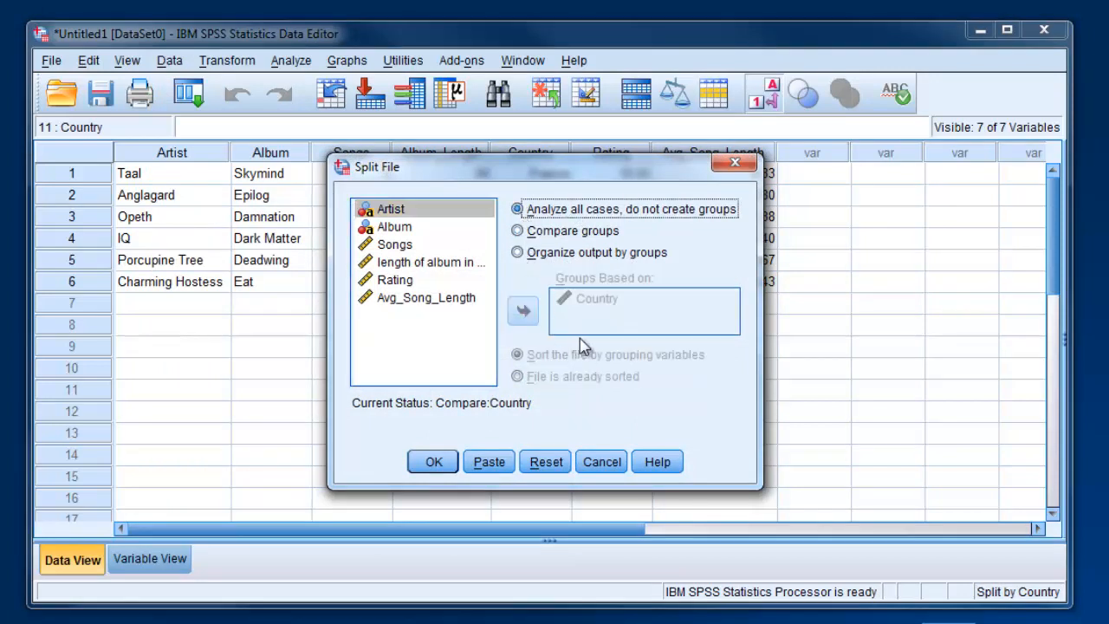
{"action": "mouse_move", "coordinate": [433, 460]}
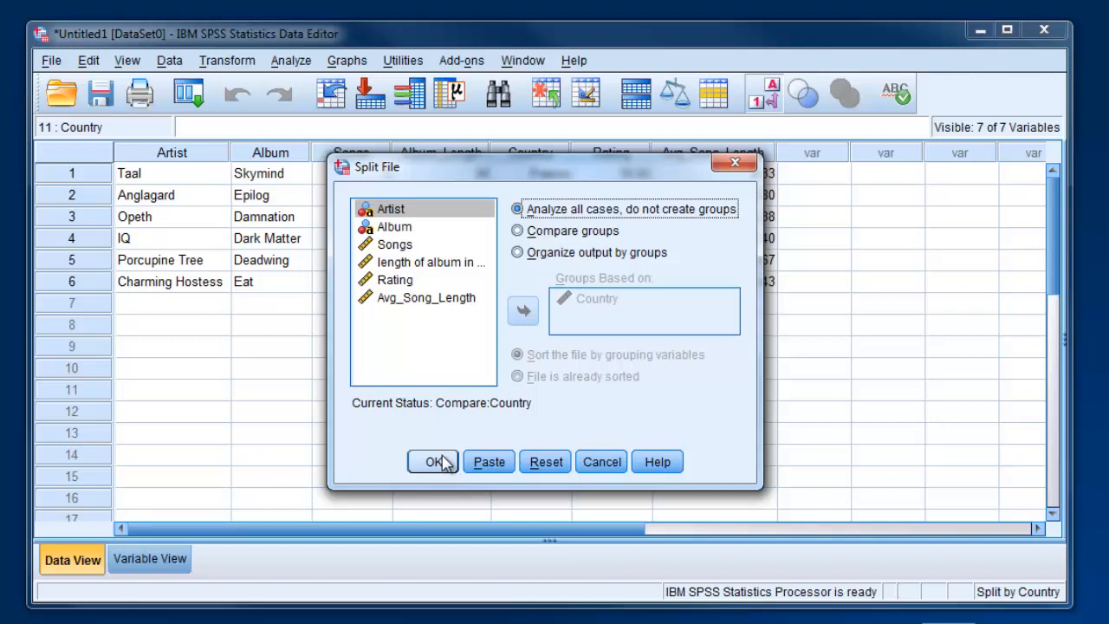
{"action": "mouse_move", "coordinate": [446, 470]}
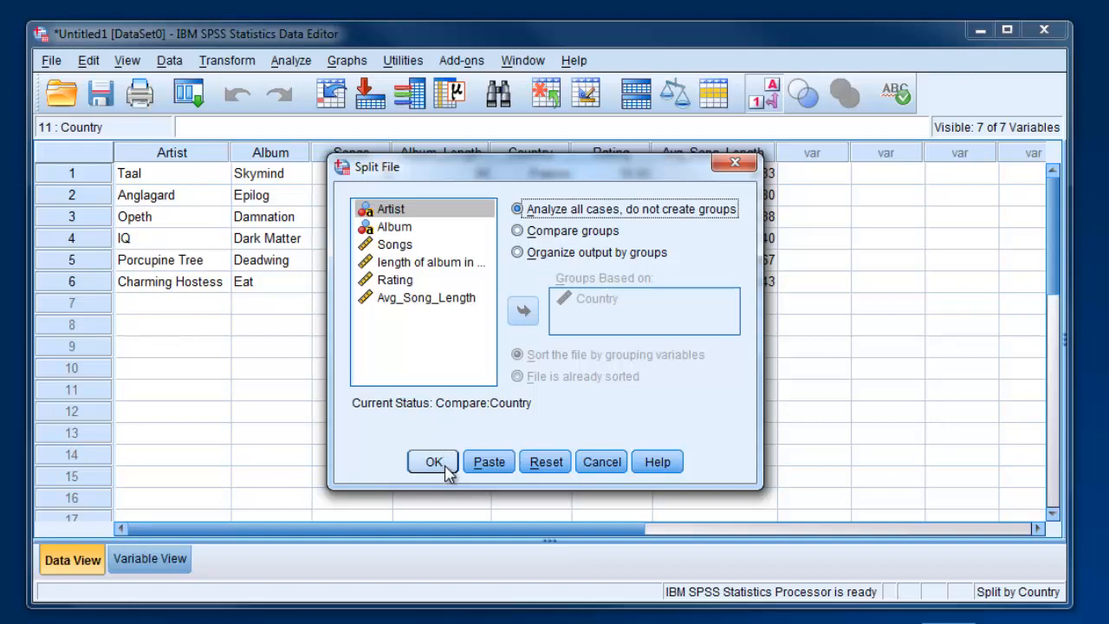
{"action": "left_click", "coordinate": [433, 461]}
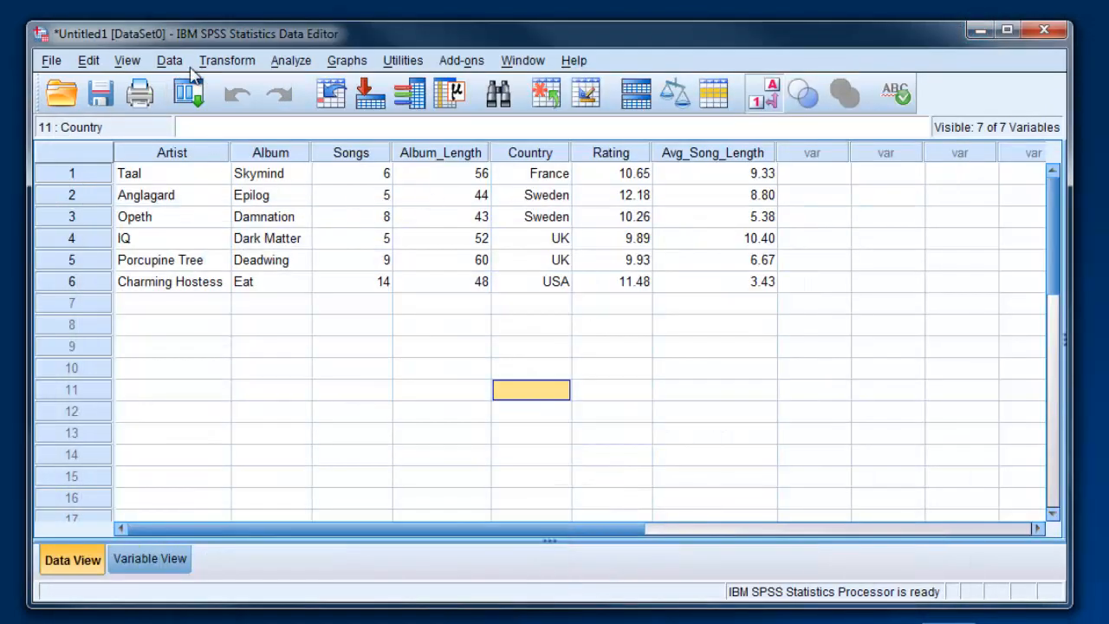
Open the Data menu to reach Select Cases
{"action": "left_click", "coordinate": [169, 60]}
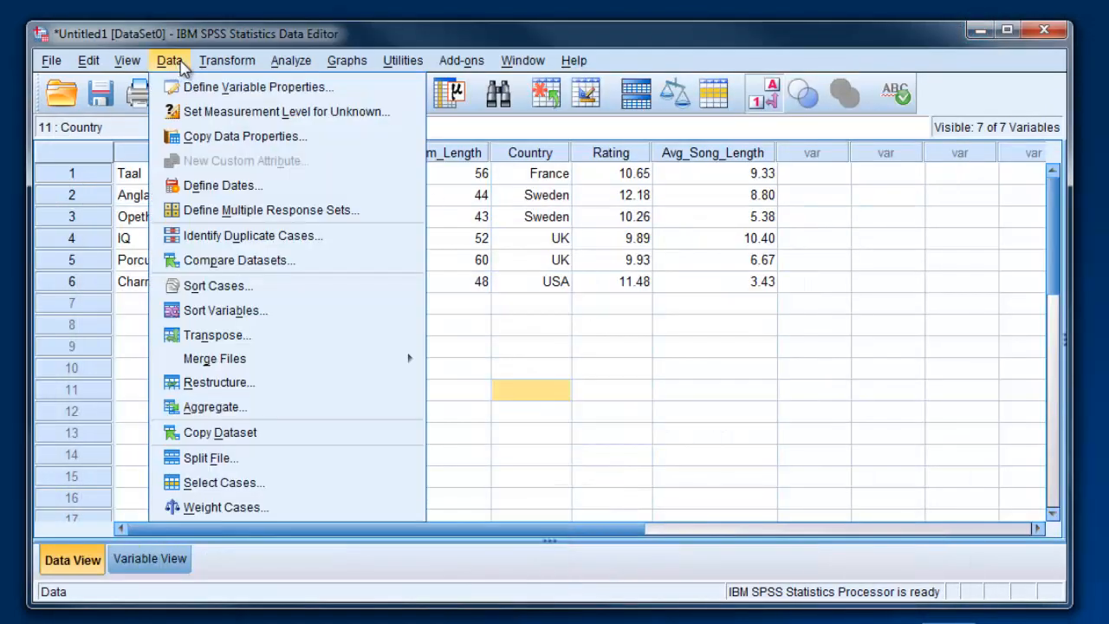
{"action": "mouse_move", "coordinate": [224, 310]}
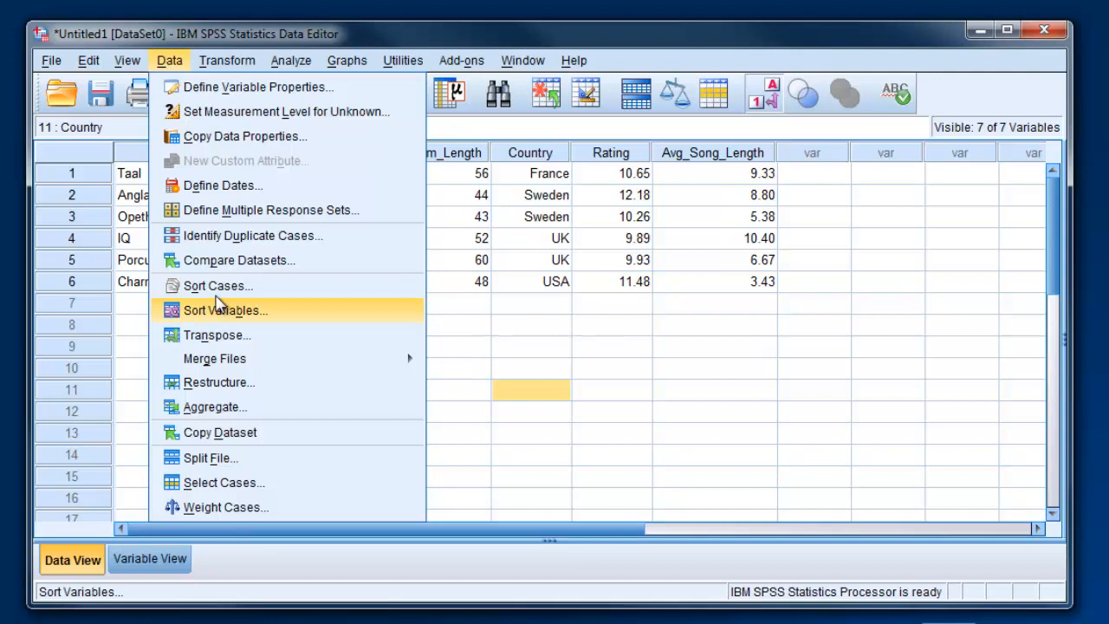
{"action": "mouse_move", "coordinate": [180, 69]}
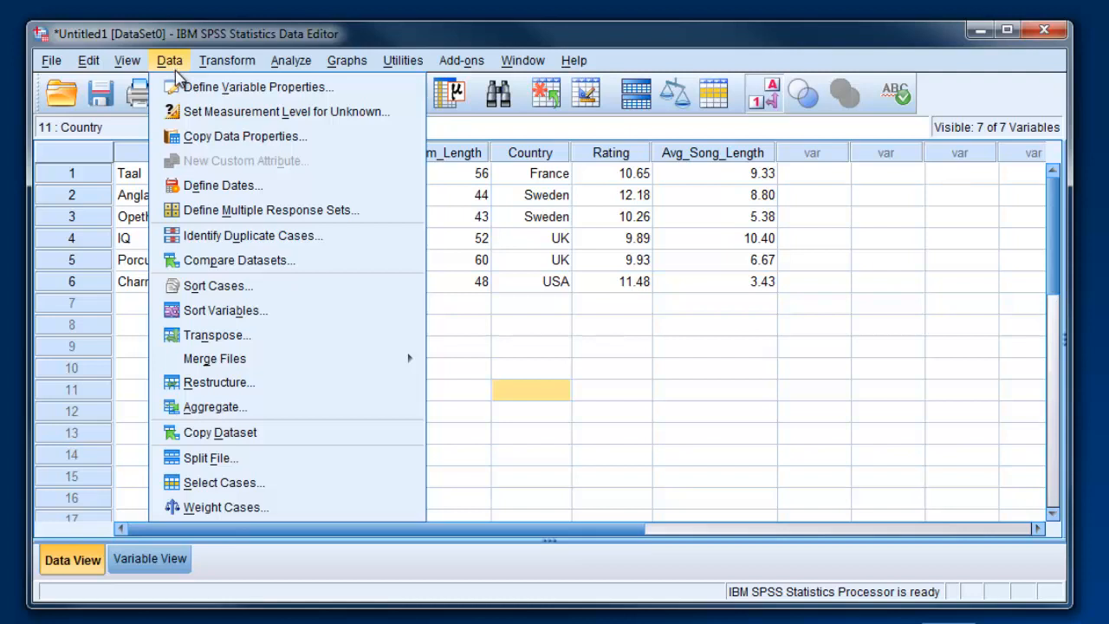
{"action": "mouse_move", "coordinate": [258, 87]}
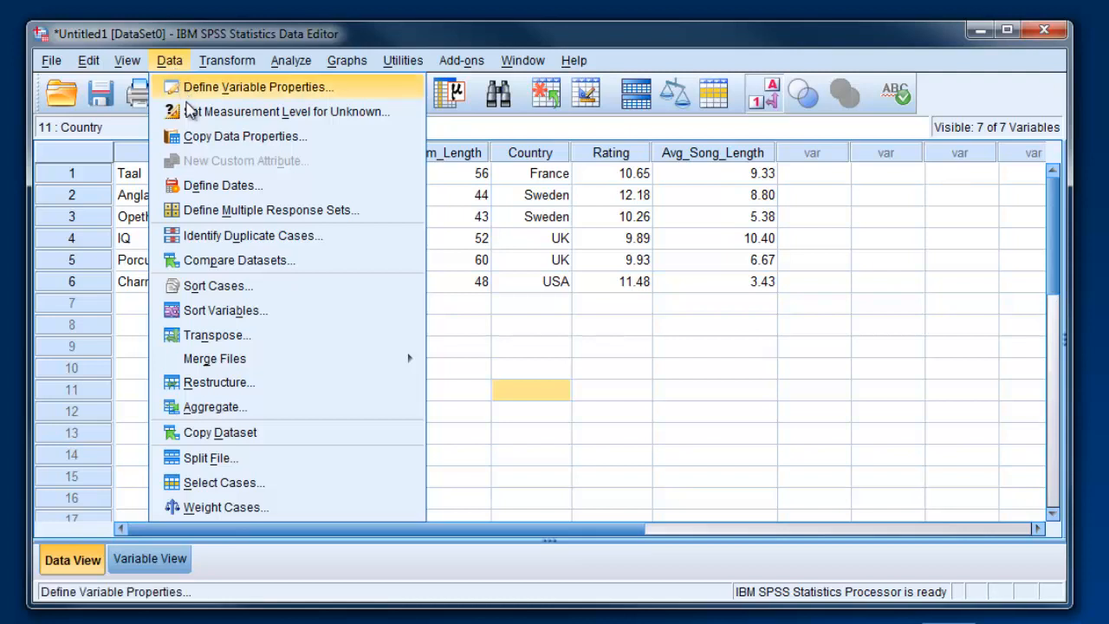
{"action": "mouse_move", "coordinate": [249, 482]}
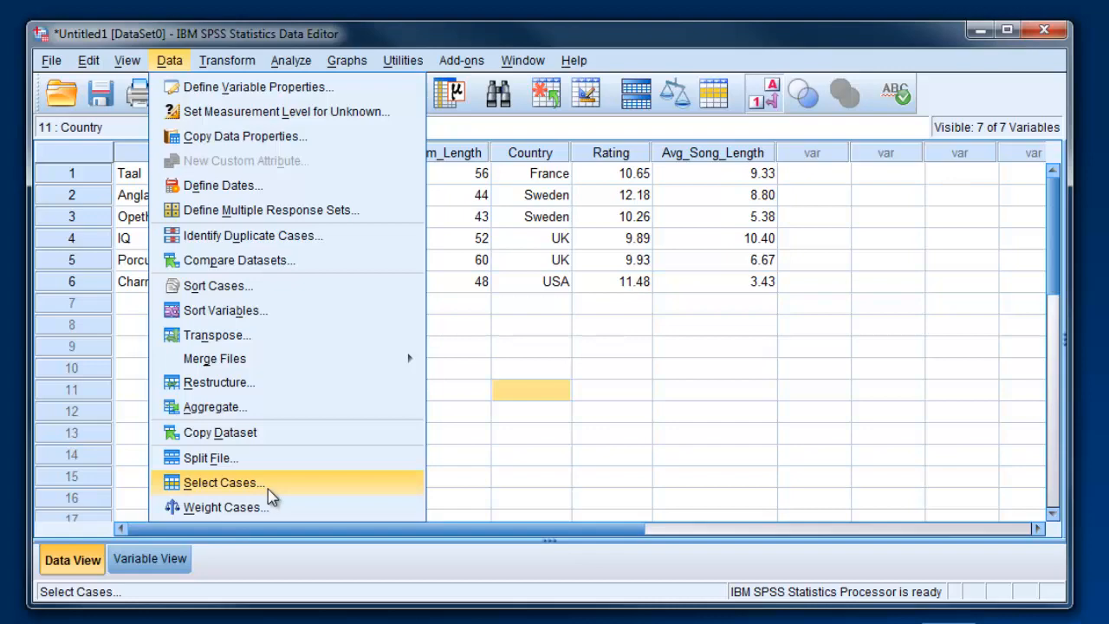
In Select Cases, pick Country and choose 'If condition is satisfied'
{"action": "left_click", "coordinate": [223, 483]}
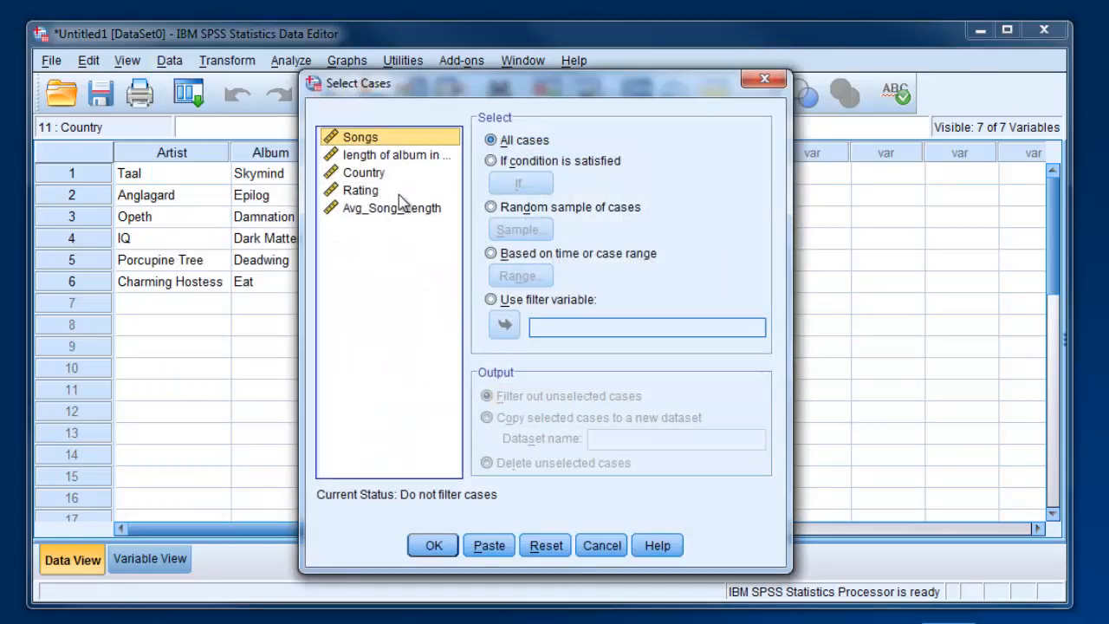
{"action": "mouse_move", "coordinate": [424, 95]}
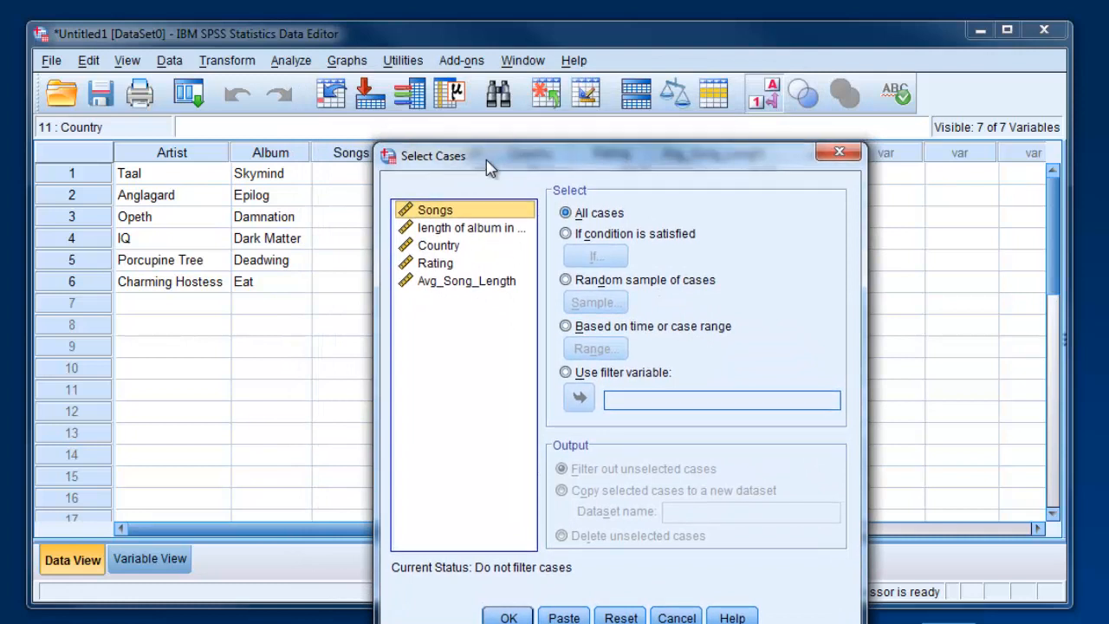
{"action": "mouse_move", "coordinate": [463, 271]}
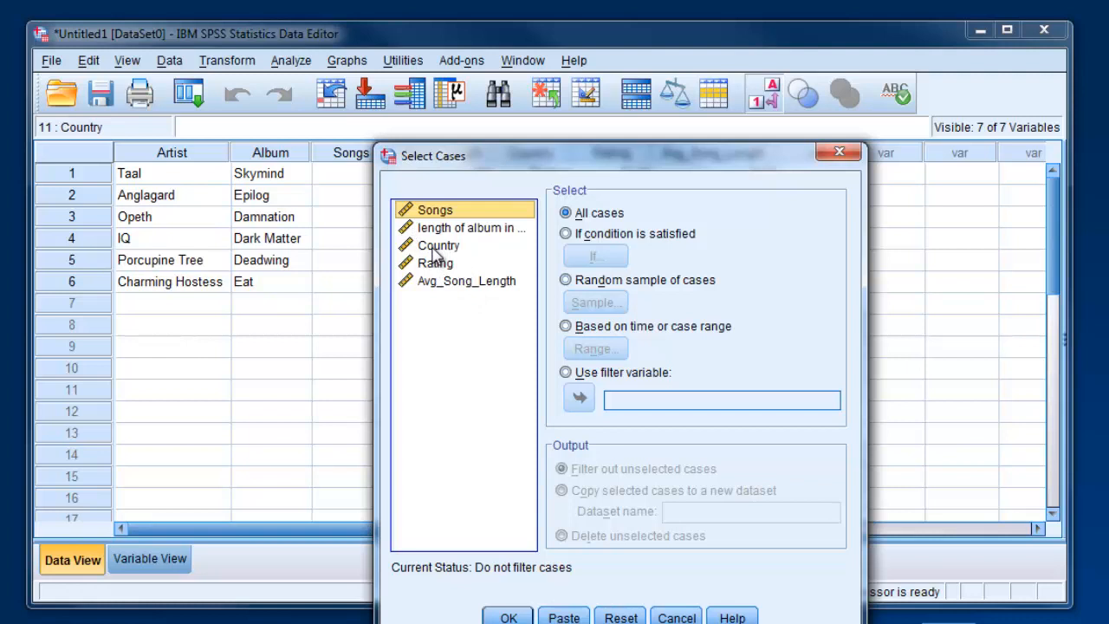
{"action": "left_click", "coordinate": [438, 246]}
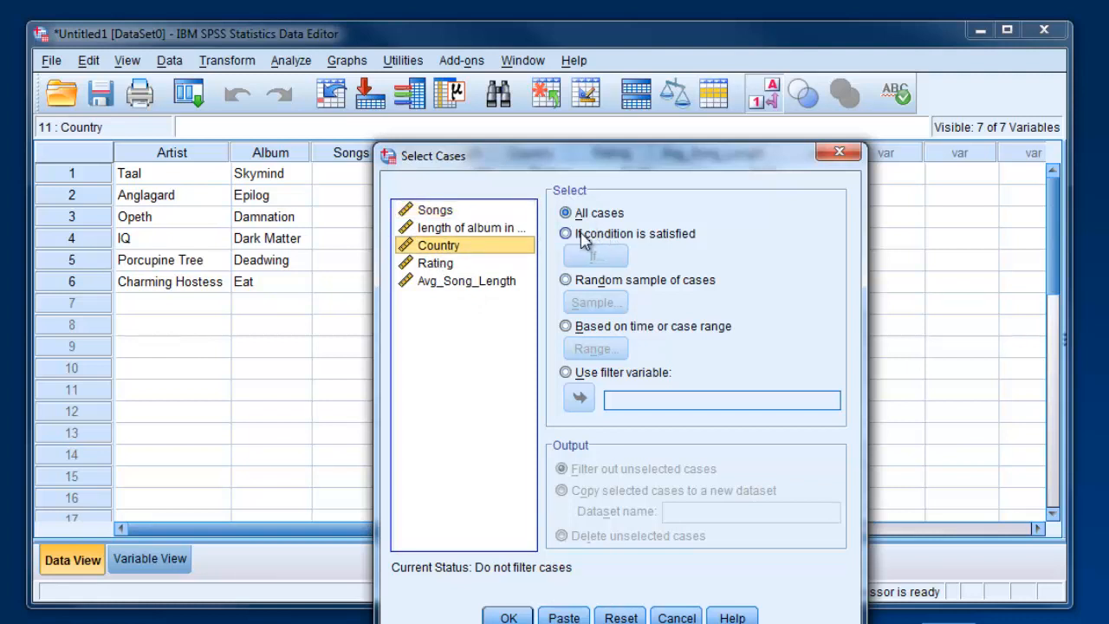
{"action": "left_click", "coordinate": [565, 233]}
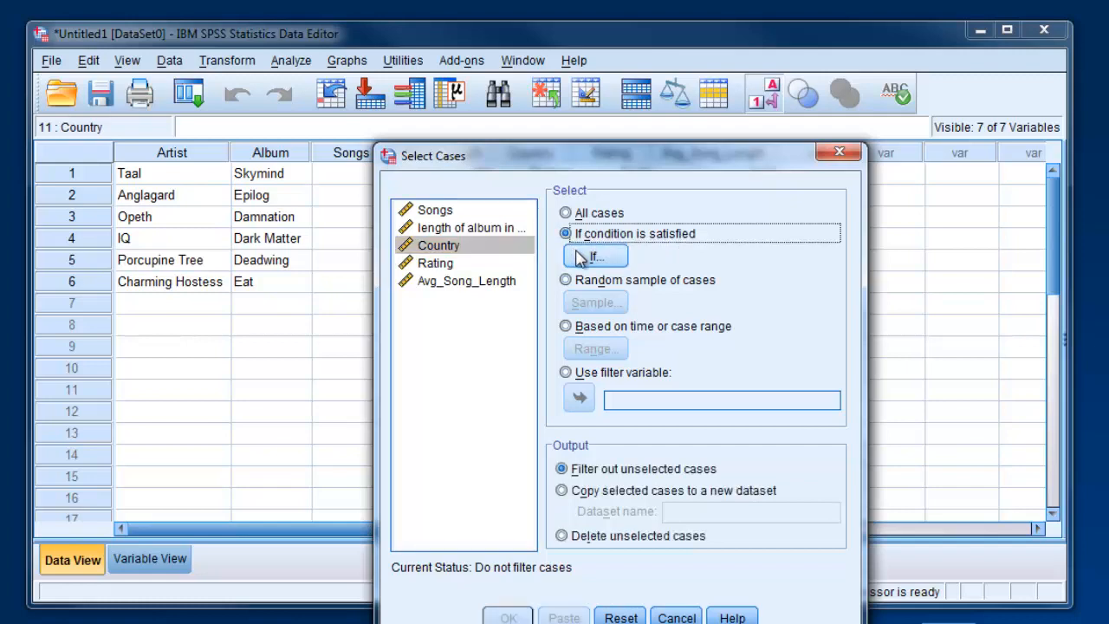
Build the condition Country=3 in the If dialog and accept it
{"action": "left_click", "coordinate": [594, 257]}
{"action": "type", "text": "Country"}
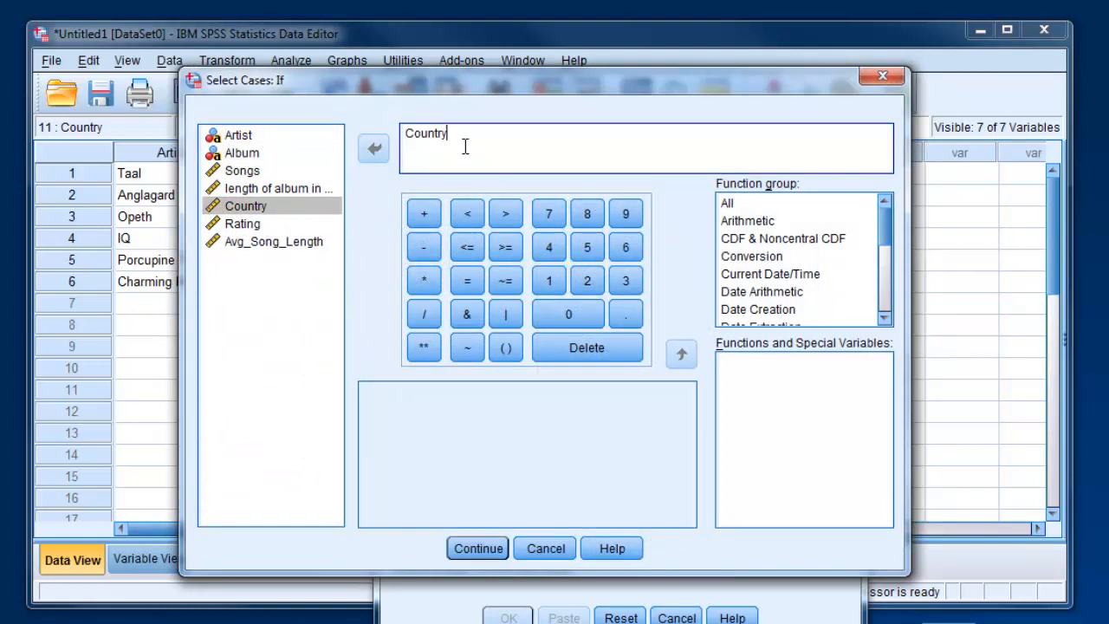
{"action": "type", "text": "=3"}
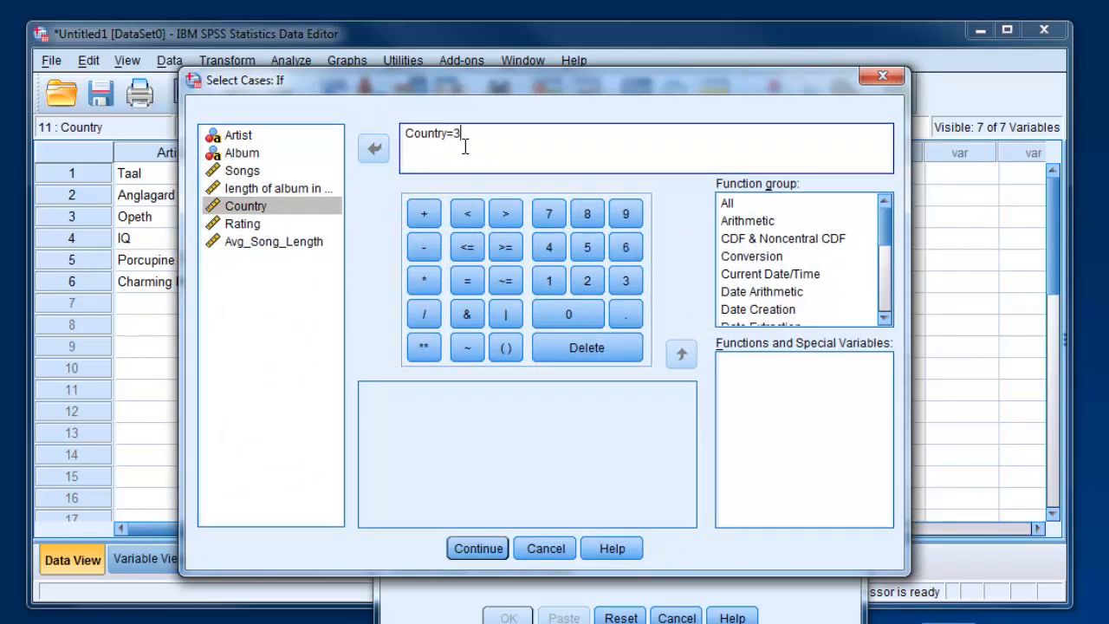
{"action": "mouse_move", "coordinate": [468, 430]}
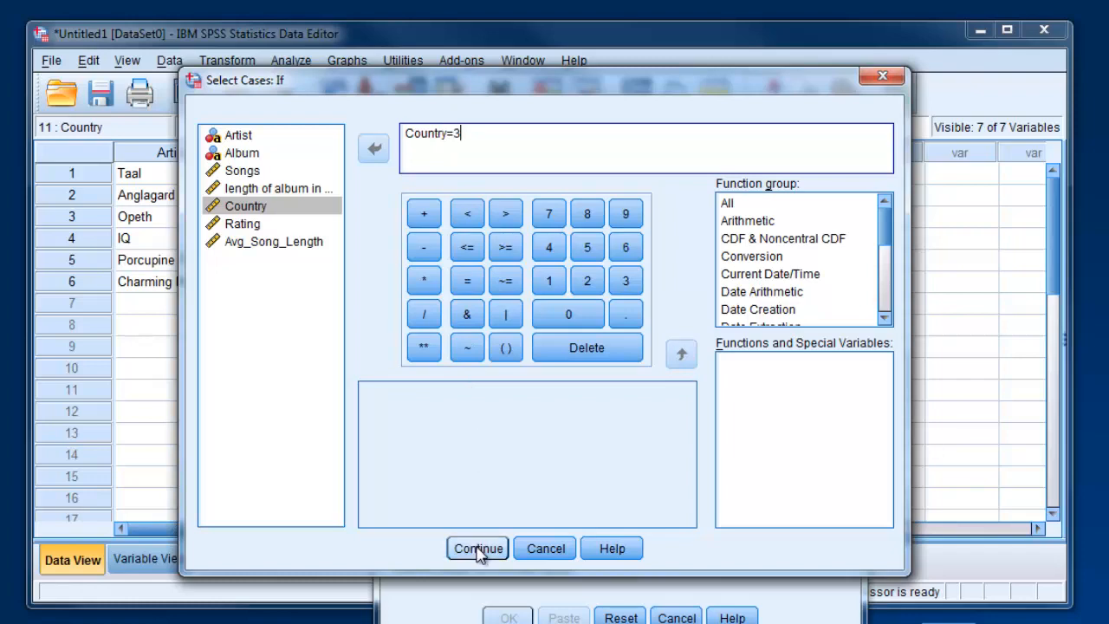
{"action": "left_click", "coordinate": [476, 548]}
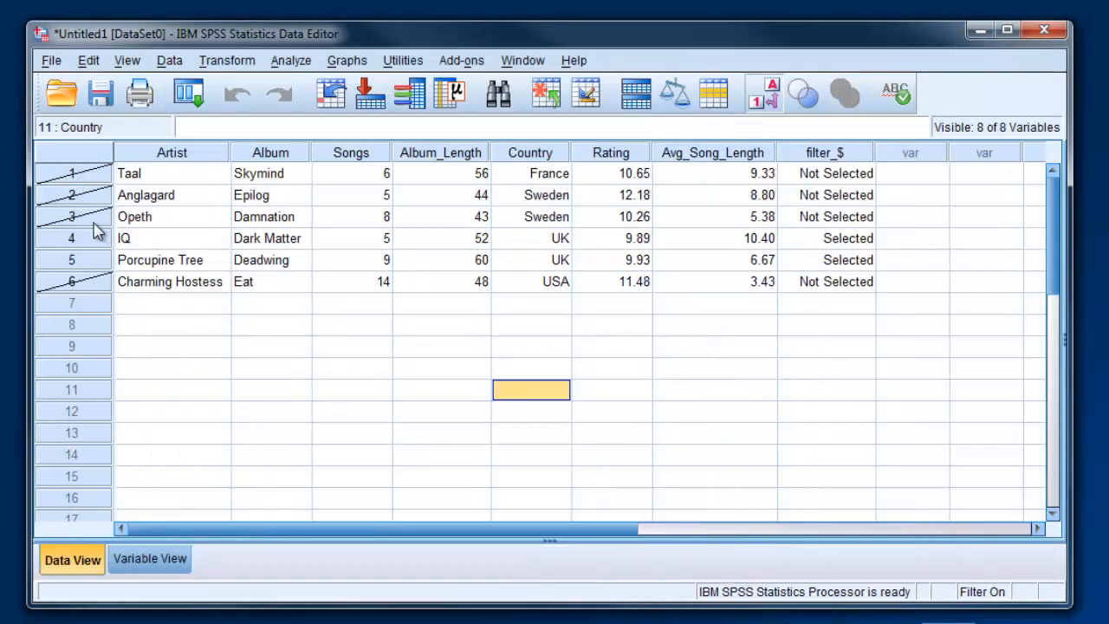
{"action": "mouse_move", "coordinate": [388, 267]}
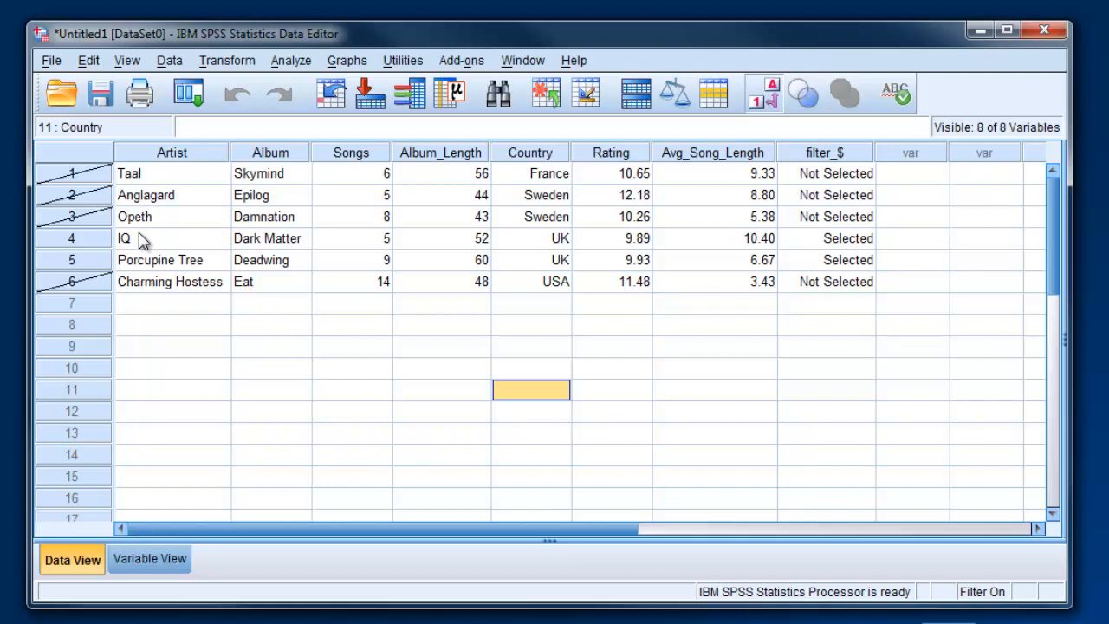
{"action": "mouse_move", "coordinate": [103, 269]}
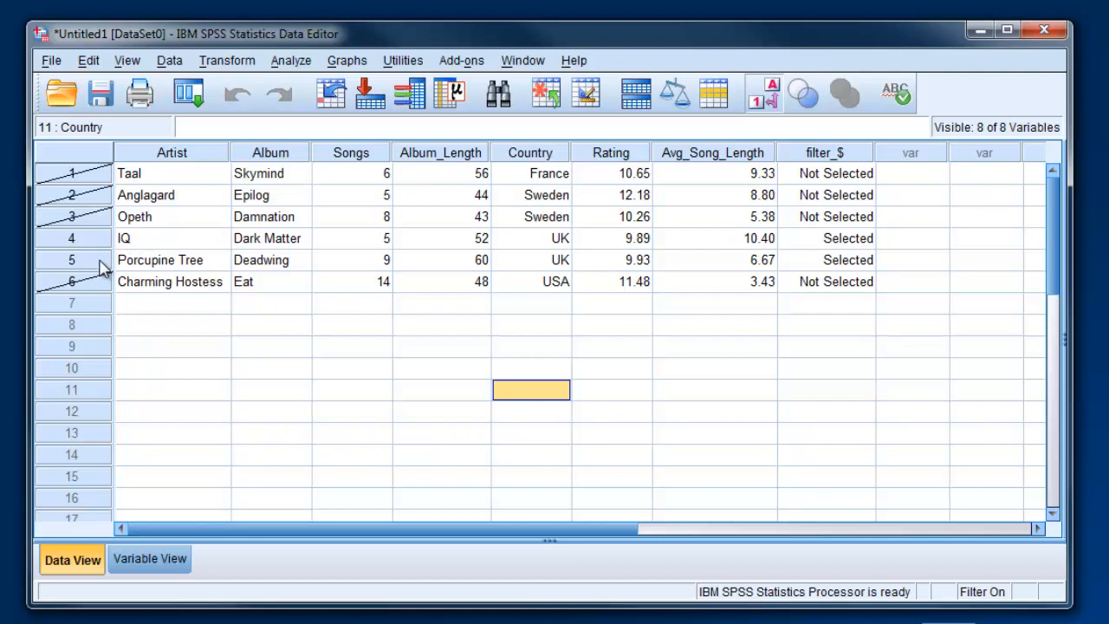
Set Select Cases back to All cases, turning off the UK-only filter
{"action": "left_click", "coordinate": [170, 60]}
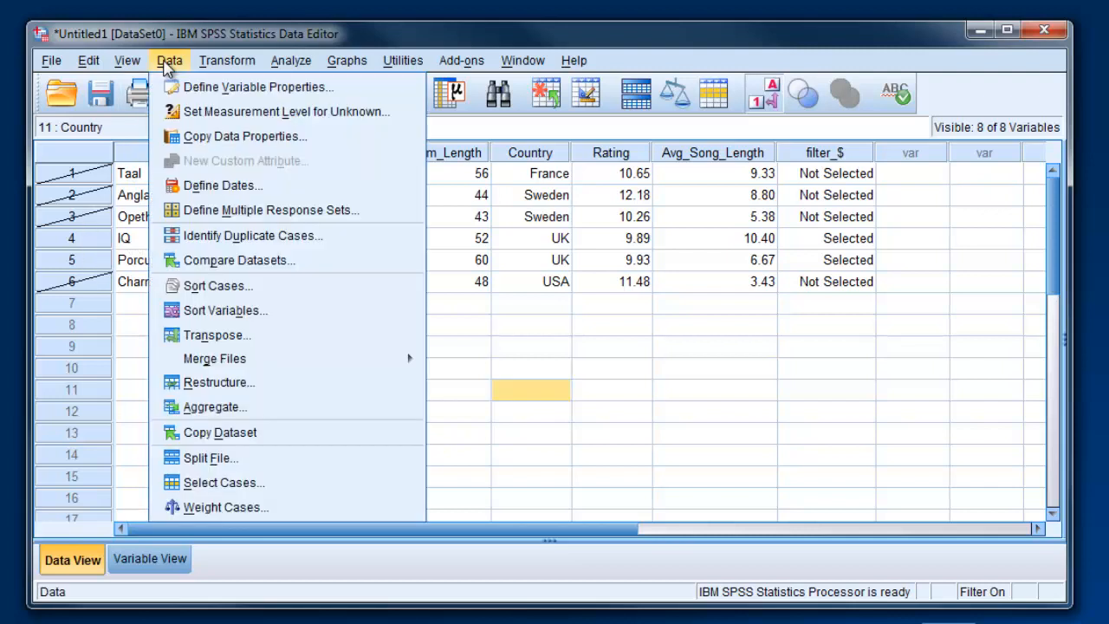
{"action": "mouse_move", "coordinate": [224, 482]}
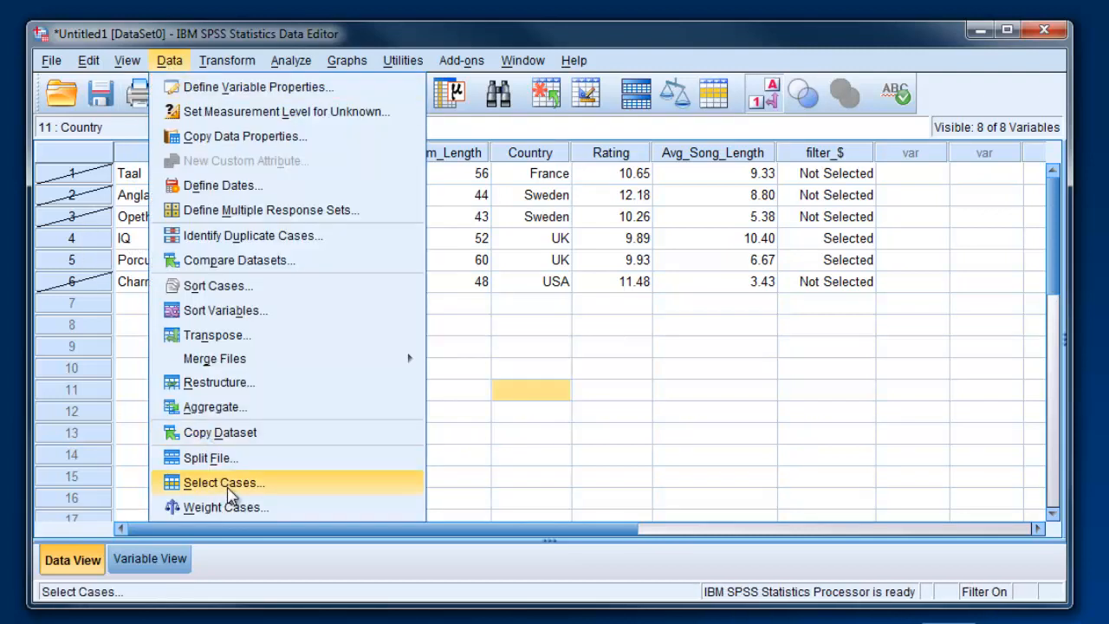
{"action": "left_click", "coordinate": [222, 482]}
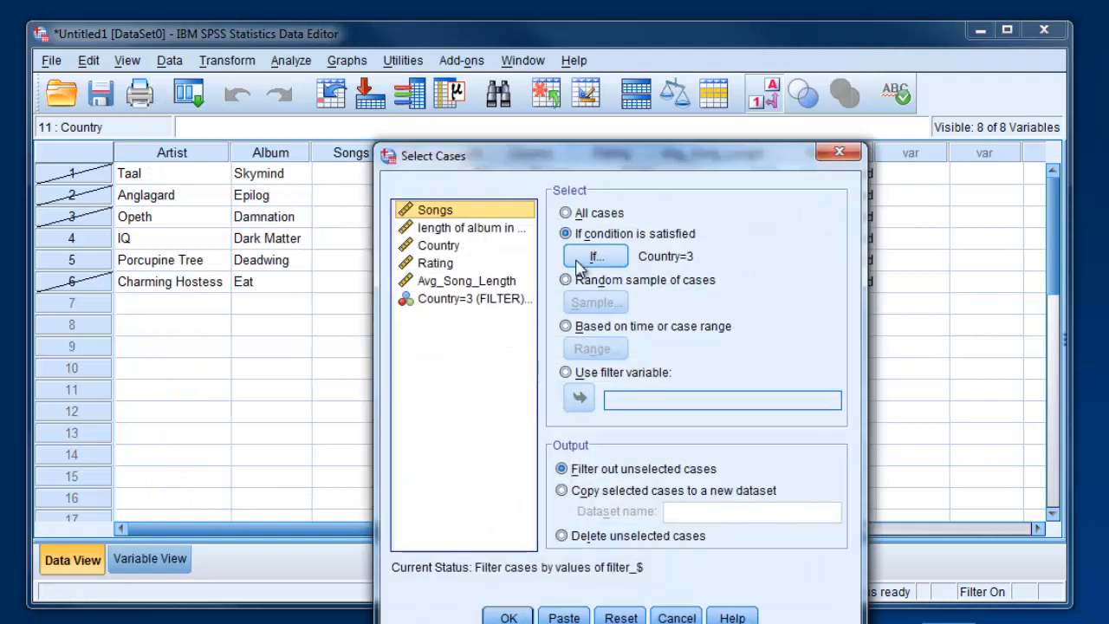
{"action": "left_click", "coordinate": [565, 212]}
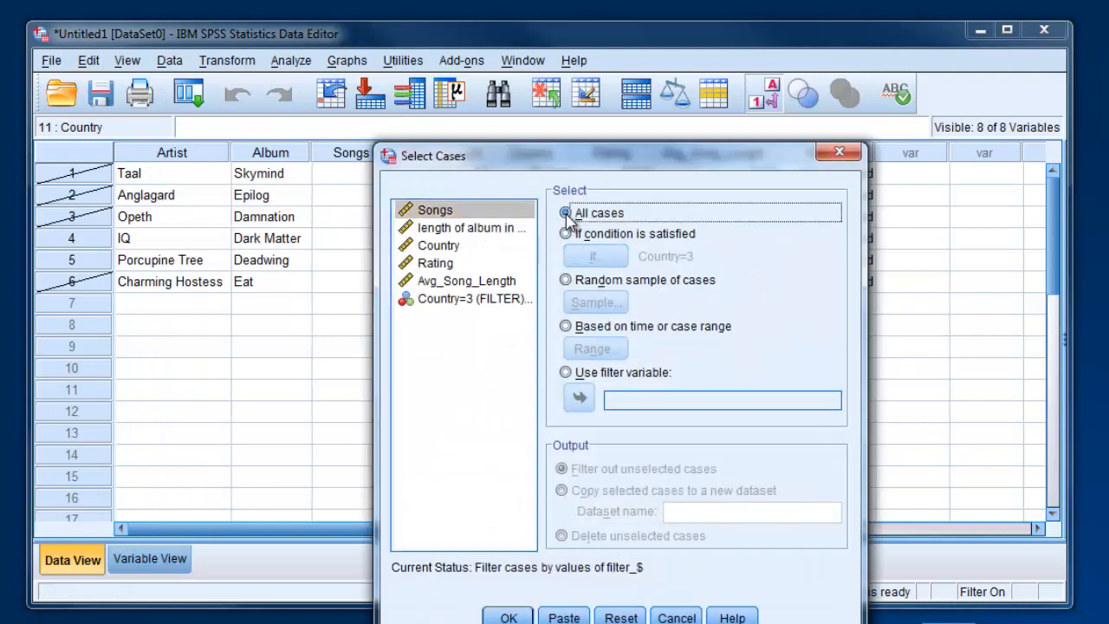
{"action": "left_click", "coordinate": [507, 615]}
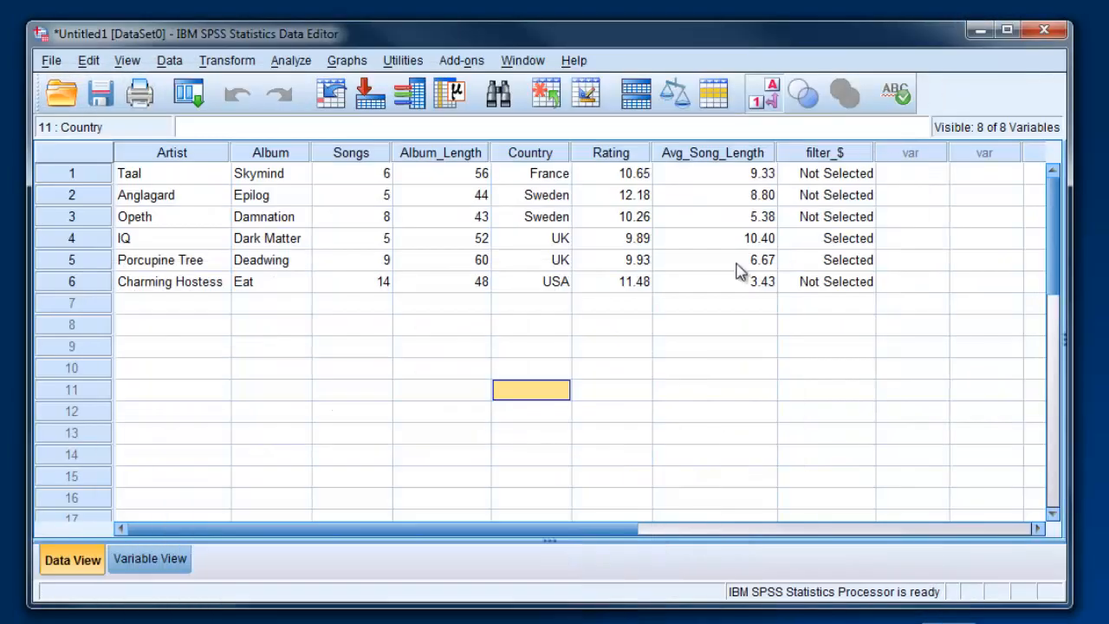
{"action": "mouse_move", "coordinate": [236, 132]}
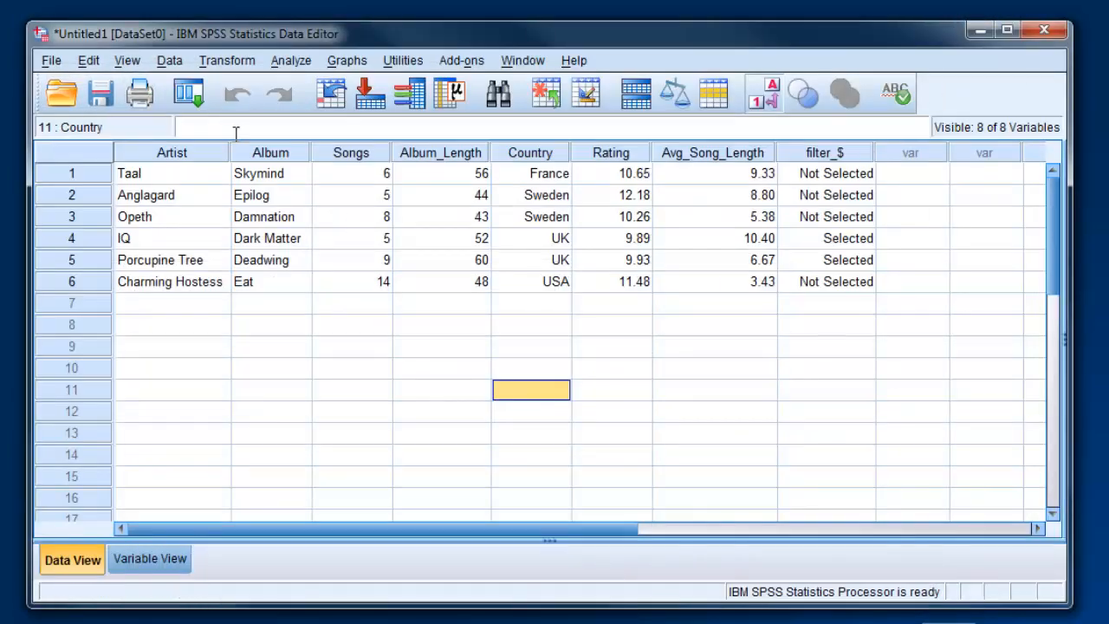
In Select Cases, enter the condition Rating > 10 and apply the filter
{"action": "left_click", "coordinate": [169, 59]}
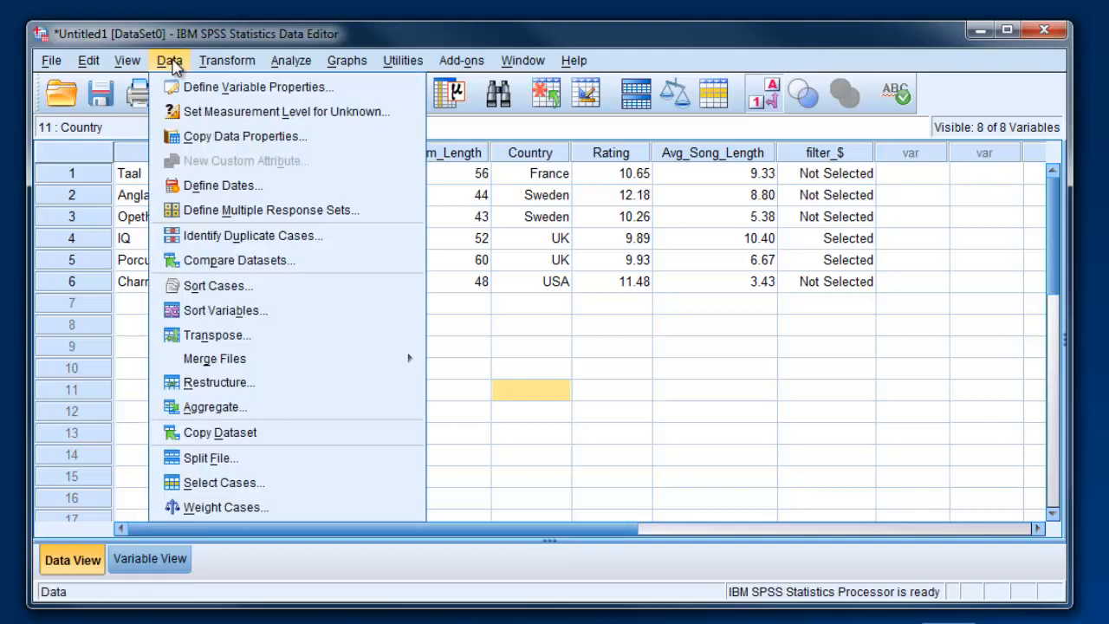
{"action": "left_click", "coordinate": [223, 483]}
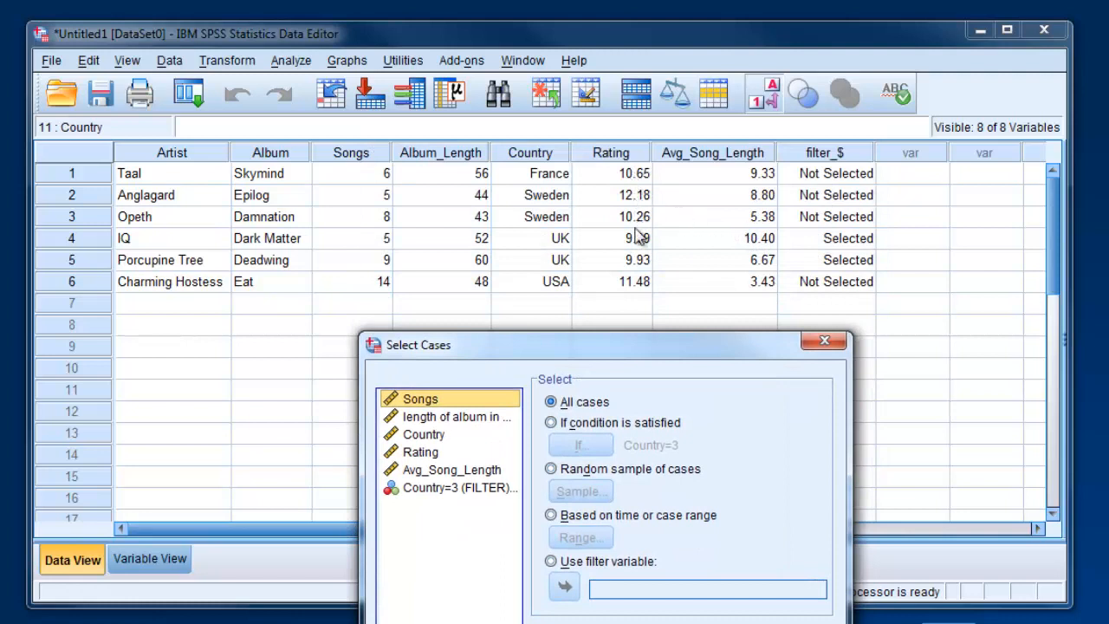
{"action": "mouse_move", "coordinate": [638, 271]}
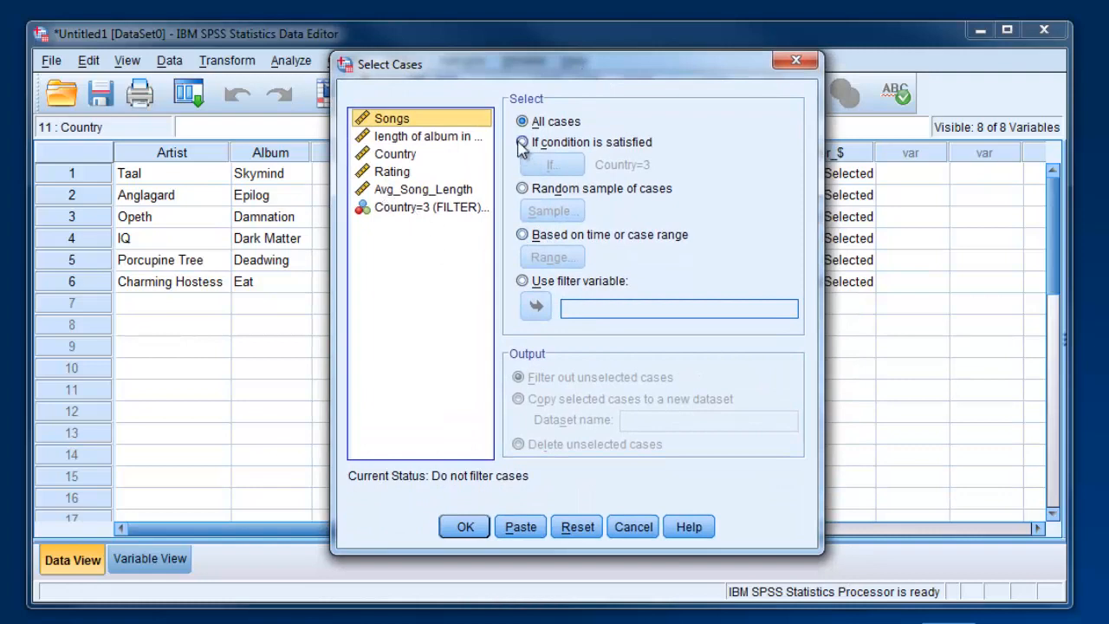
{"action": "left_click", "coordinate": [551, 163]}
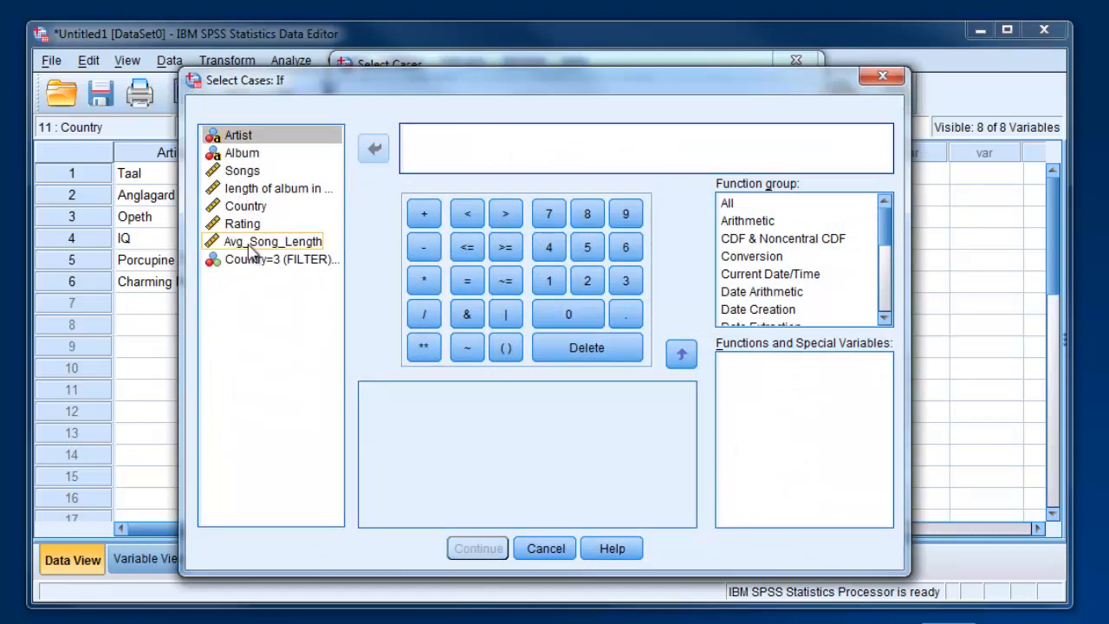
{"action": "left_click", "coordinate": [242, 223]}
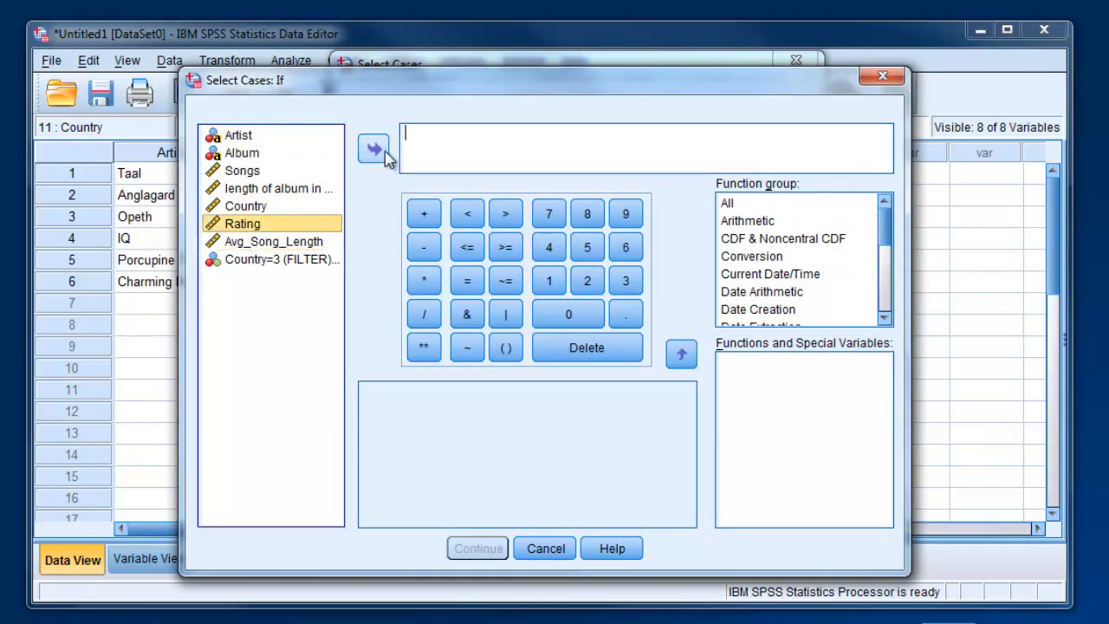
{"action": "left_click", "coordinate": [505, 213]}
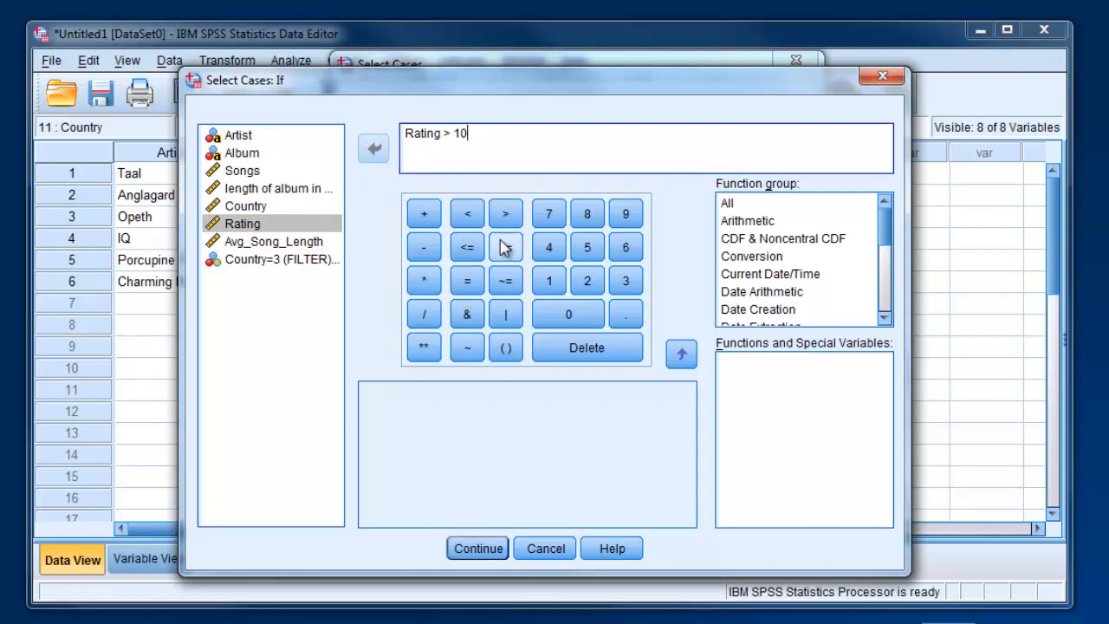
{"action": "left_click", "coordinate": [477, 547]}
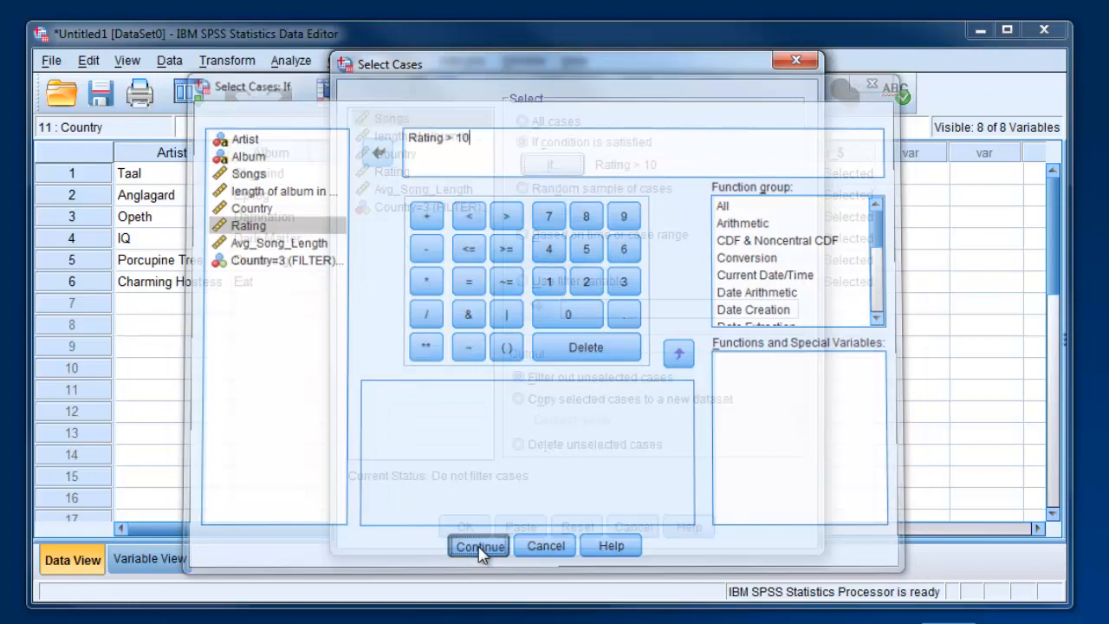
{"action": "left_click", "coordinate": [479, 546]}
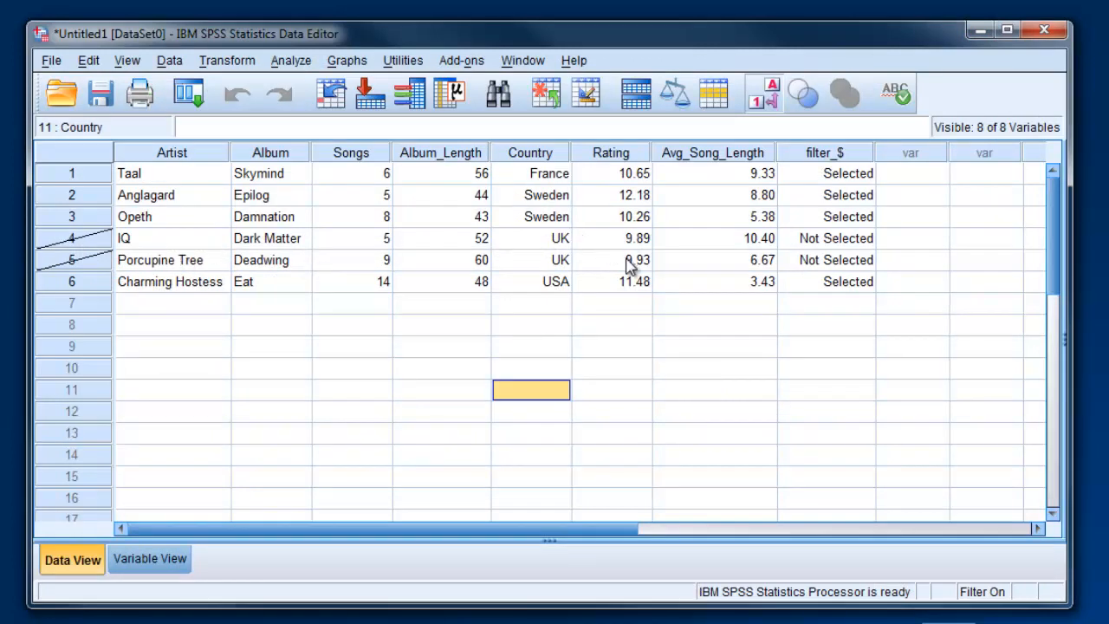
{"action": "mouse_move", "coordinate": [617, 182]}
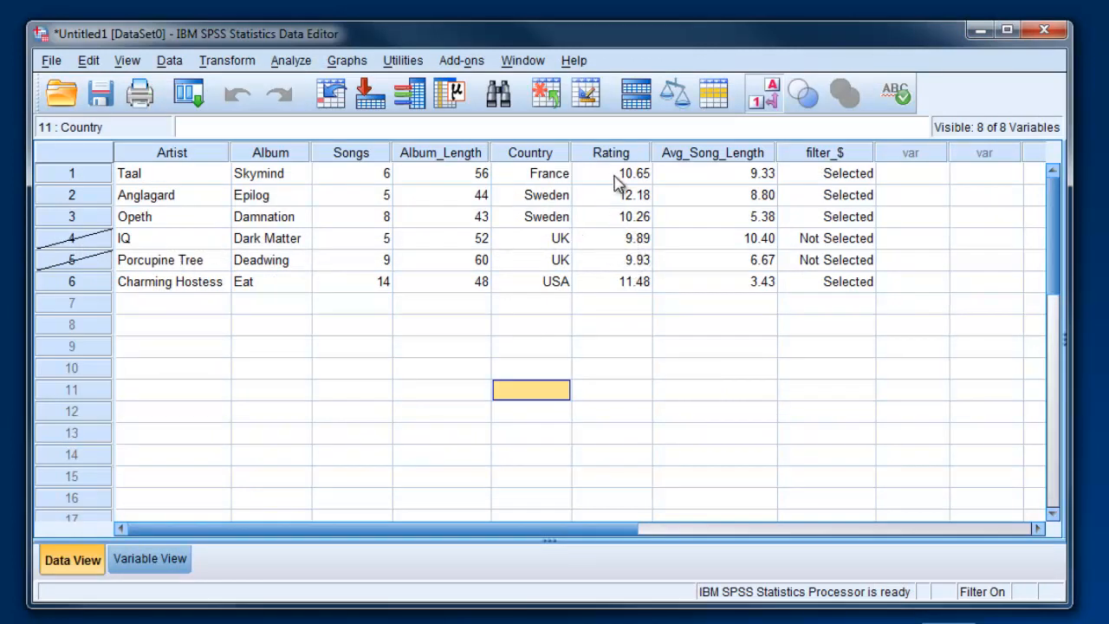
{"action": "mouse_move", "coordinate": [636, 195]}
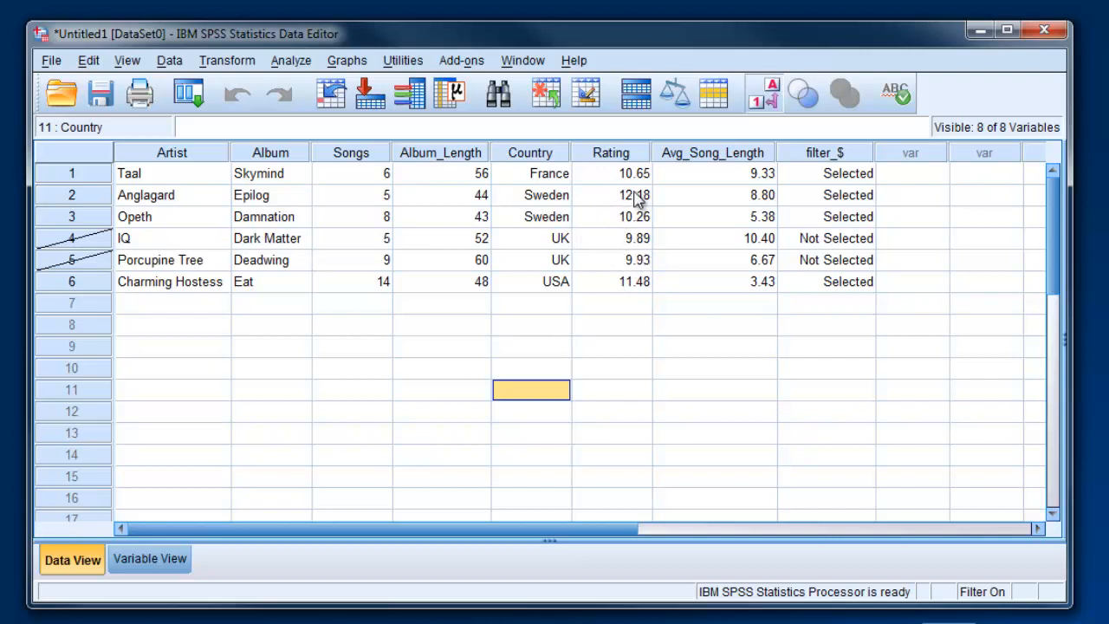
{"action": "mouse_move", "coordinate": [602, 260]}
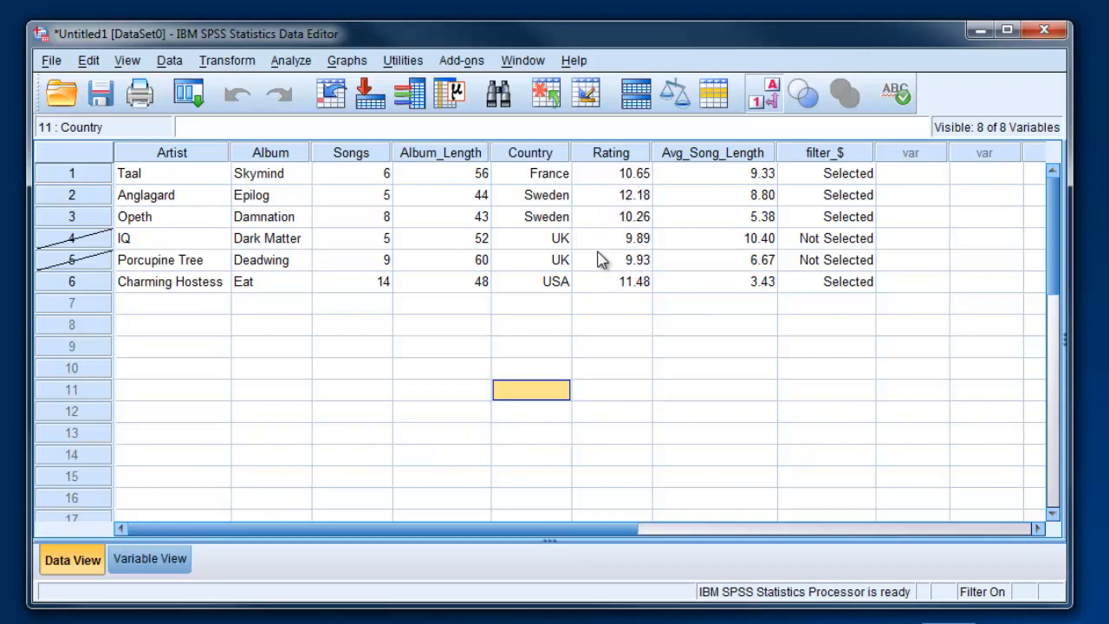
{"action": "mouse_move", "coordinate": [849, 249]}
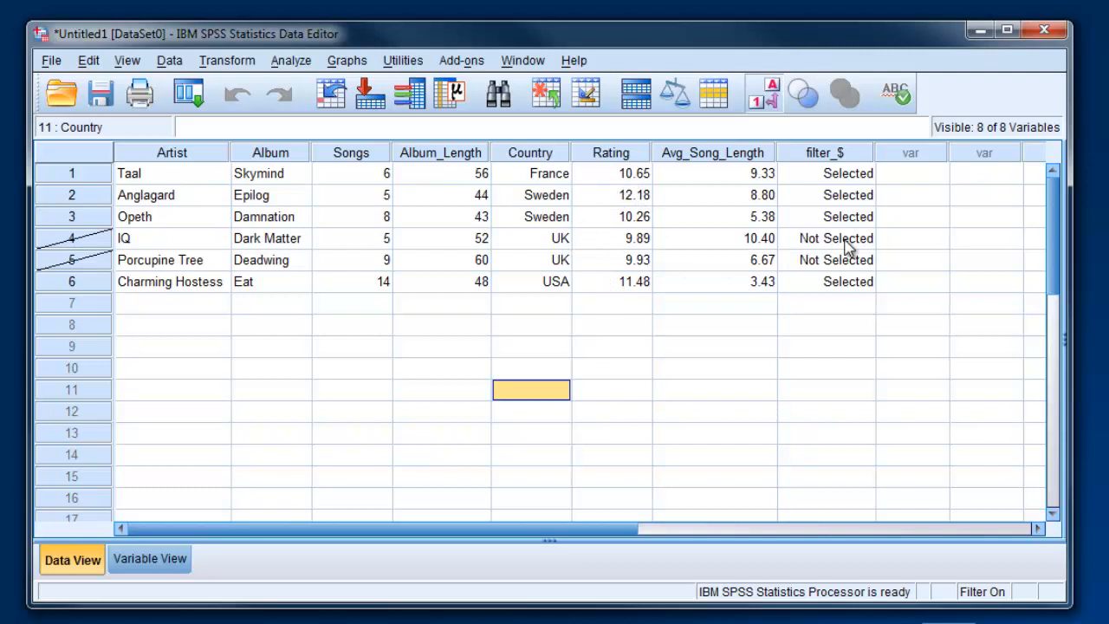
{"action": "mouse_move", "coordinate": [848, 225]}
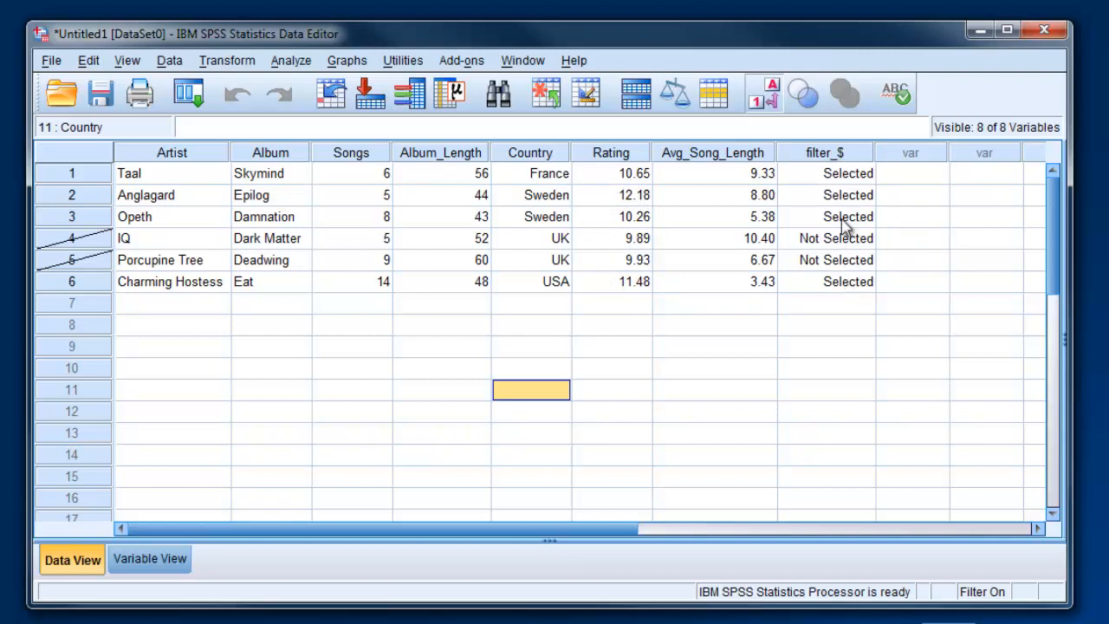
{"action": "mouse_move", "coordinate": [821, 165]}
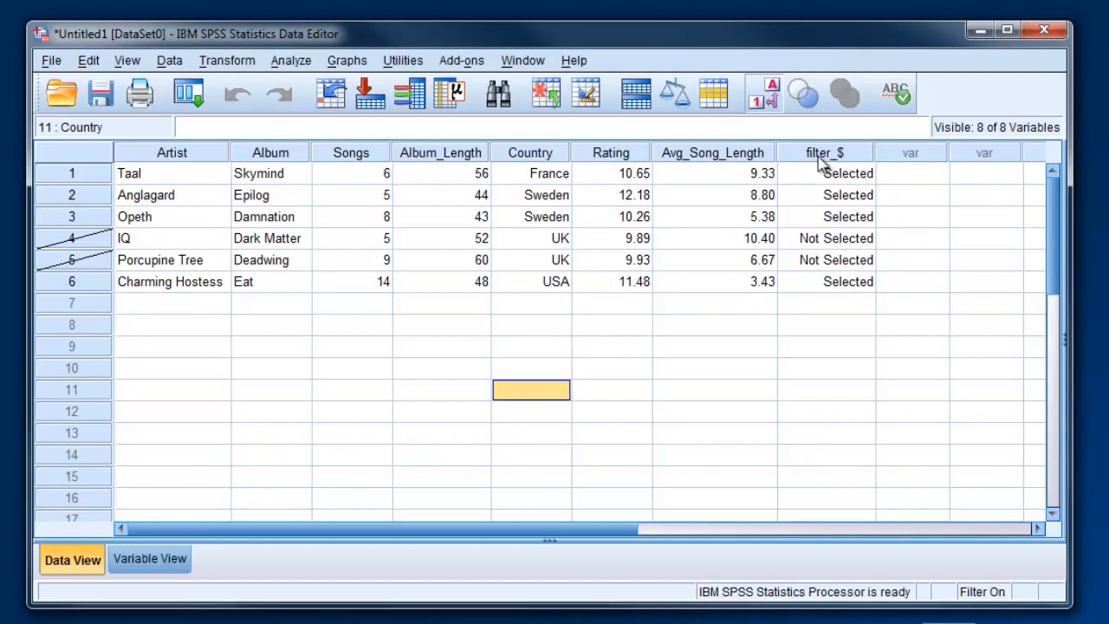
{"action": "mouse_move", "coordinate": [819, 269]}
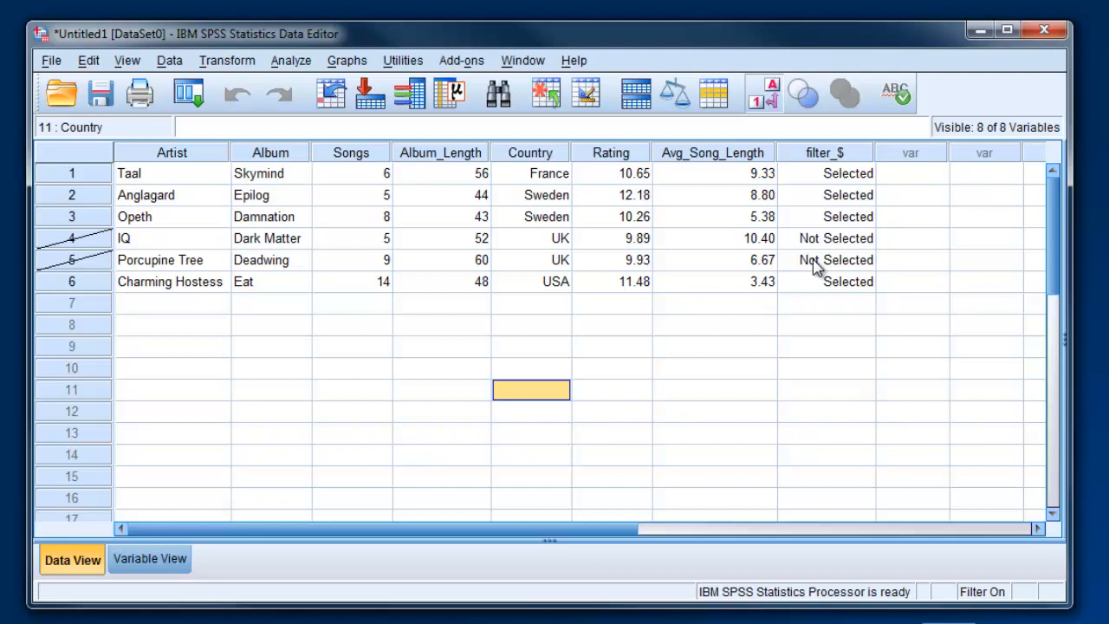
{"action": "mouse_move", "coordinate": [276, 228]}
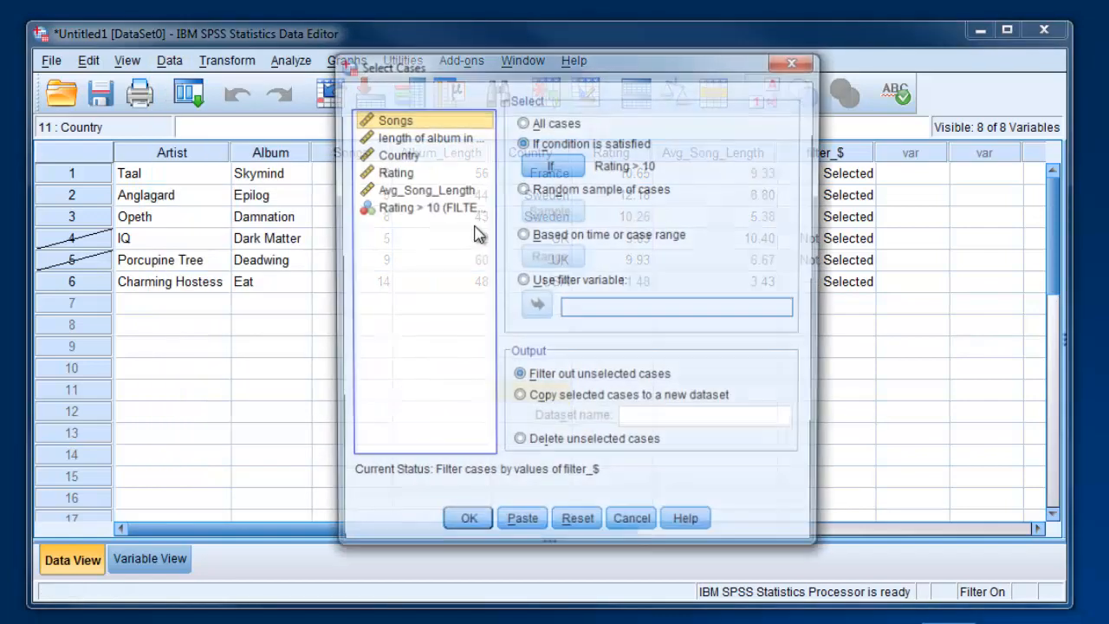
Switch Select Cases to All cases, turning off the Rating > 10 filter
{"action": "left_click", "coordinate": [523, 122]}
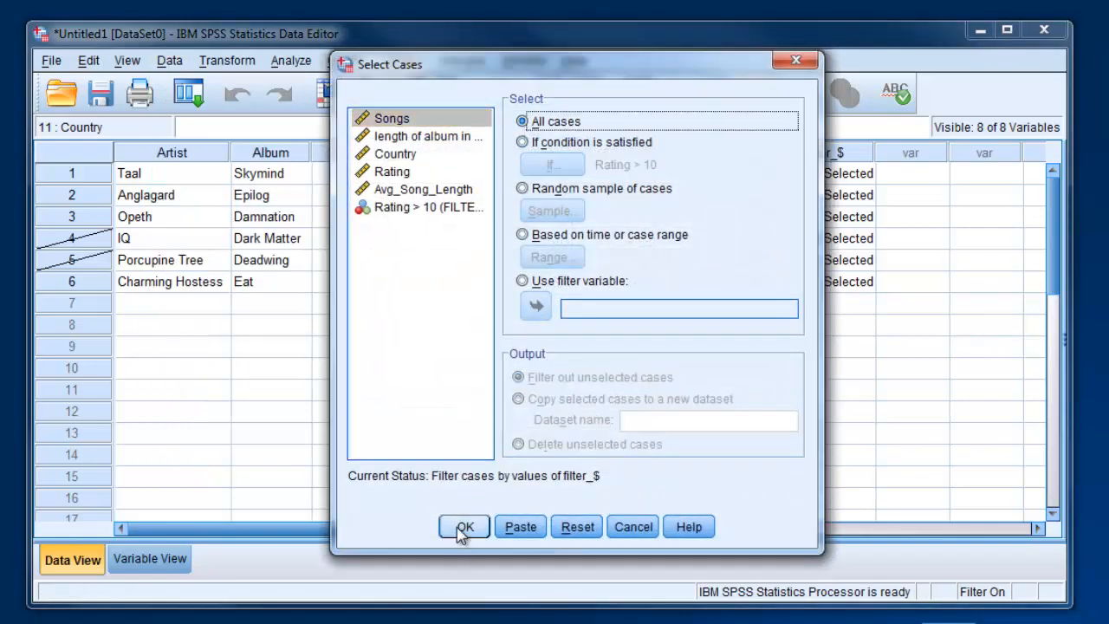
{"action": "left_click", "coordinate": [463, 526]}
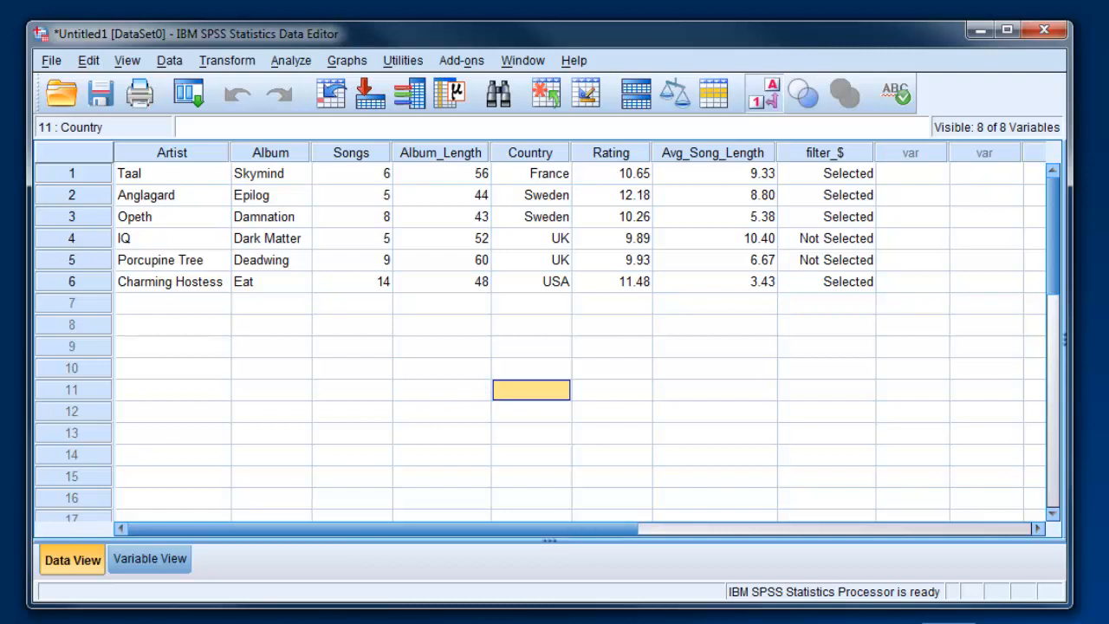
{"action": "mouse_move", "coordinate": [325, 602]}
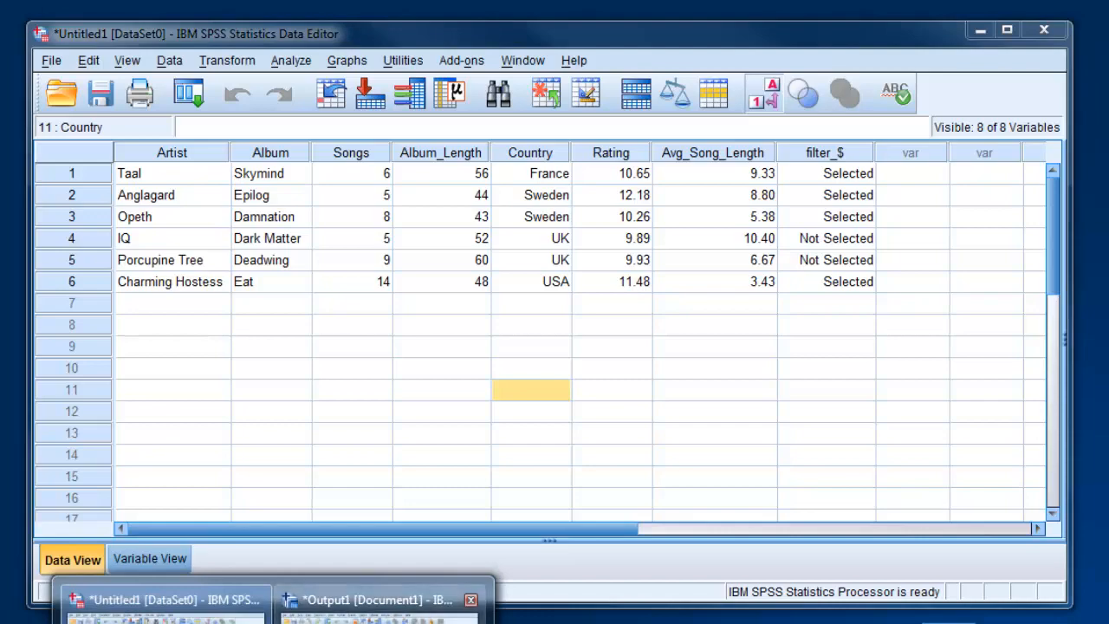
Bring the Output1 viewer with the Frequencies Statistics table to the front
{"action": "left_click", "coordinate": [379, 599]}
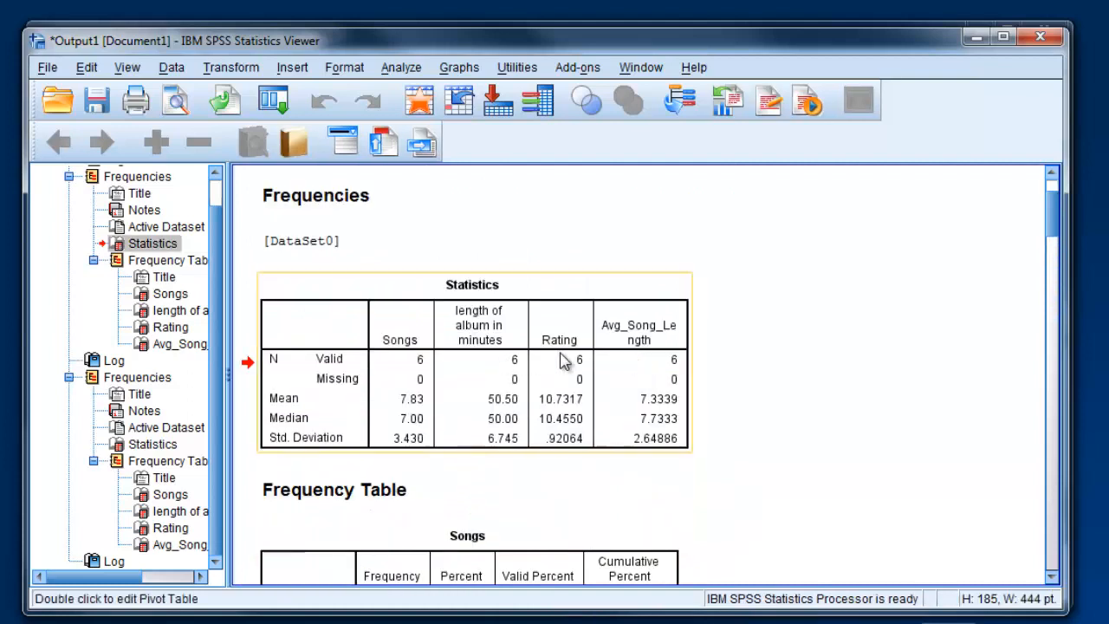
{"action": "mouse_move", "coordinate": [509, 399]}
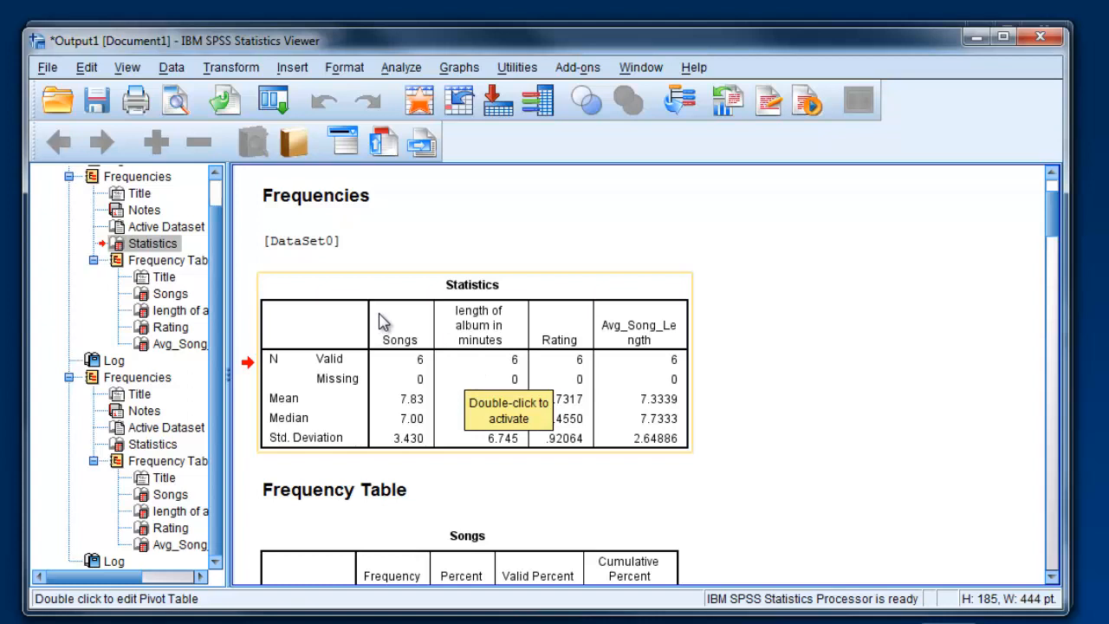
{"action": "mouse_move", "coordinate": [424, 340]}
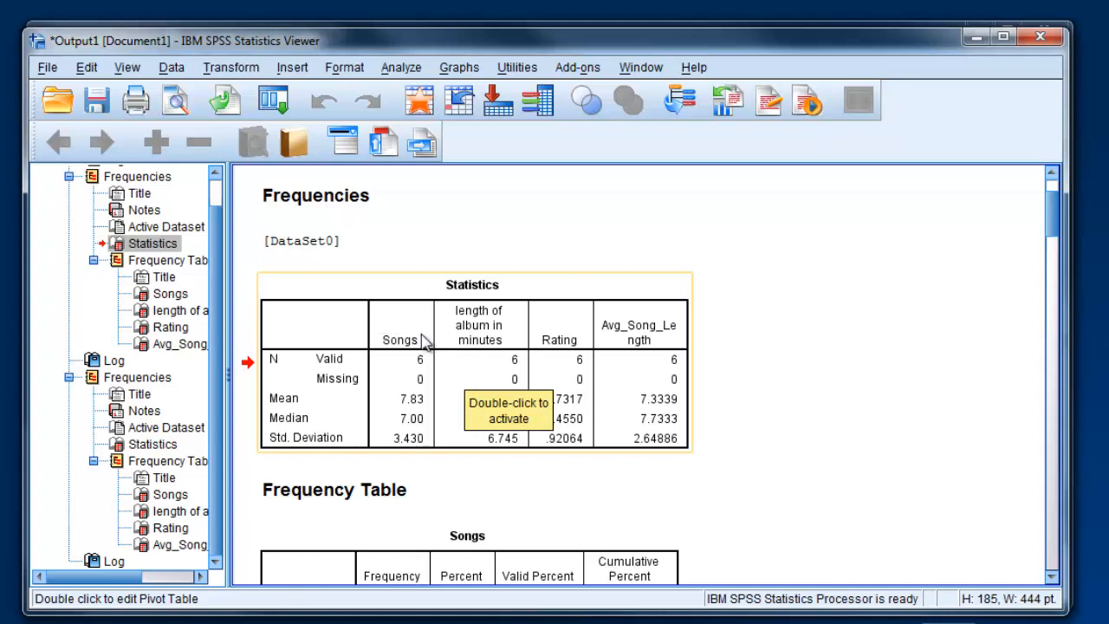
{"action": "mouse_move", "coordinate": [498, 336]}
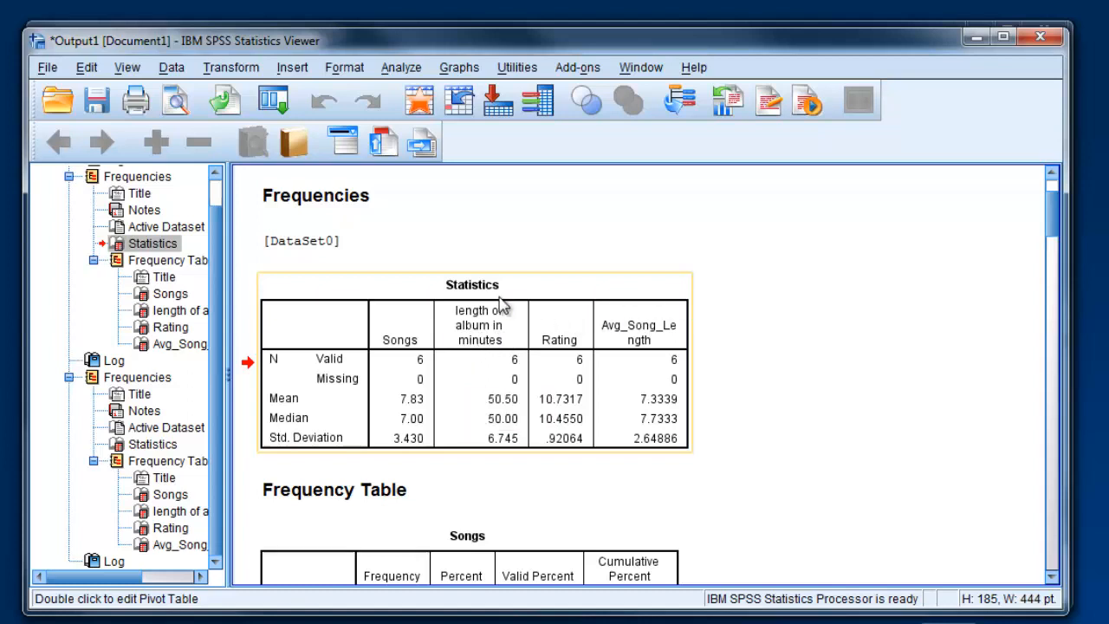
Copy Special the Statistics table as Image (JPG, PNG) only, saved as default
{"action": "right_click", "coordinate": [500, 309]}
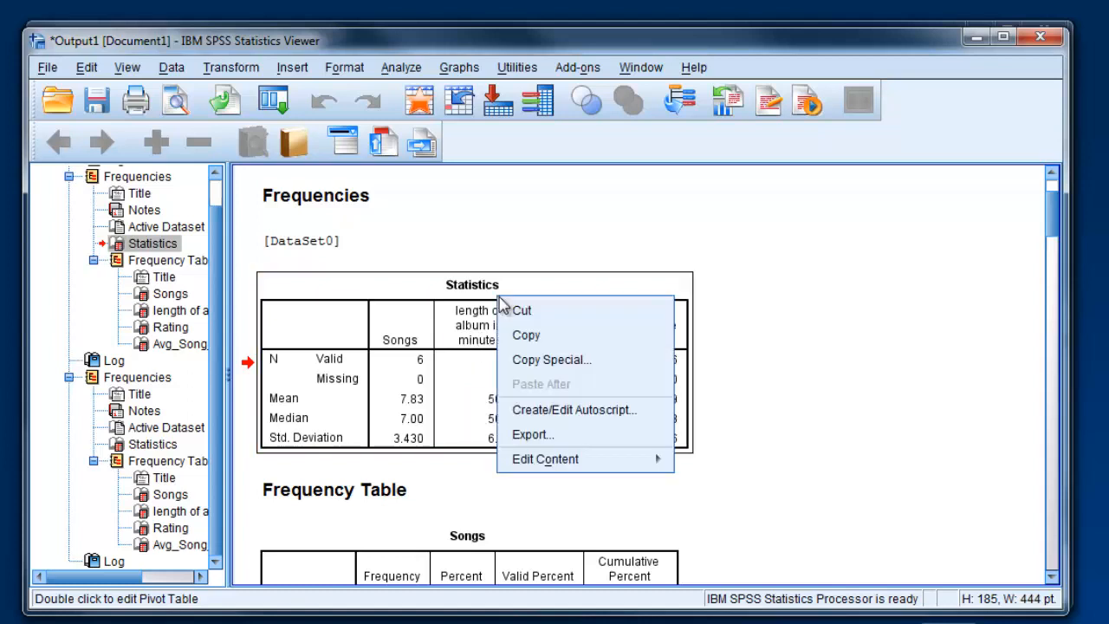
{"action": "left_click", "coordinate": [551, 359]}
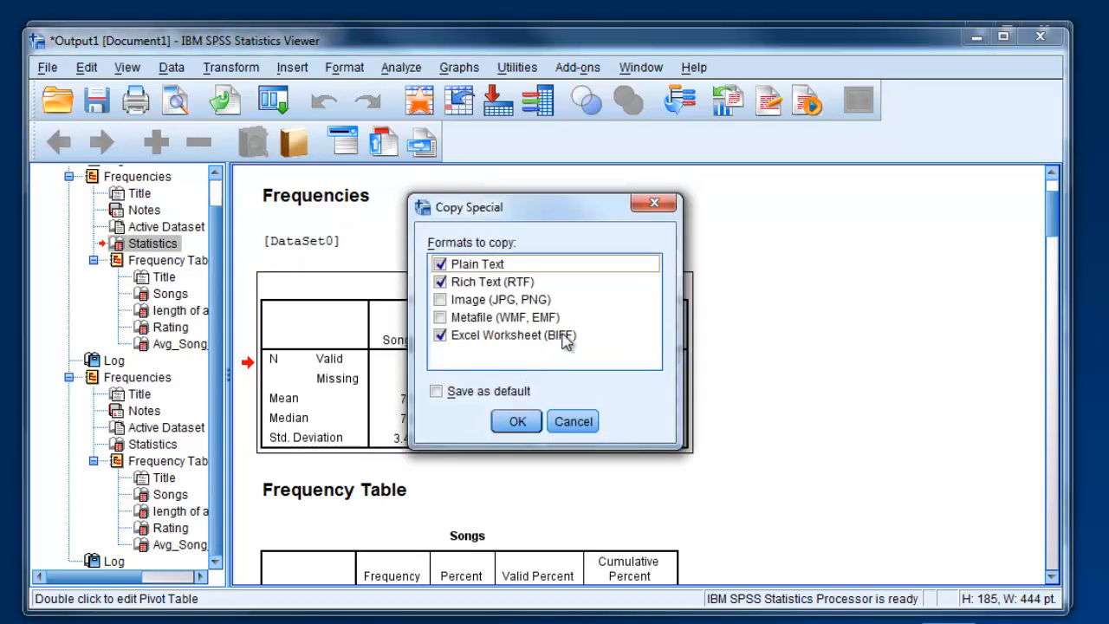
{"action": "mouse_move", "coordinate": [516, 329]}
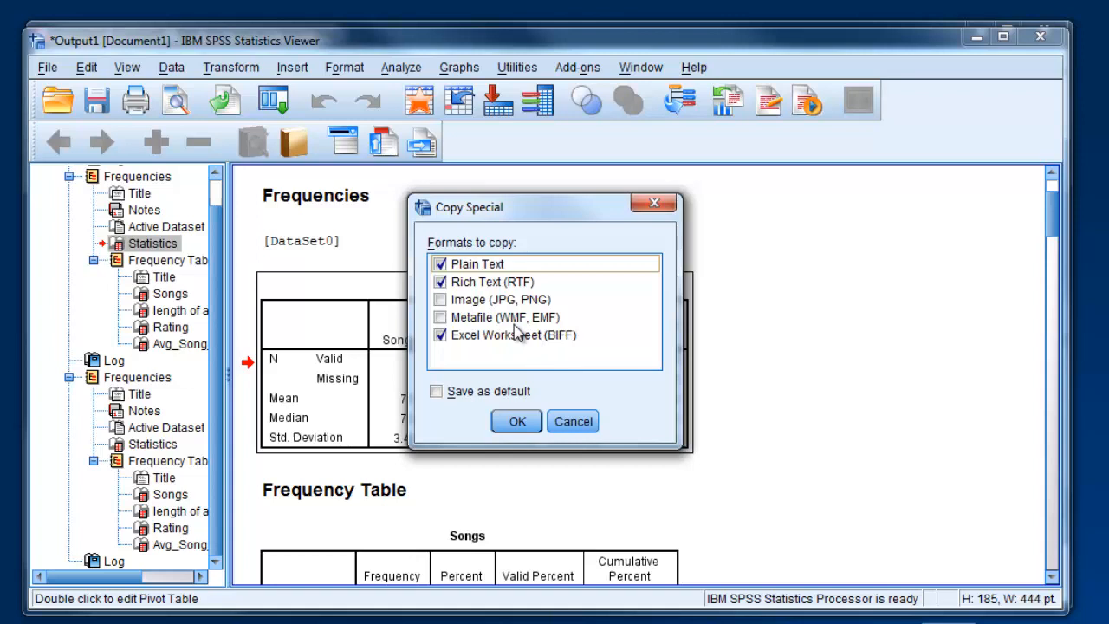
{"action": "mouse_move", "coordinate": [448, 299]}
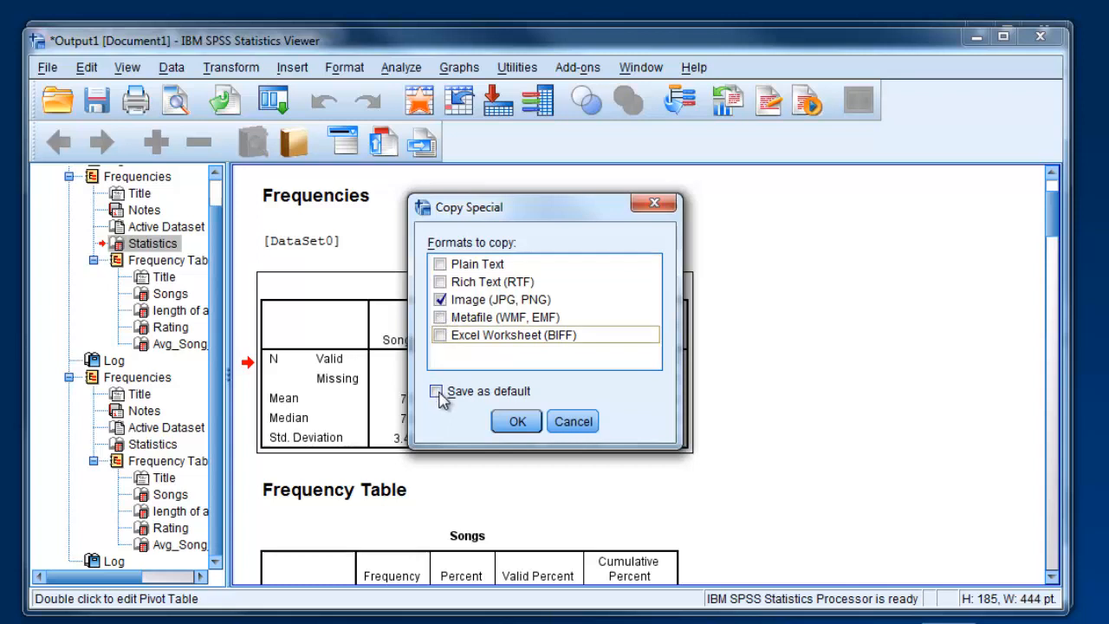
{"action": "left_click", "coordinate": [436, 391]}
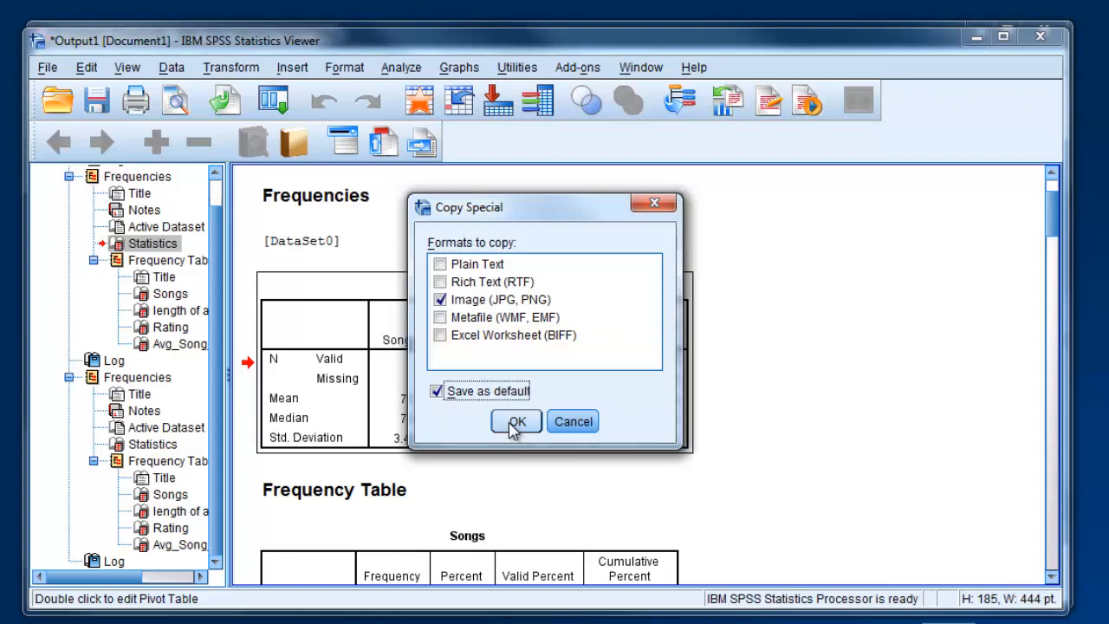
{"action": "left_click", "coordinate": [516, 421]}
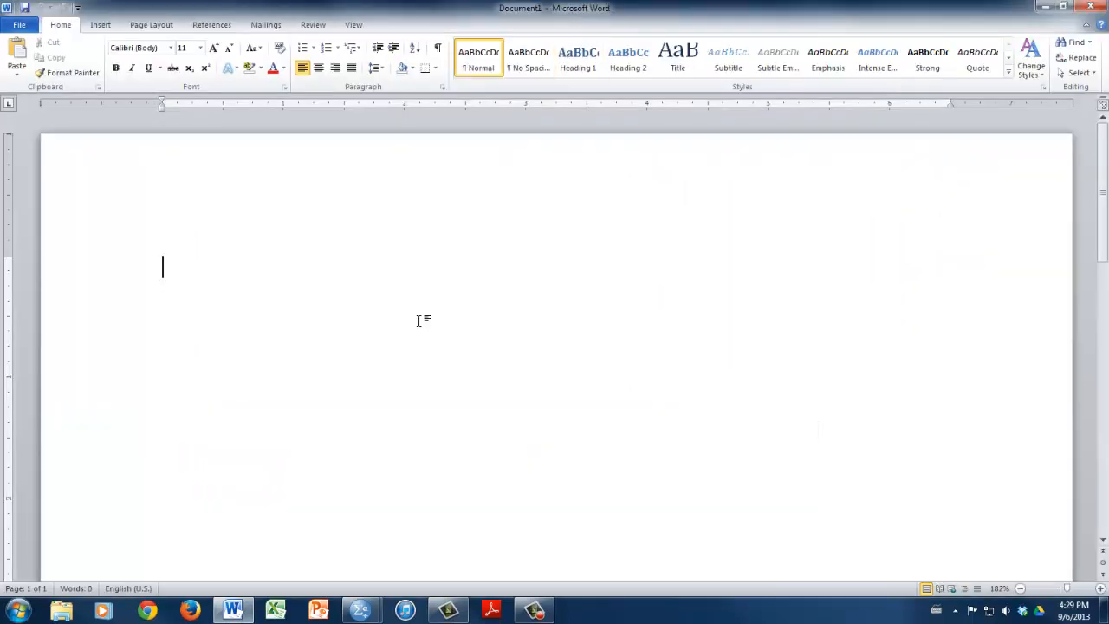
{"action": "mouse_move", "coordinate": [439, 315]}
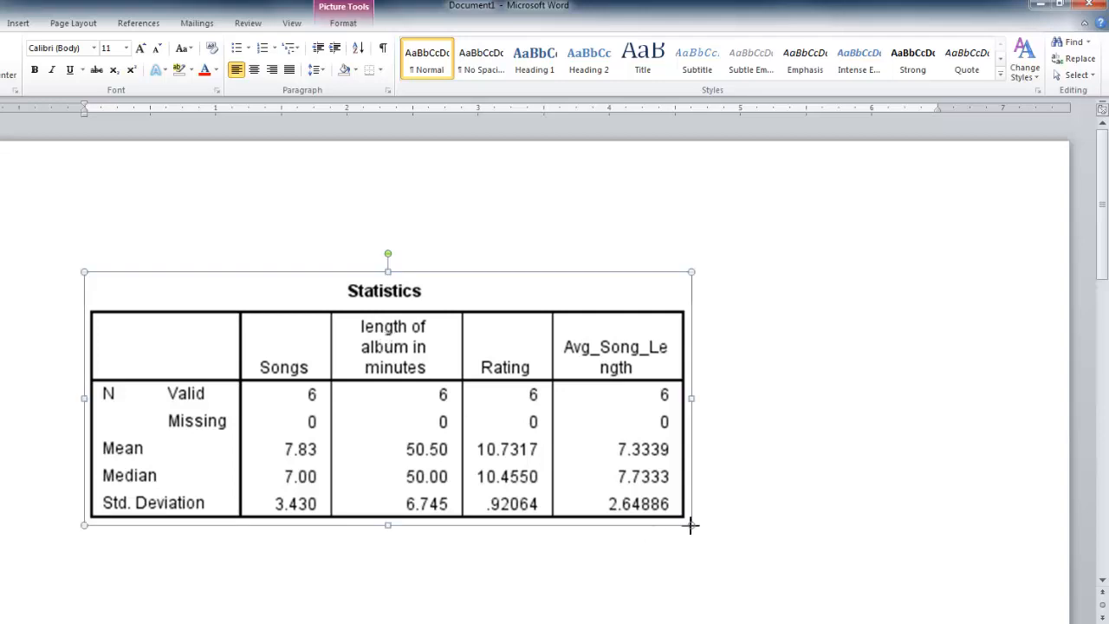
Resize the pasted Statistics table image by dragging its corner handle
{"action": "left_click_drag", "start_coordinate": [690, 524], "coordinate": [607, 475]}
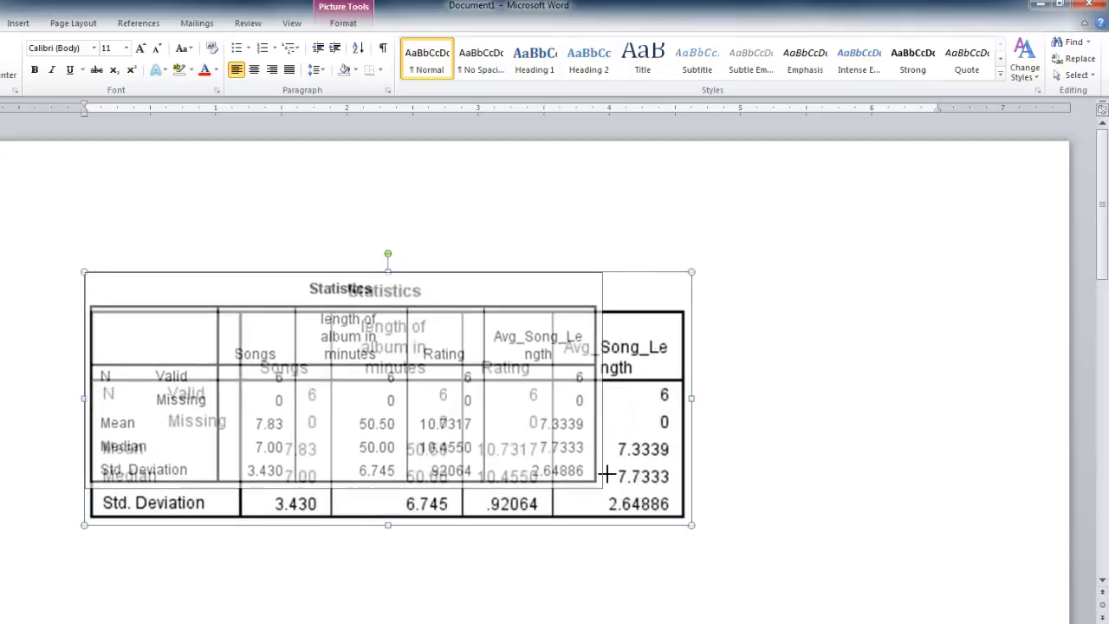
{"action": "left_click_drag", "start_coordinate": [691, 524], "coordinate": [812, 576]}
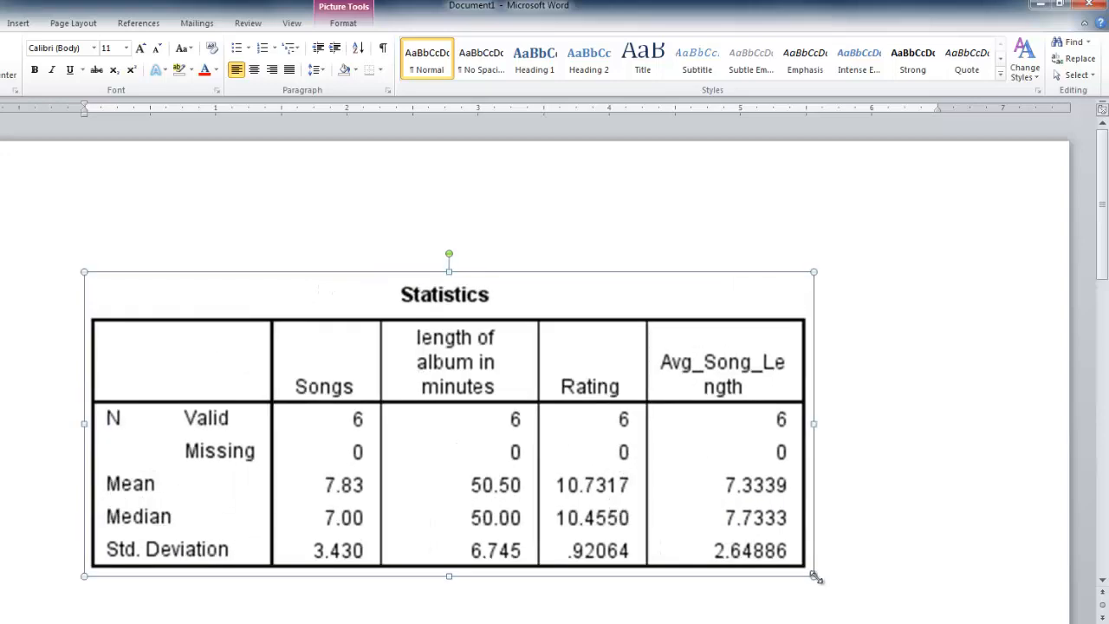
{"action": "left_click_drag", "start_coordinate": [813, 576], "coordinate": [600, 486]}
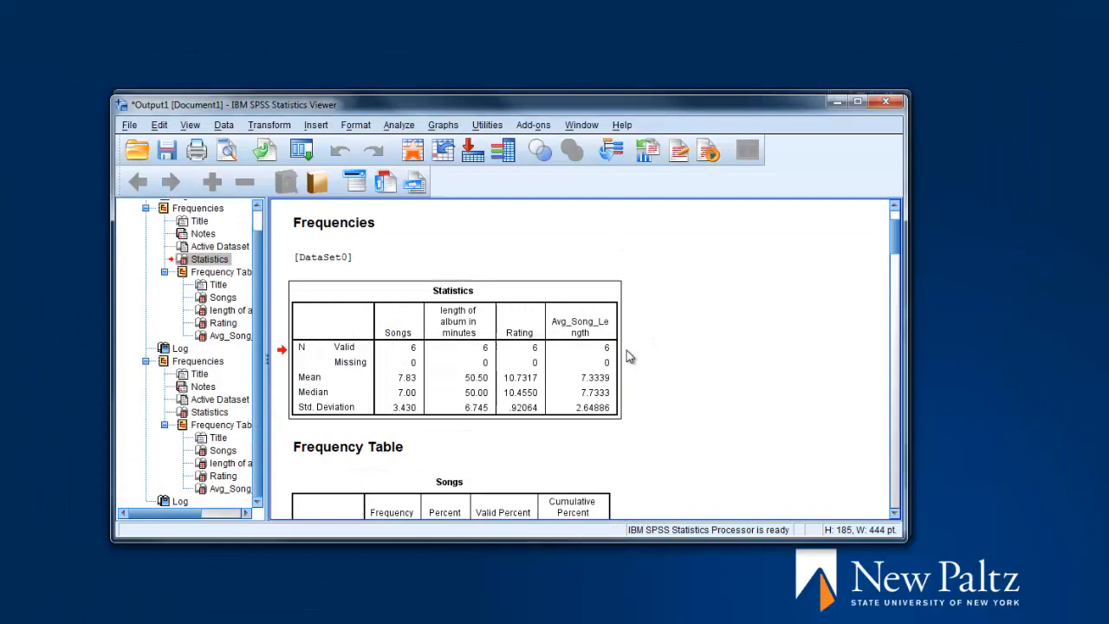
{"action": "mouse_move", "coordinate": [668, 350]}
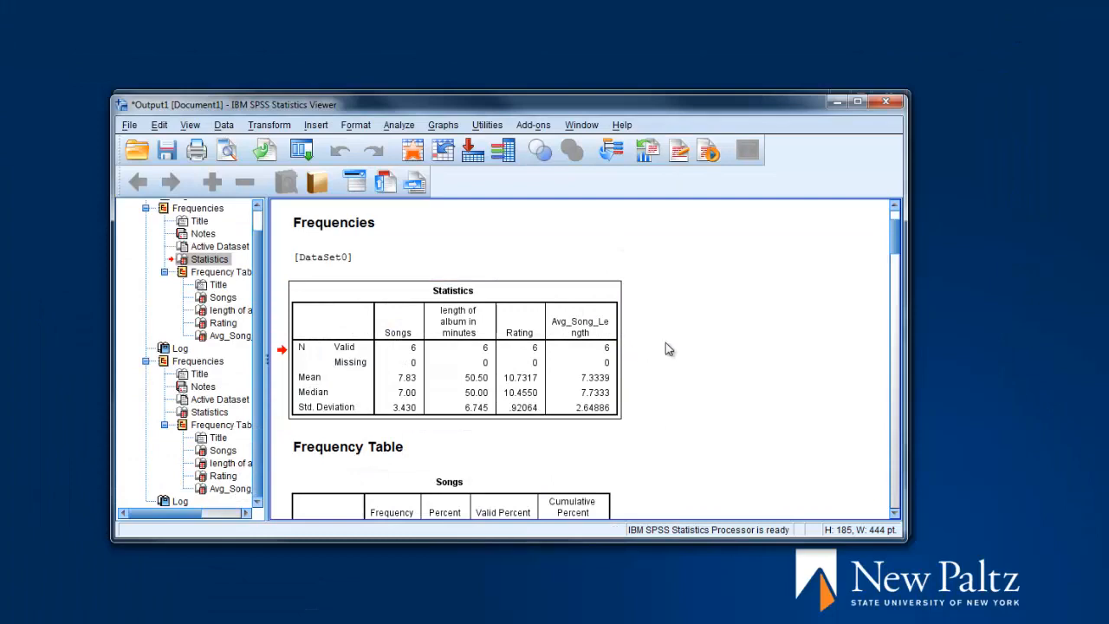
{"action": "mouse_move", "coordinate": [844, 93]}
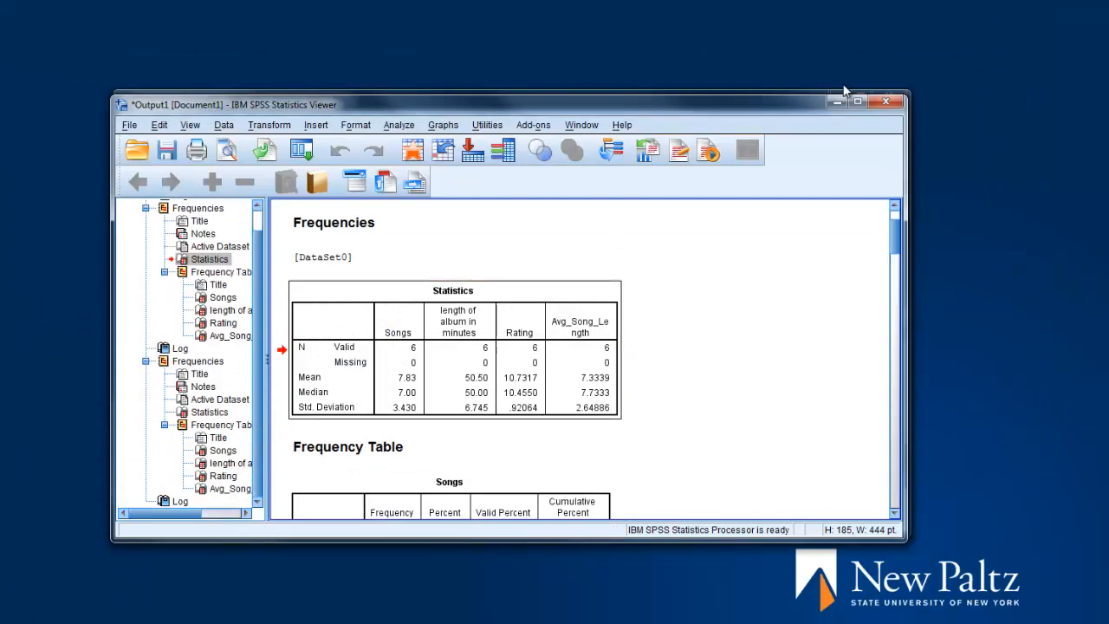